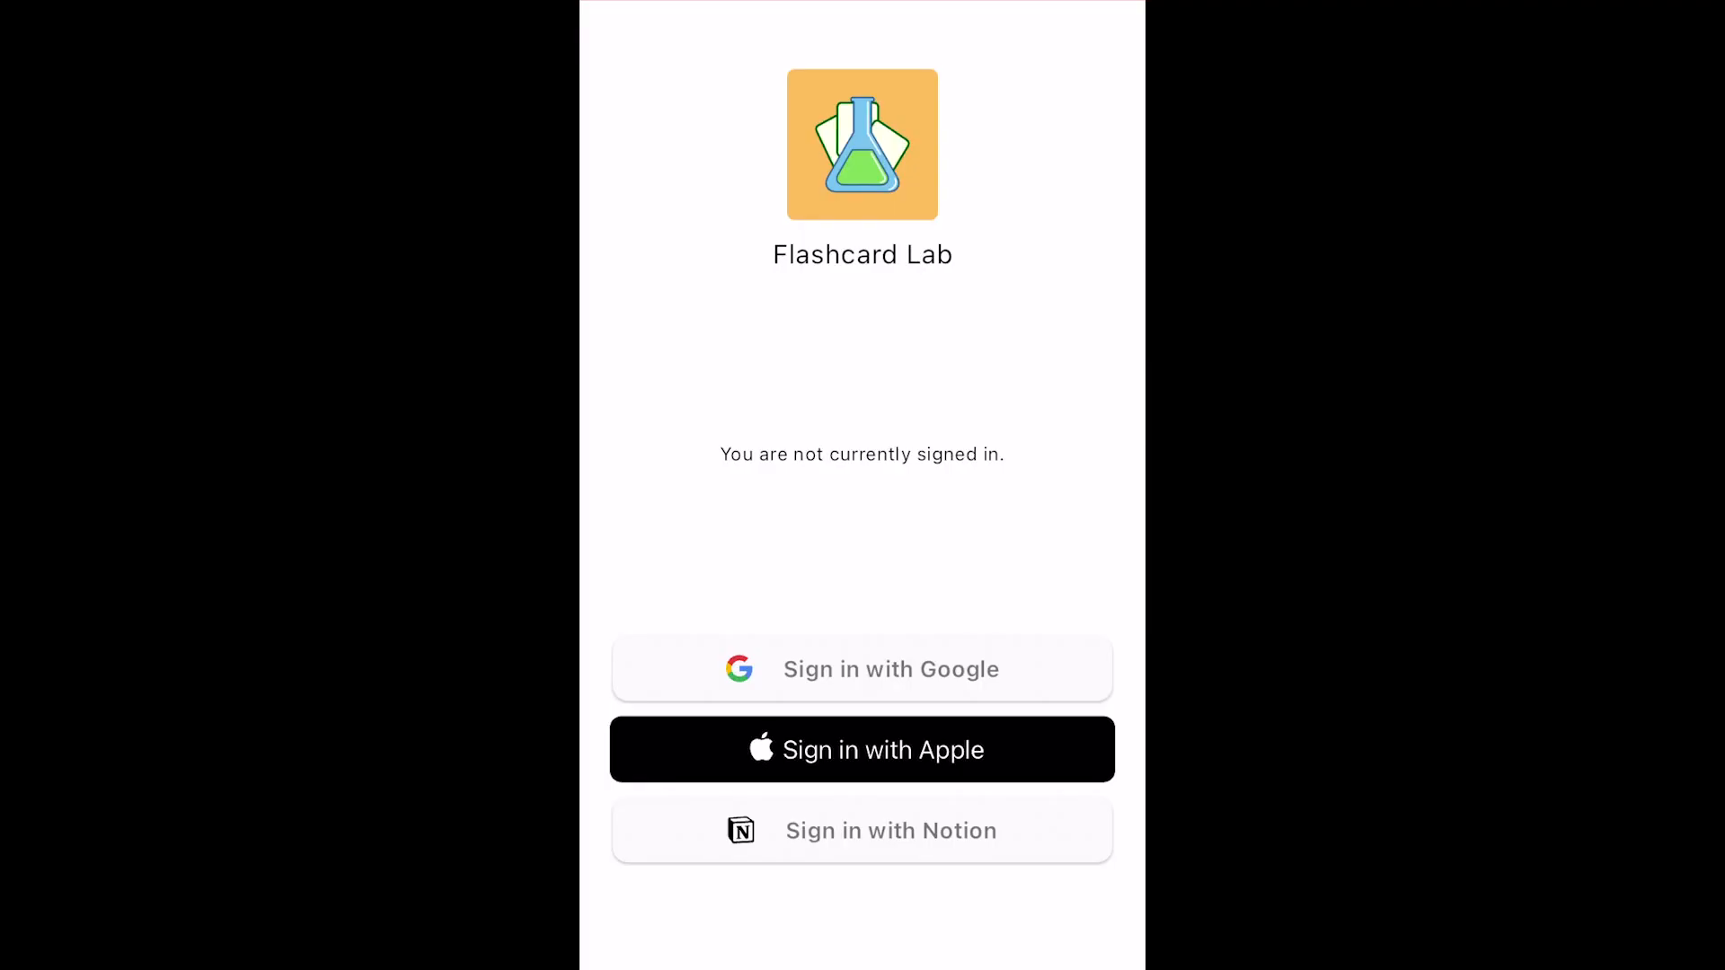
Step: Sign in with Google and grant all requested Drive and Sheets permissions
left_click(863, 668)
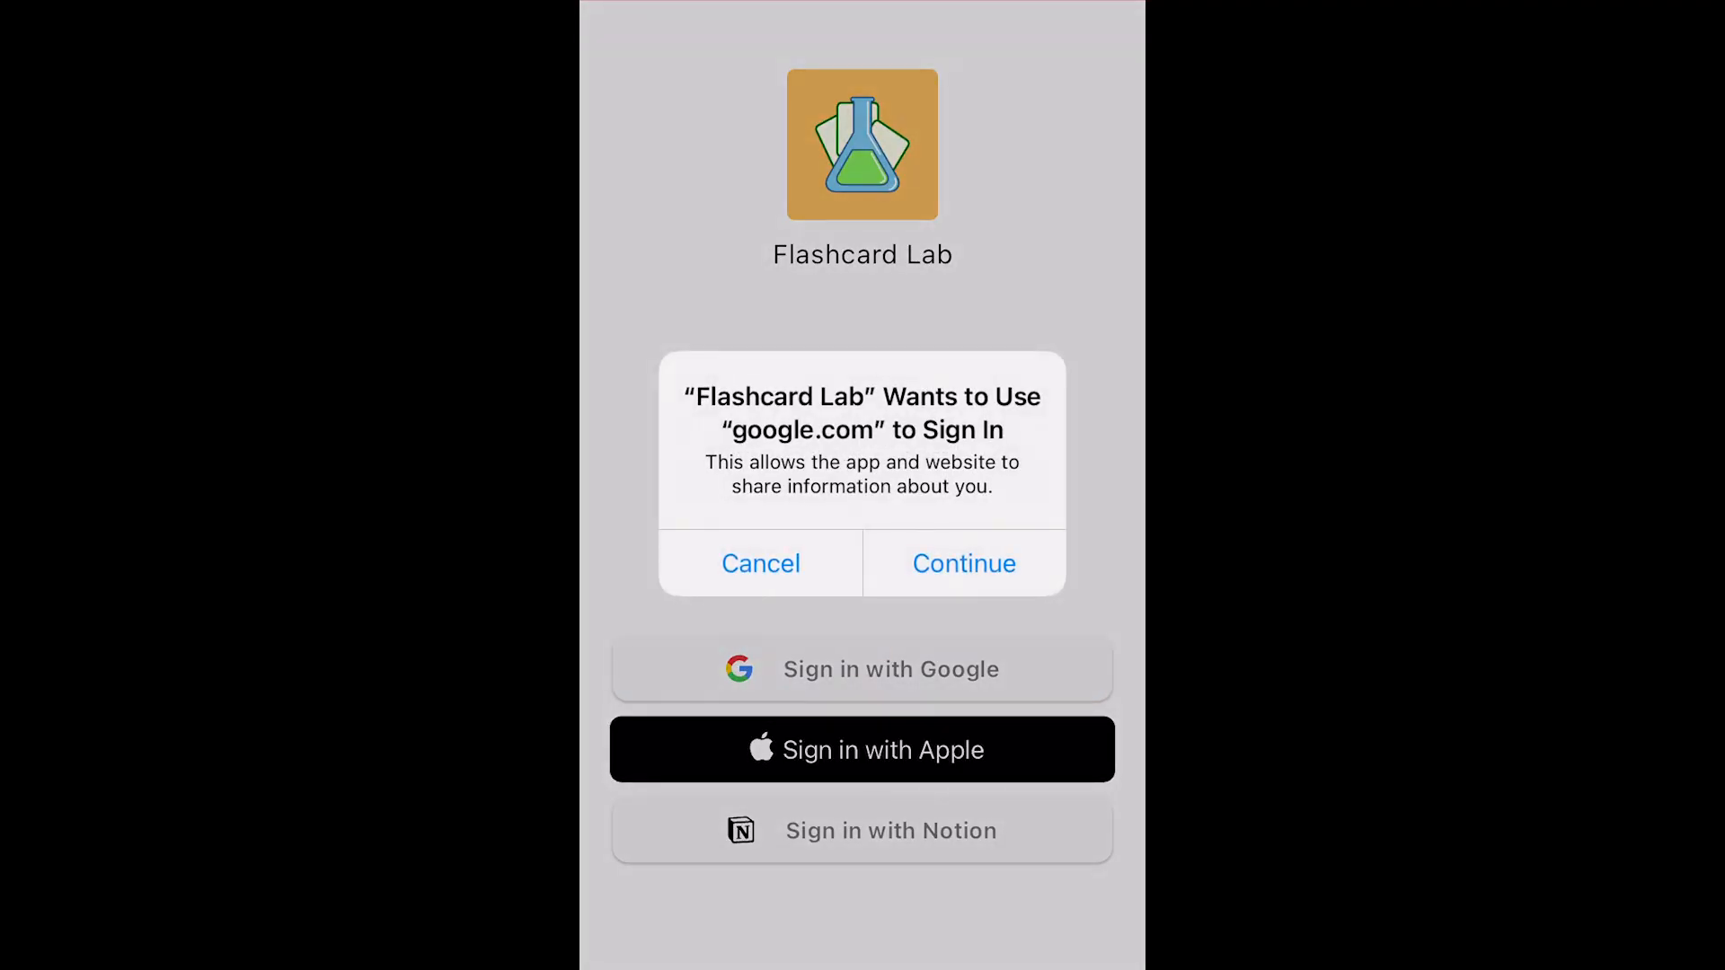
left_click(964, 562)
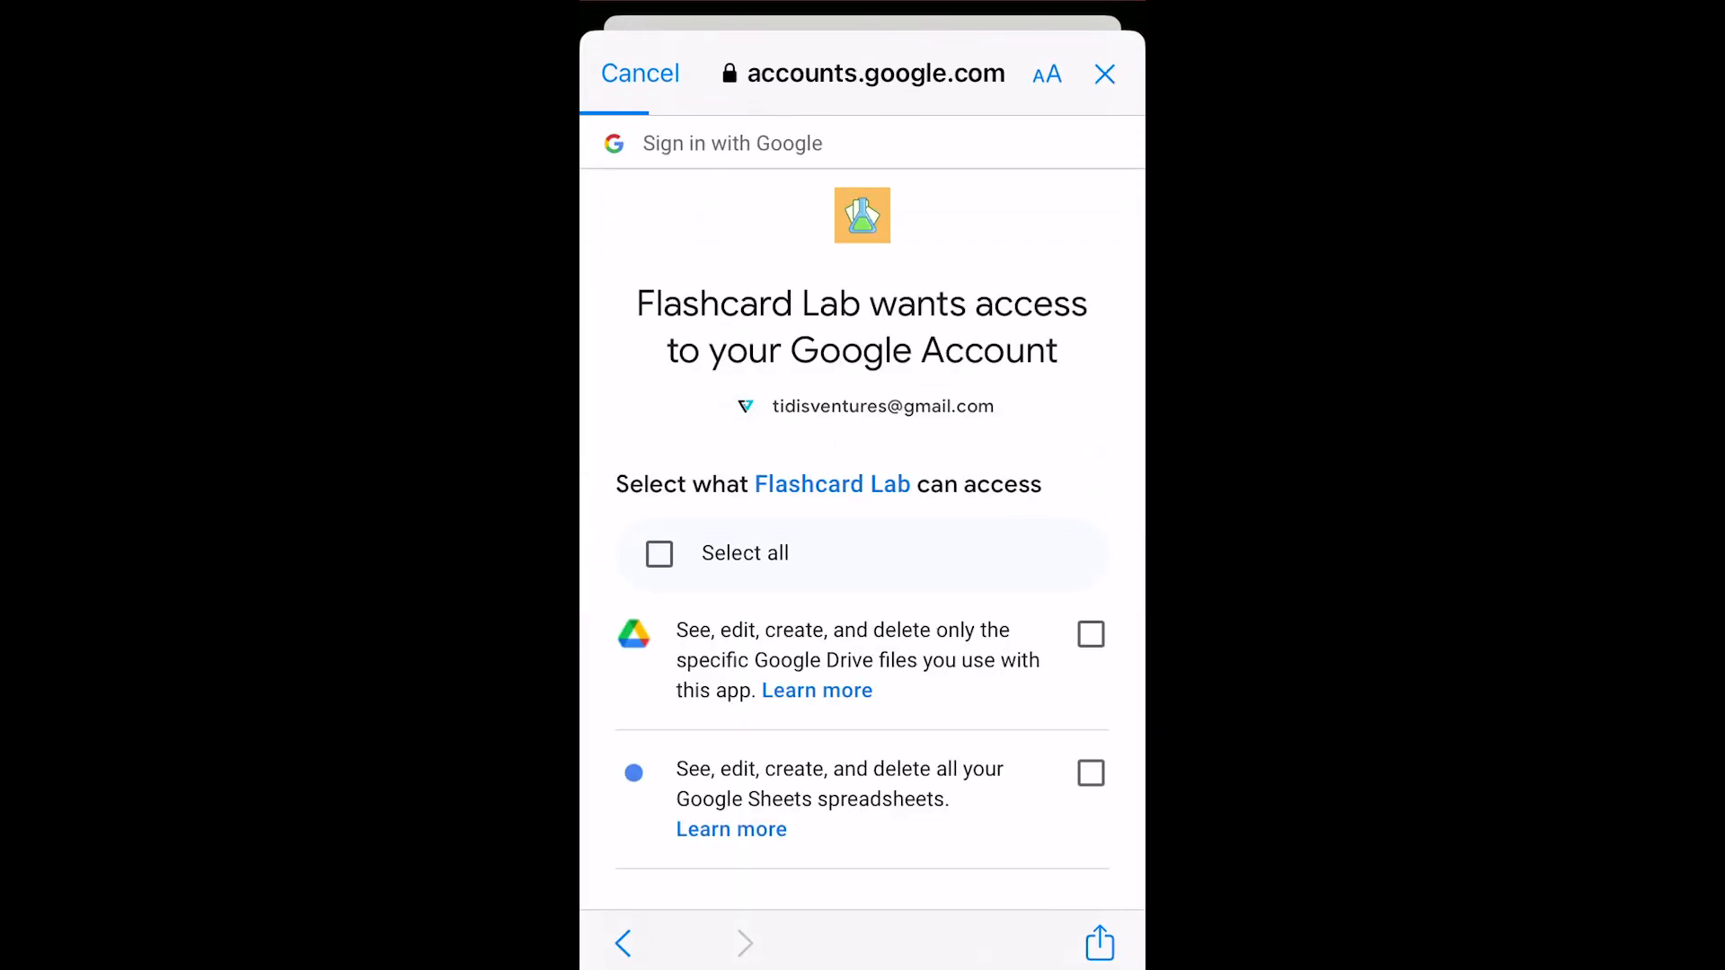
left_click(658, 553)
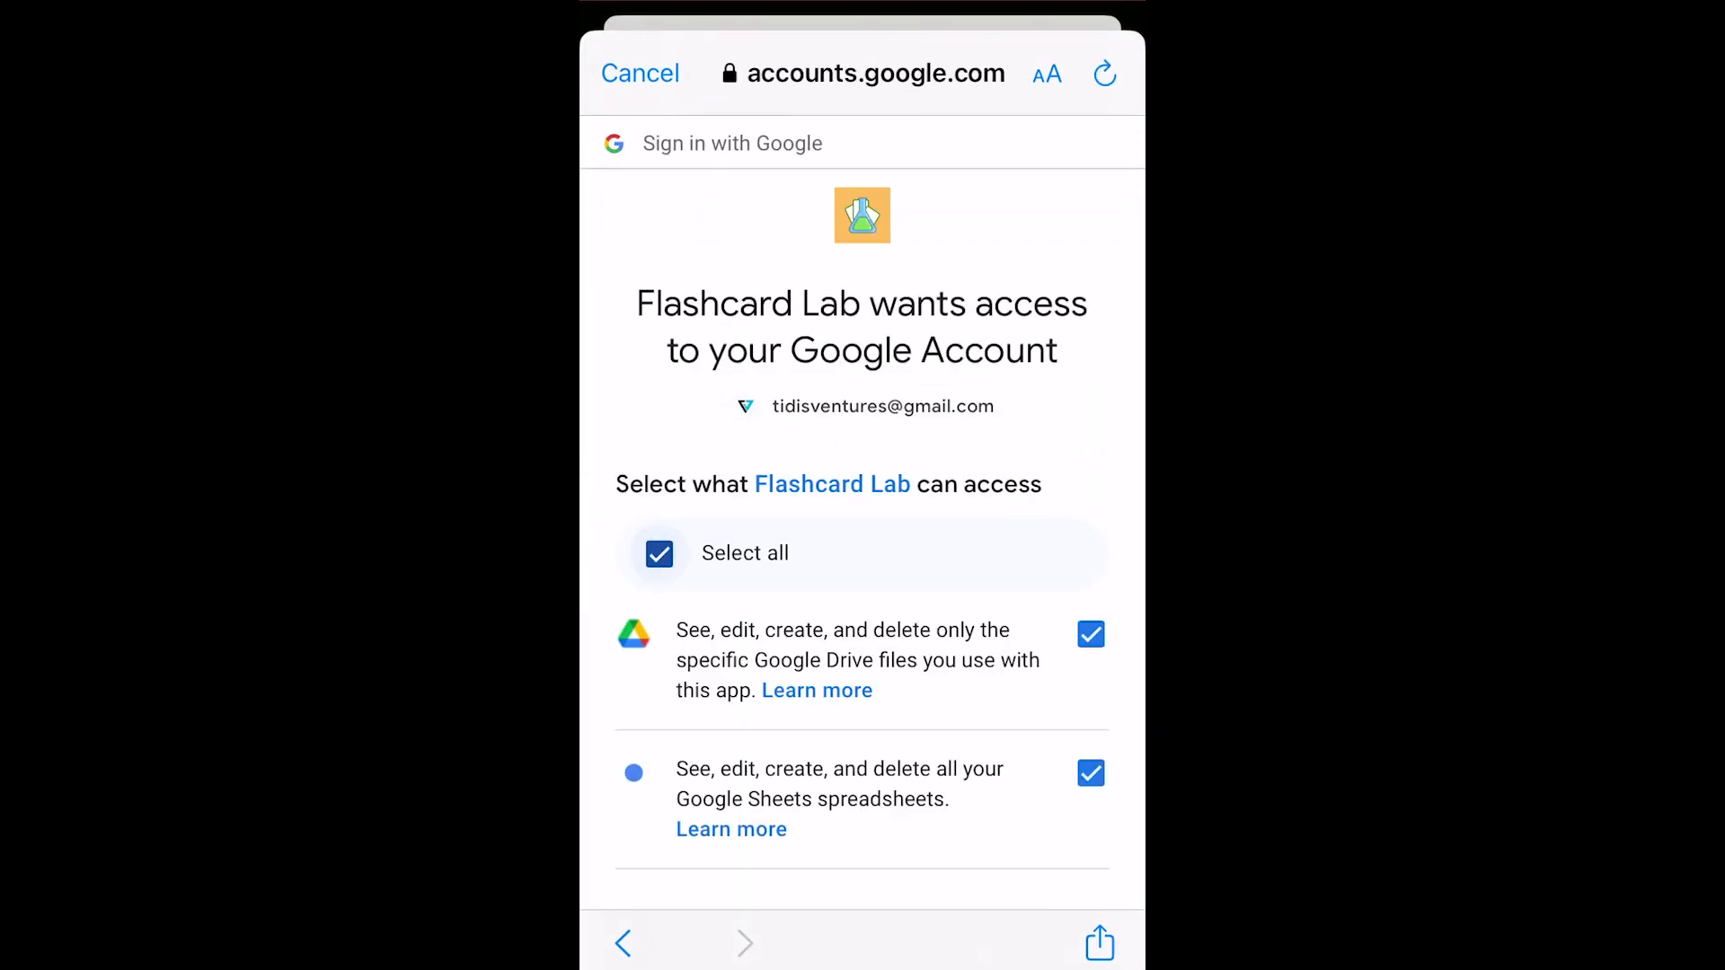
scroll("down", 3)
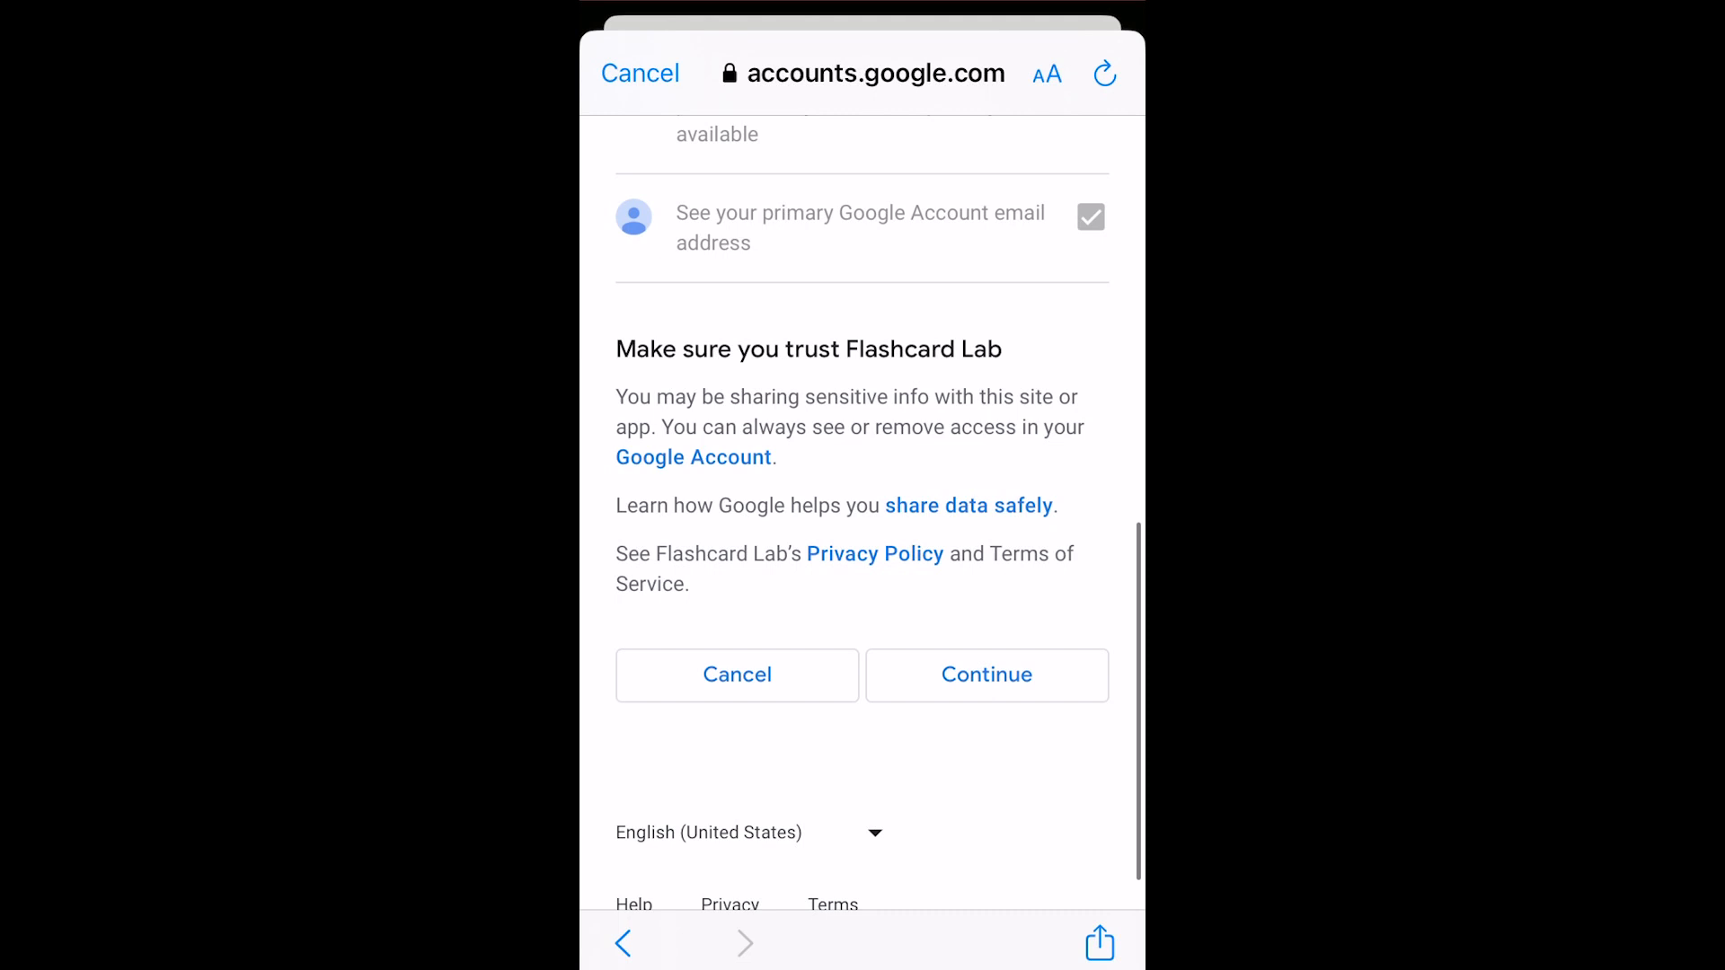
left_click(987, 675)
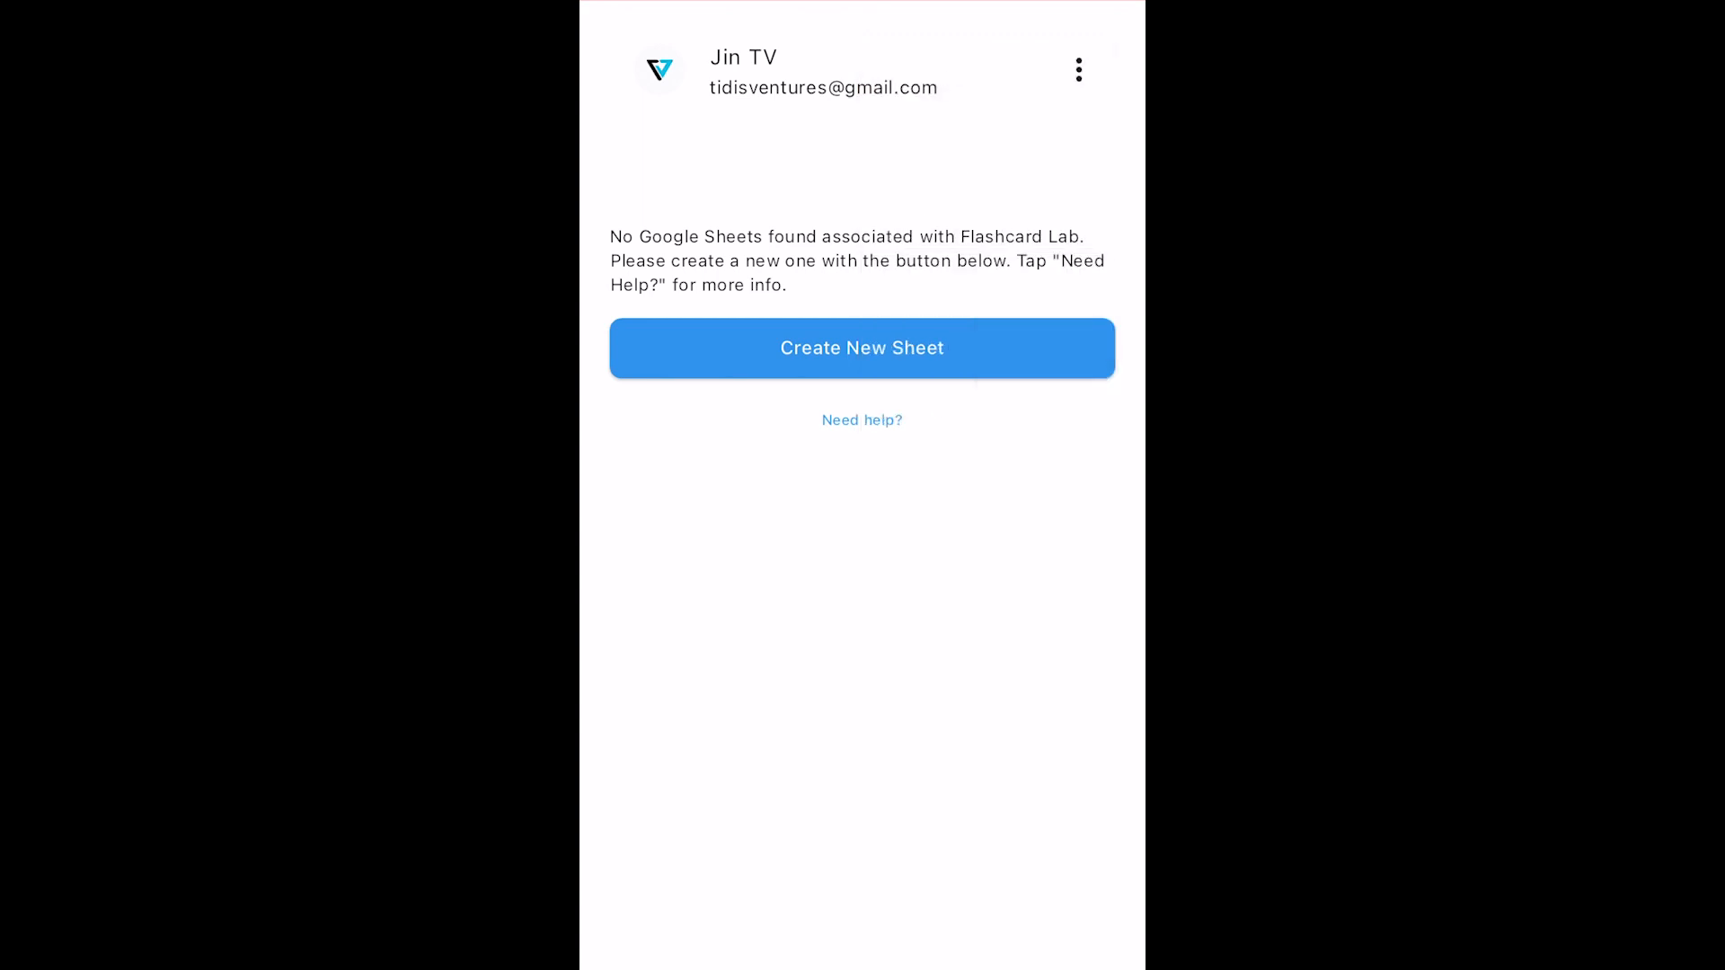
Step: Create a new sheet named 'my flashcards' populated with sample data
left_click(863, 348)
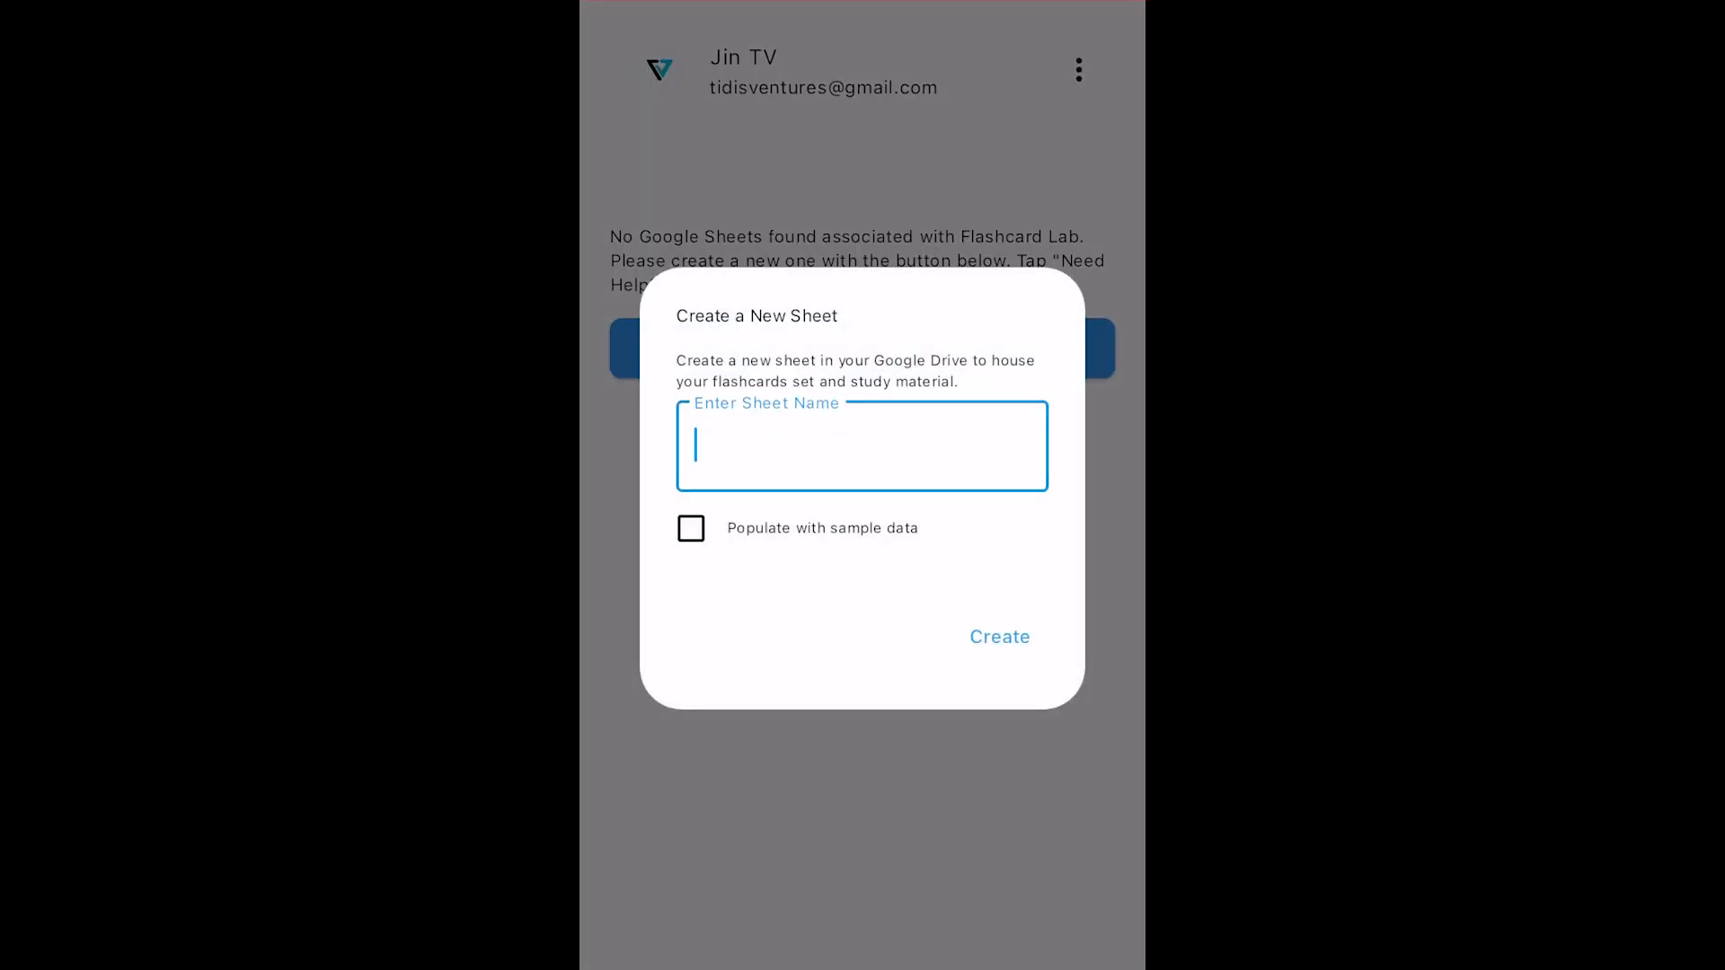
type("my flashcards")
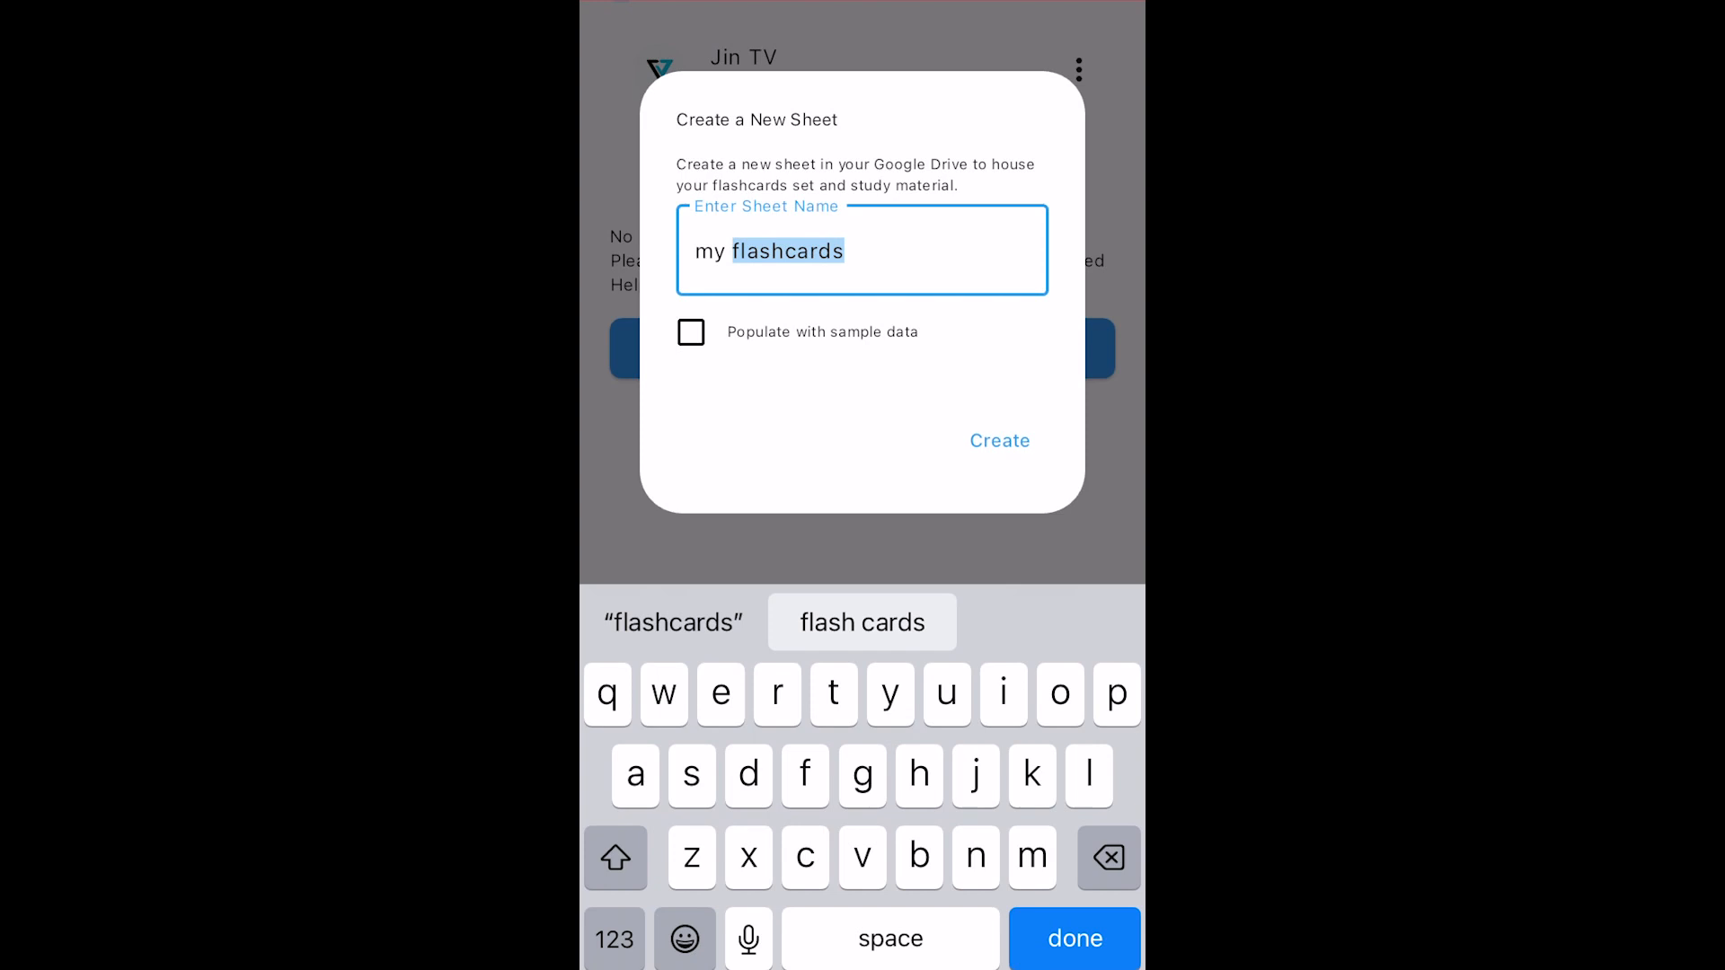
left_click(690, 333)
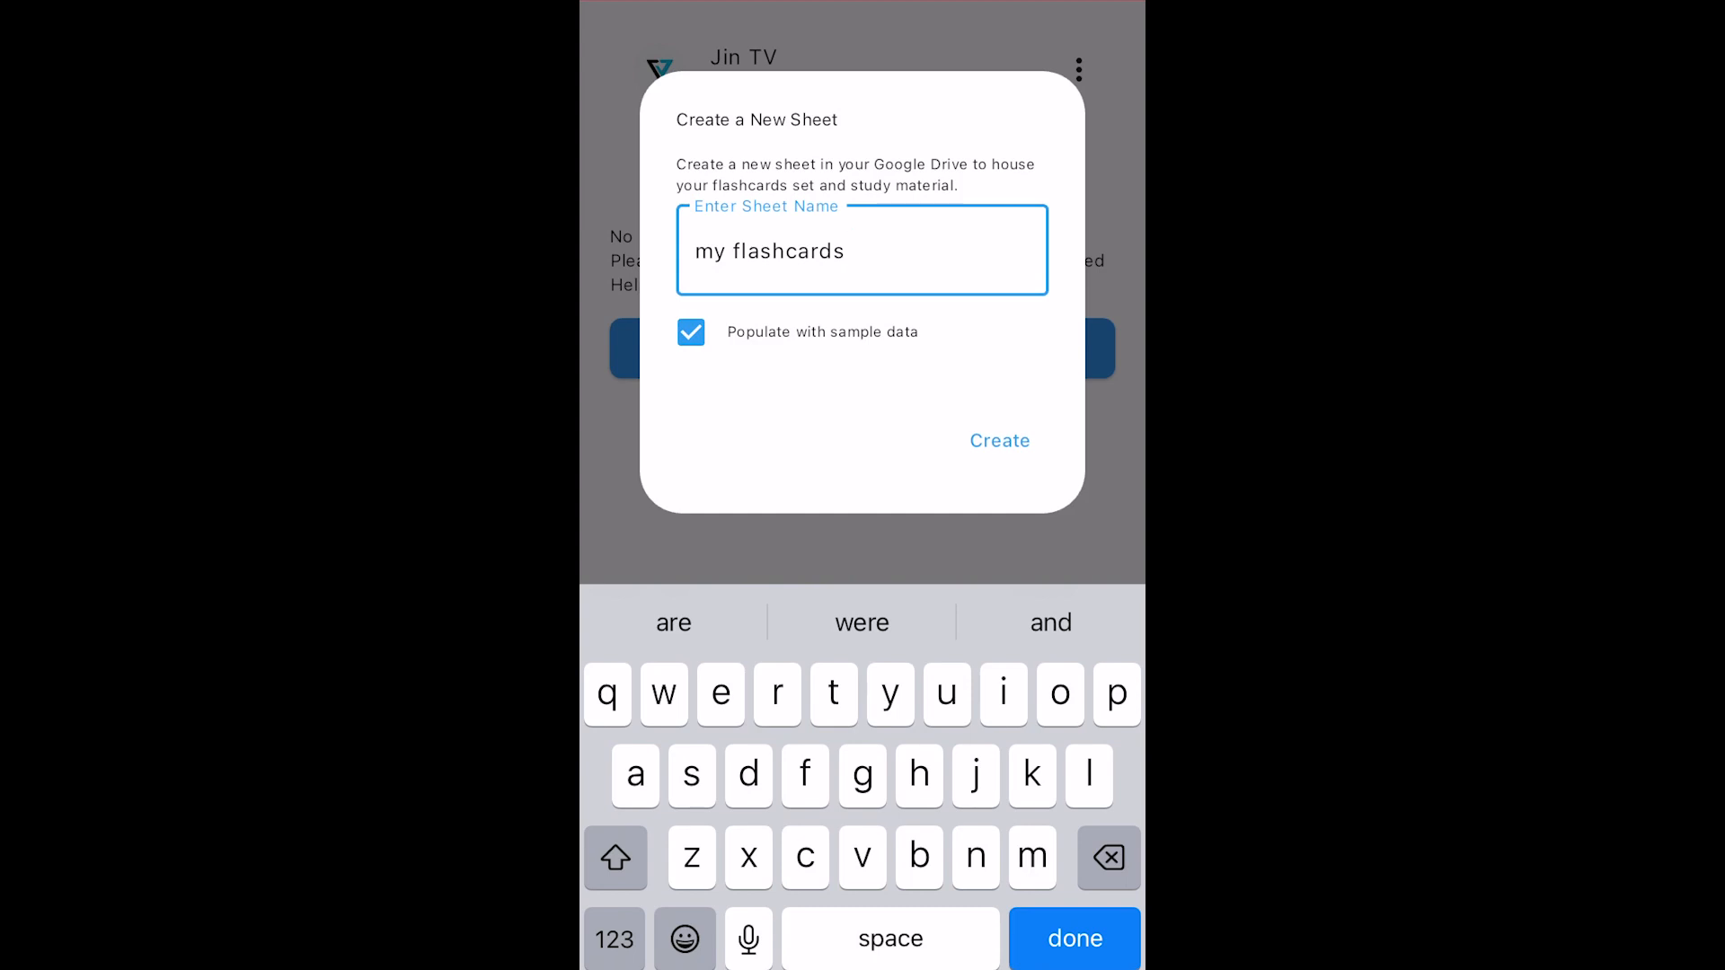
left_click(999, 440)
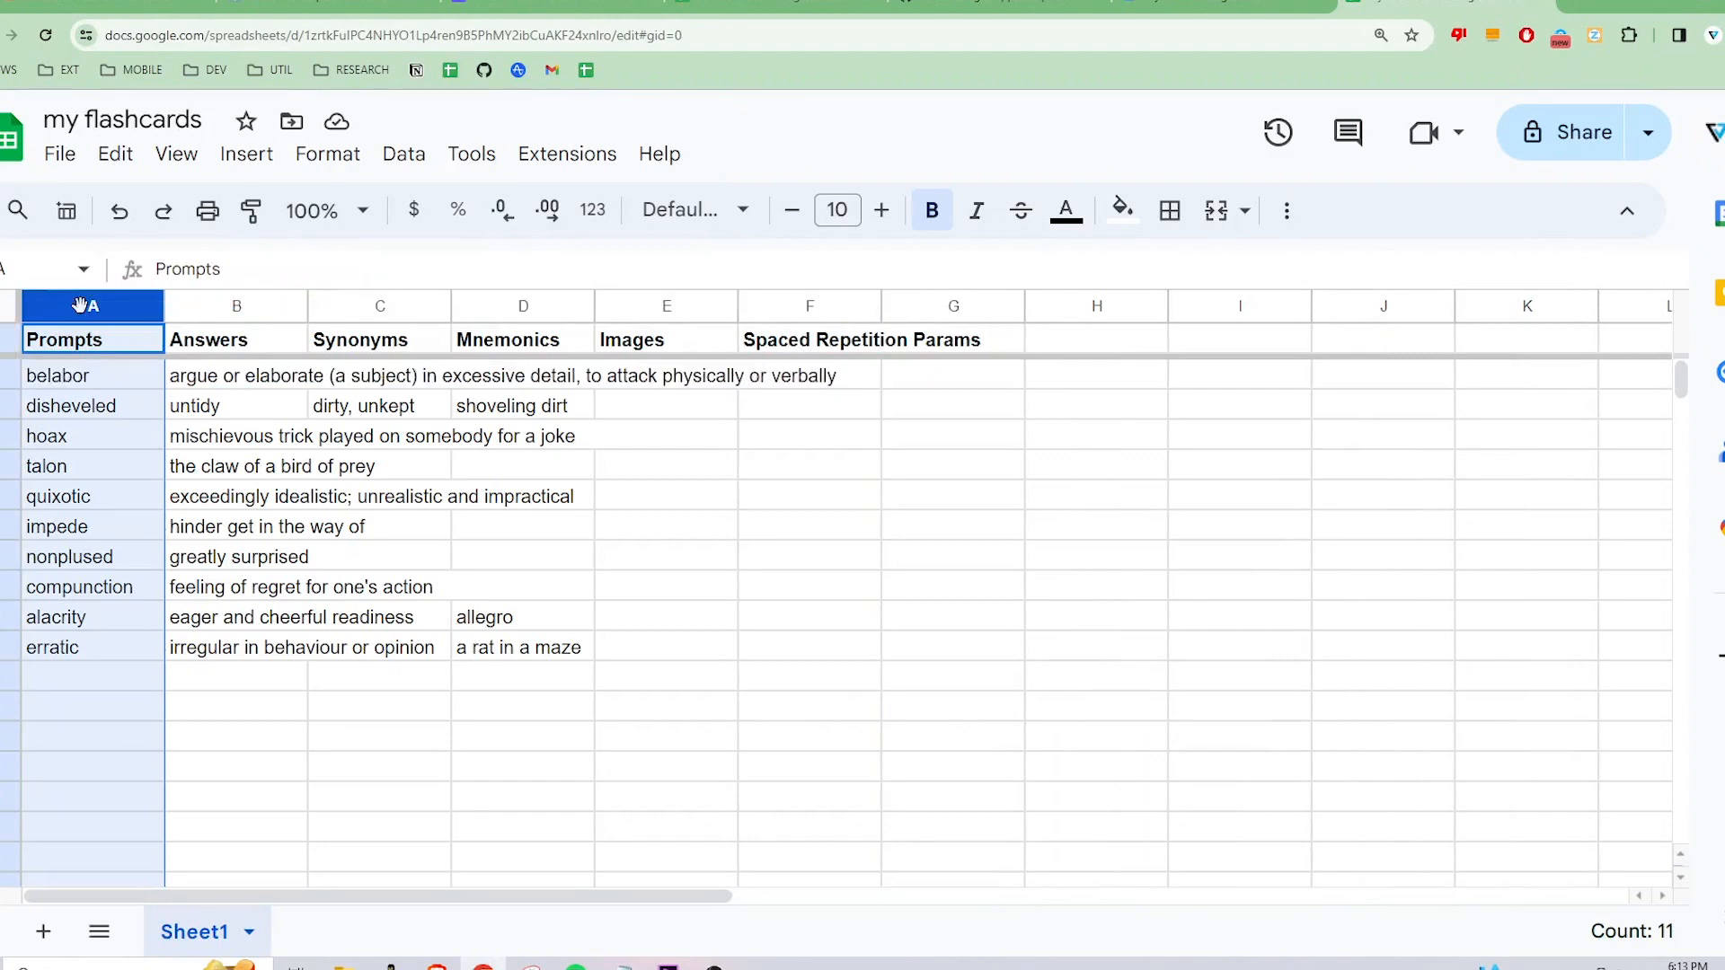
mouse_move(236, 313)
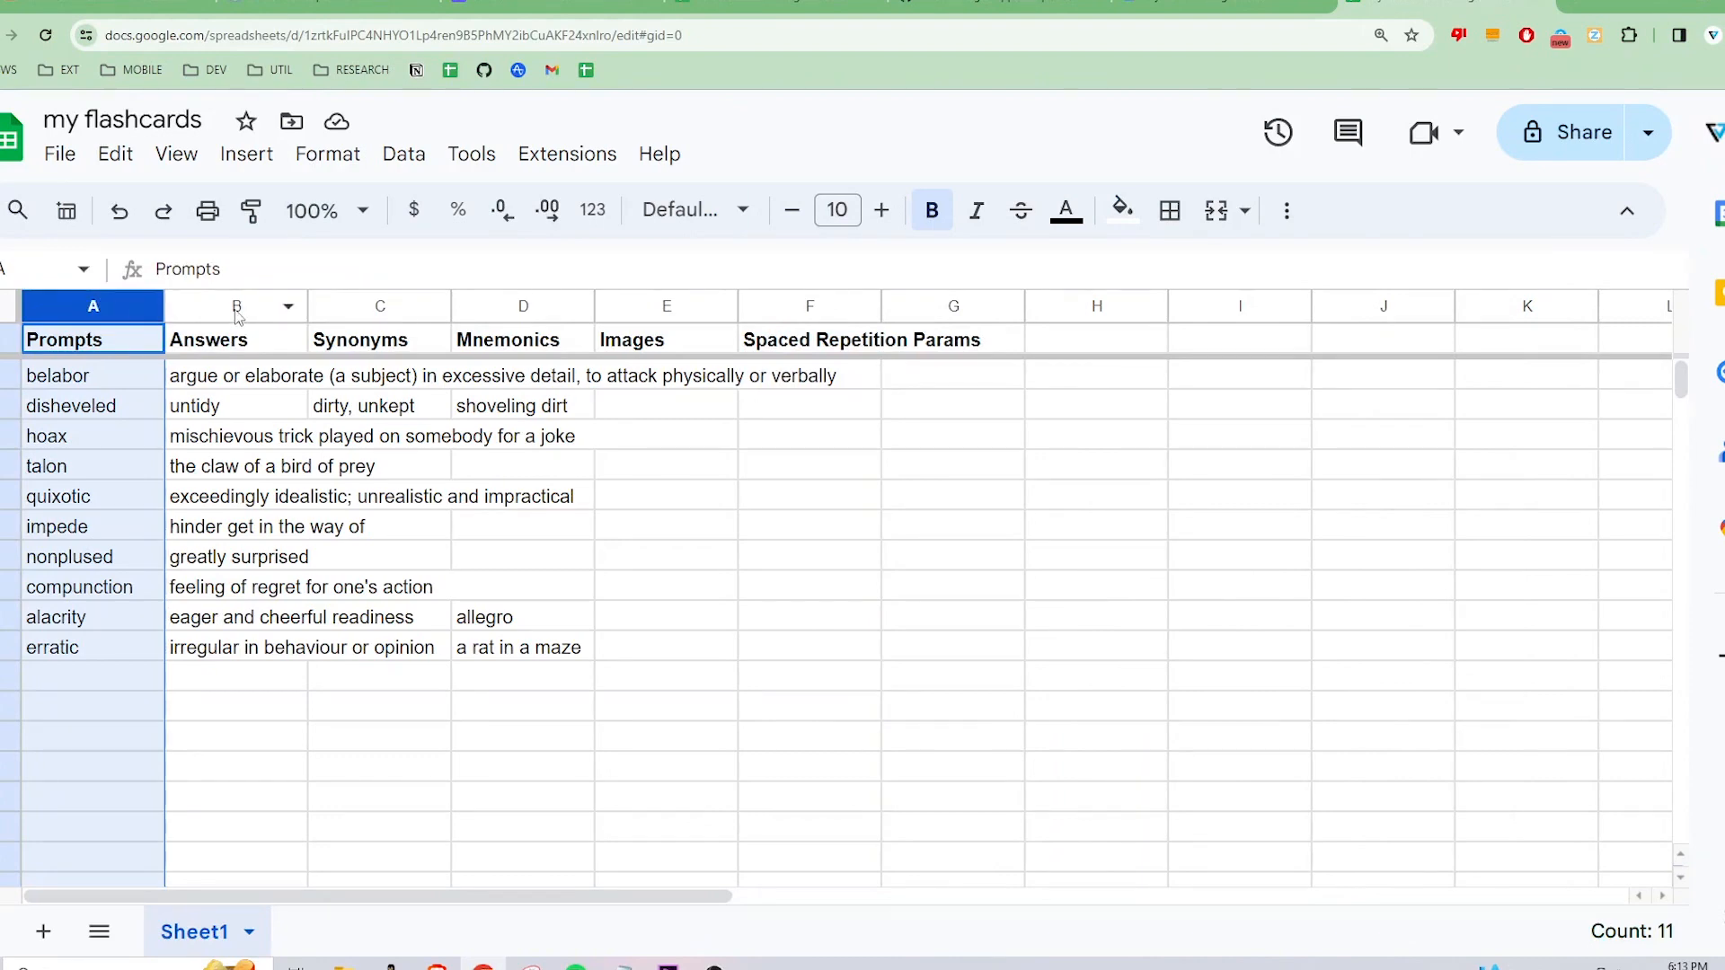
left_click(235, 305)
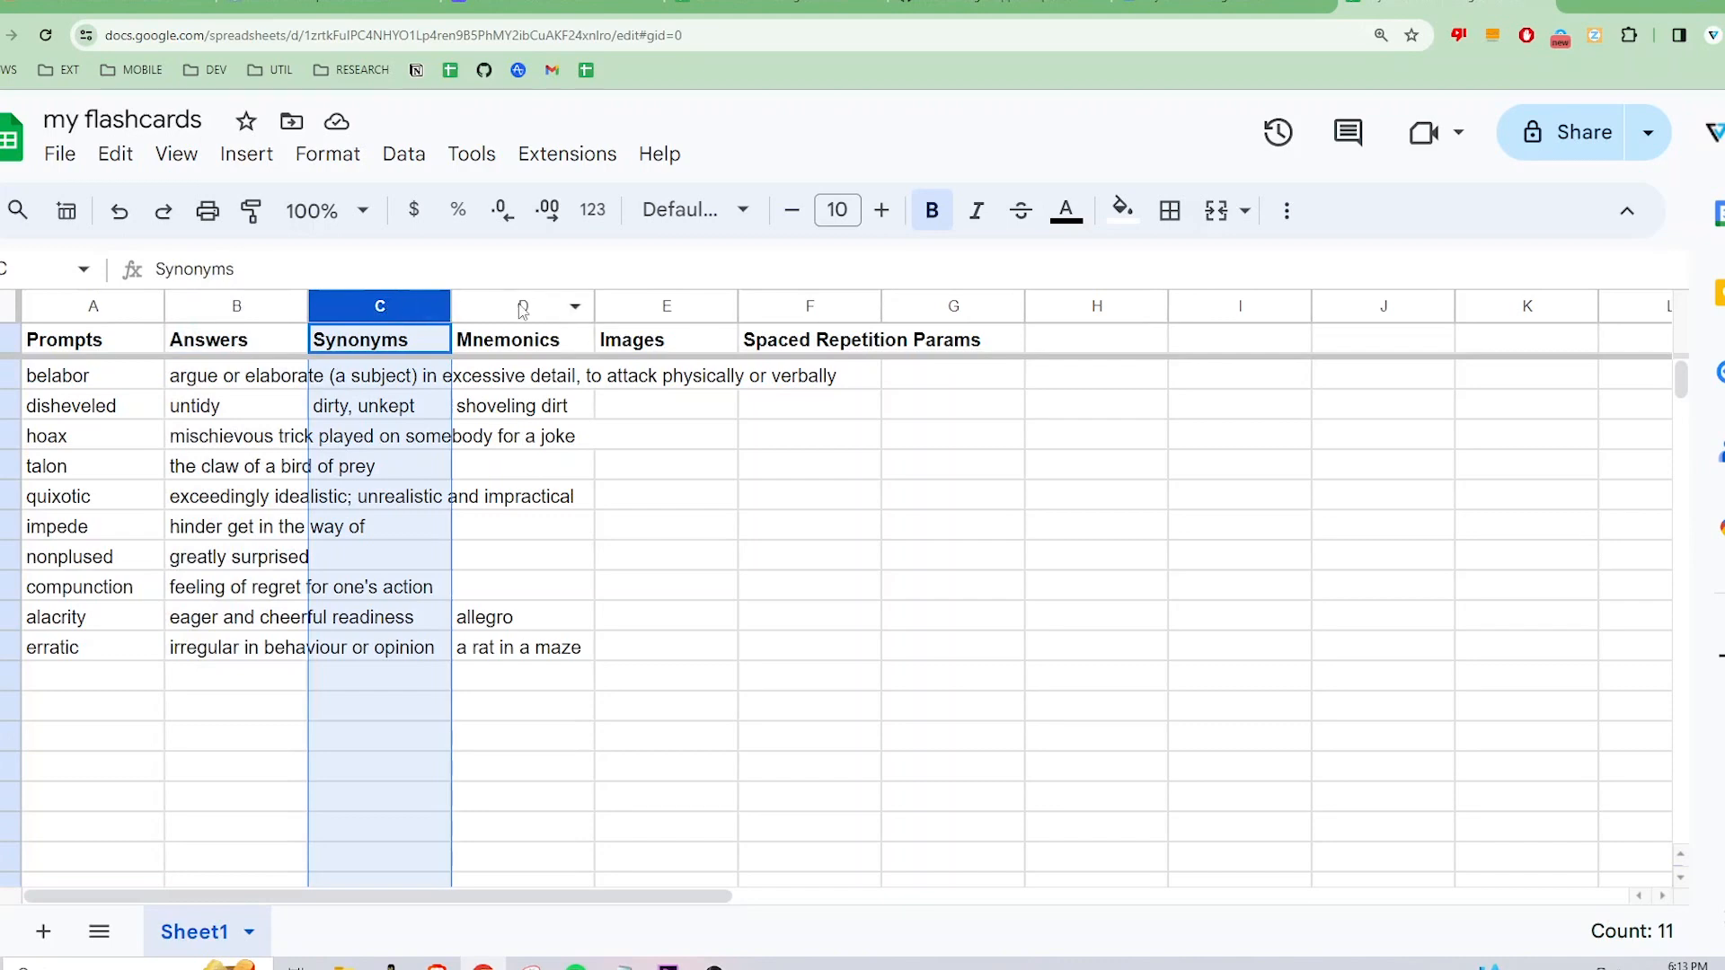
left_click(521, 306)
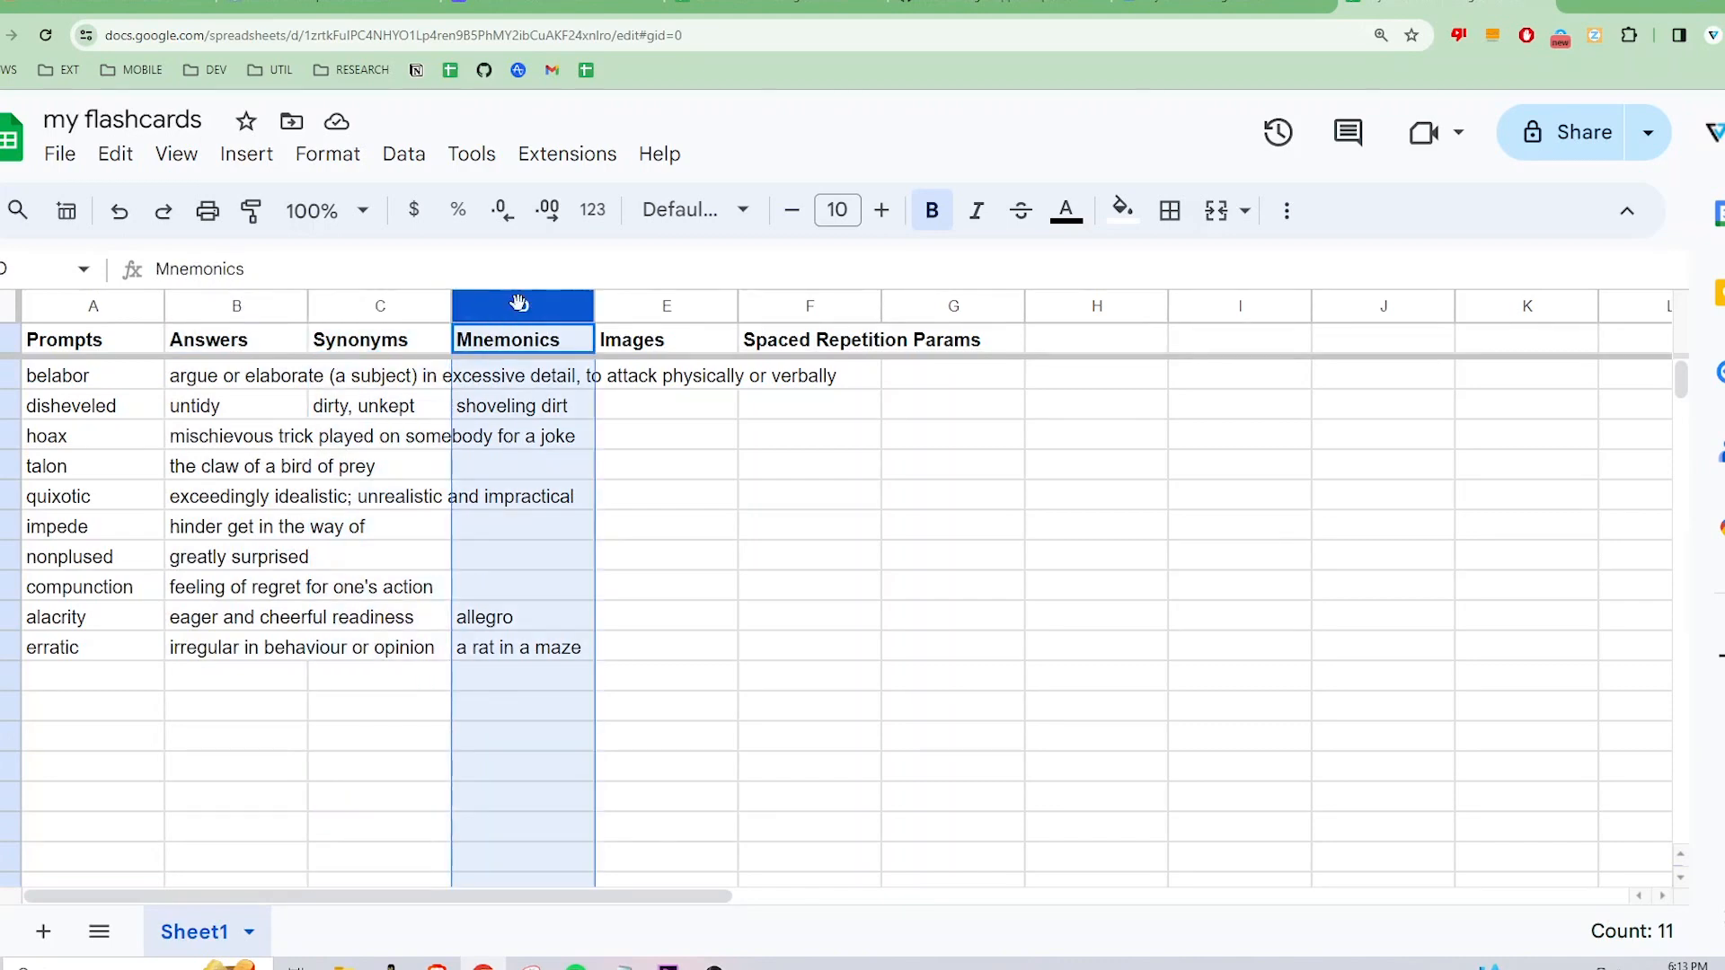
left_click(665, 306)
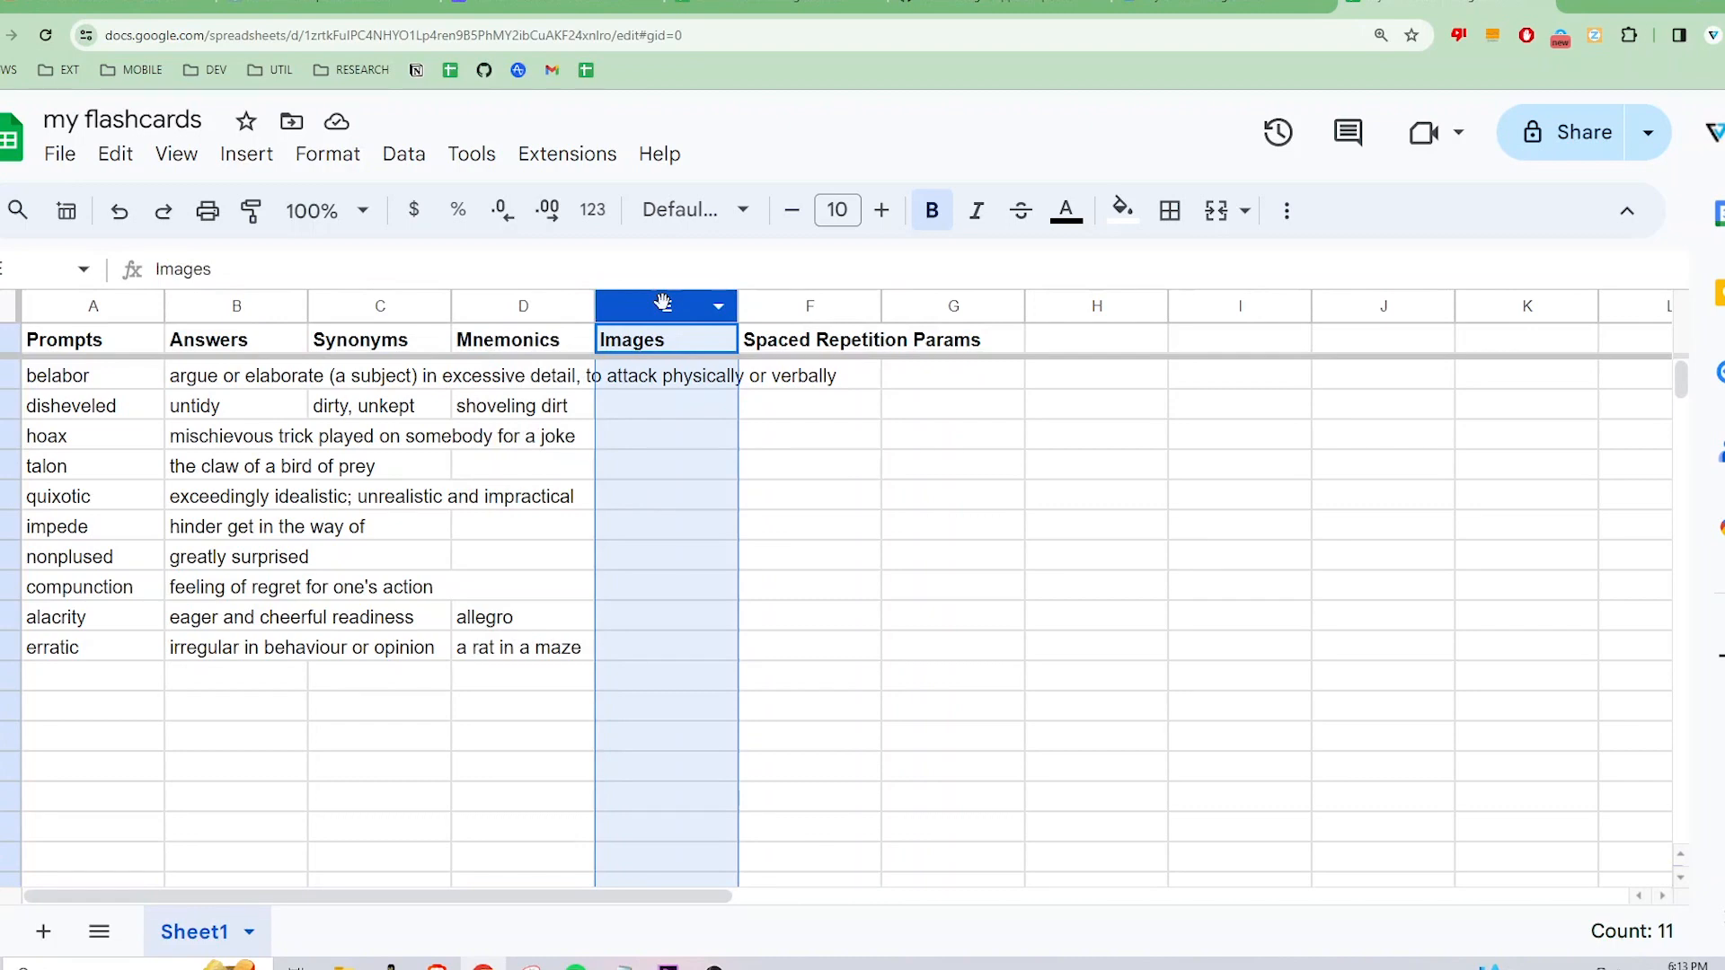
left_click(809, 306)
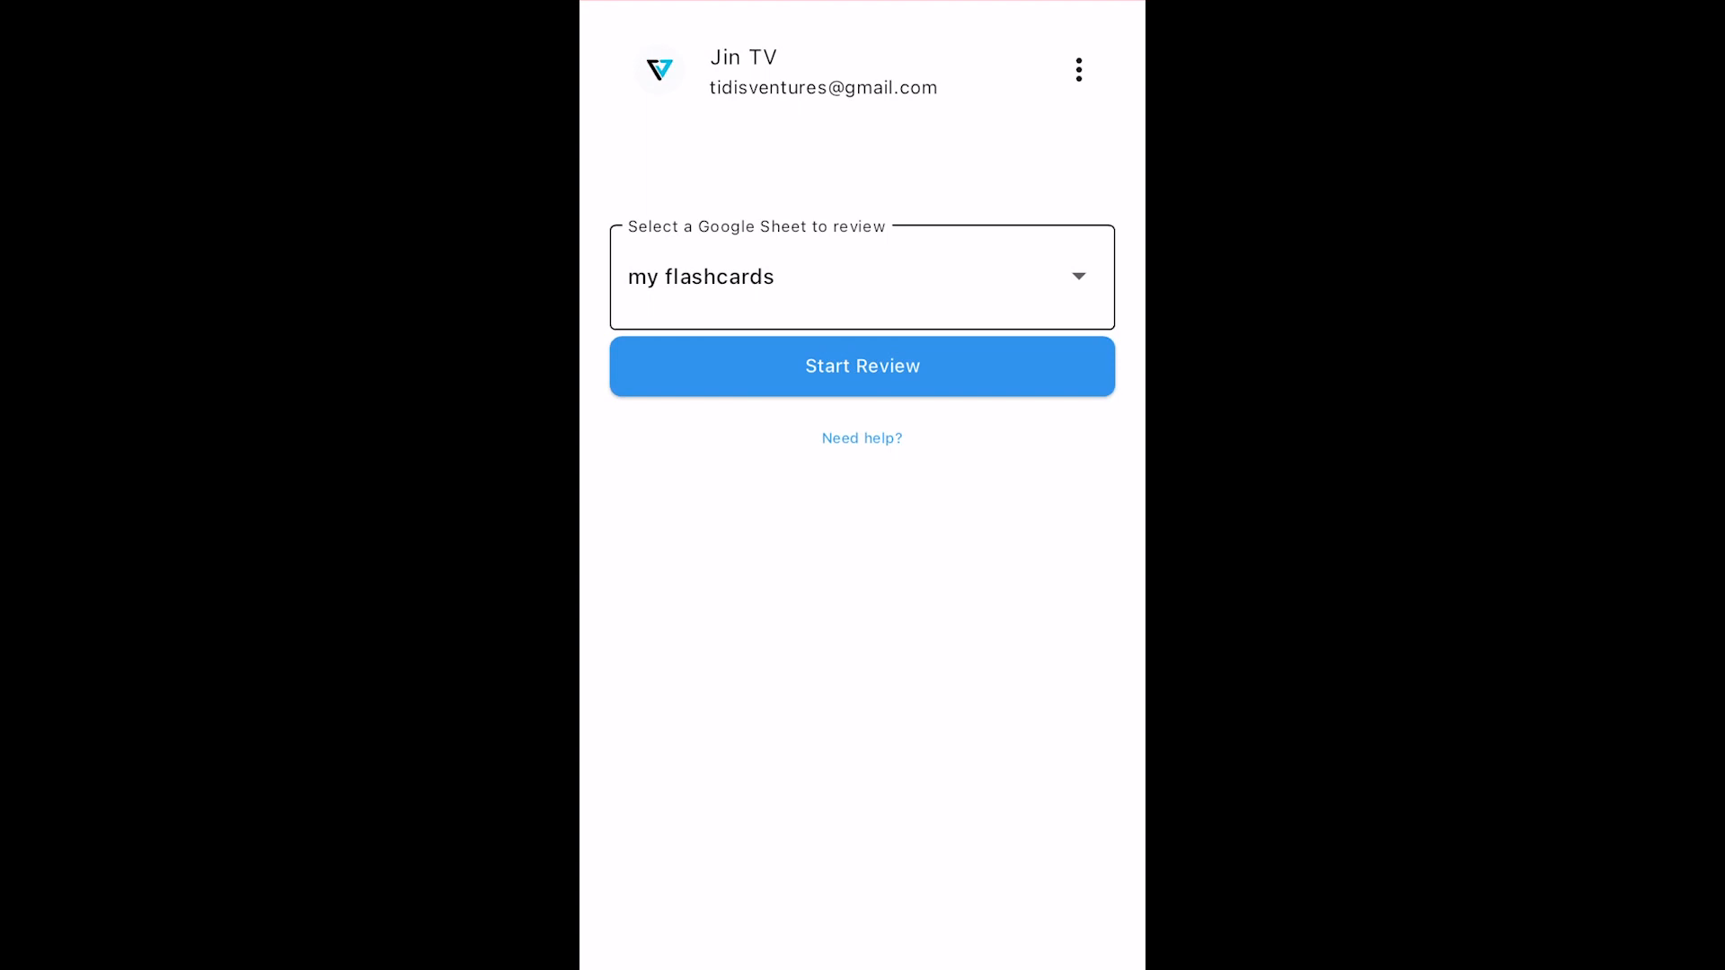
Step: Start reviewing the Sheet1 list, landing on the first card 'compunction'
left_click(862, 366)
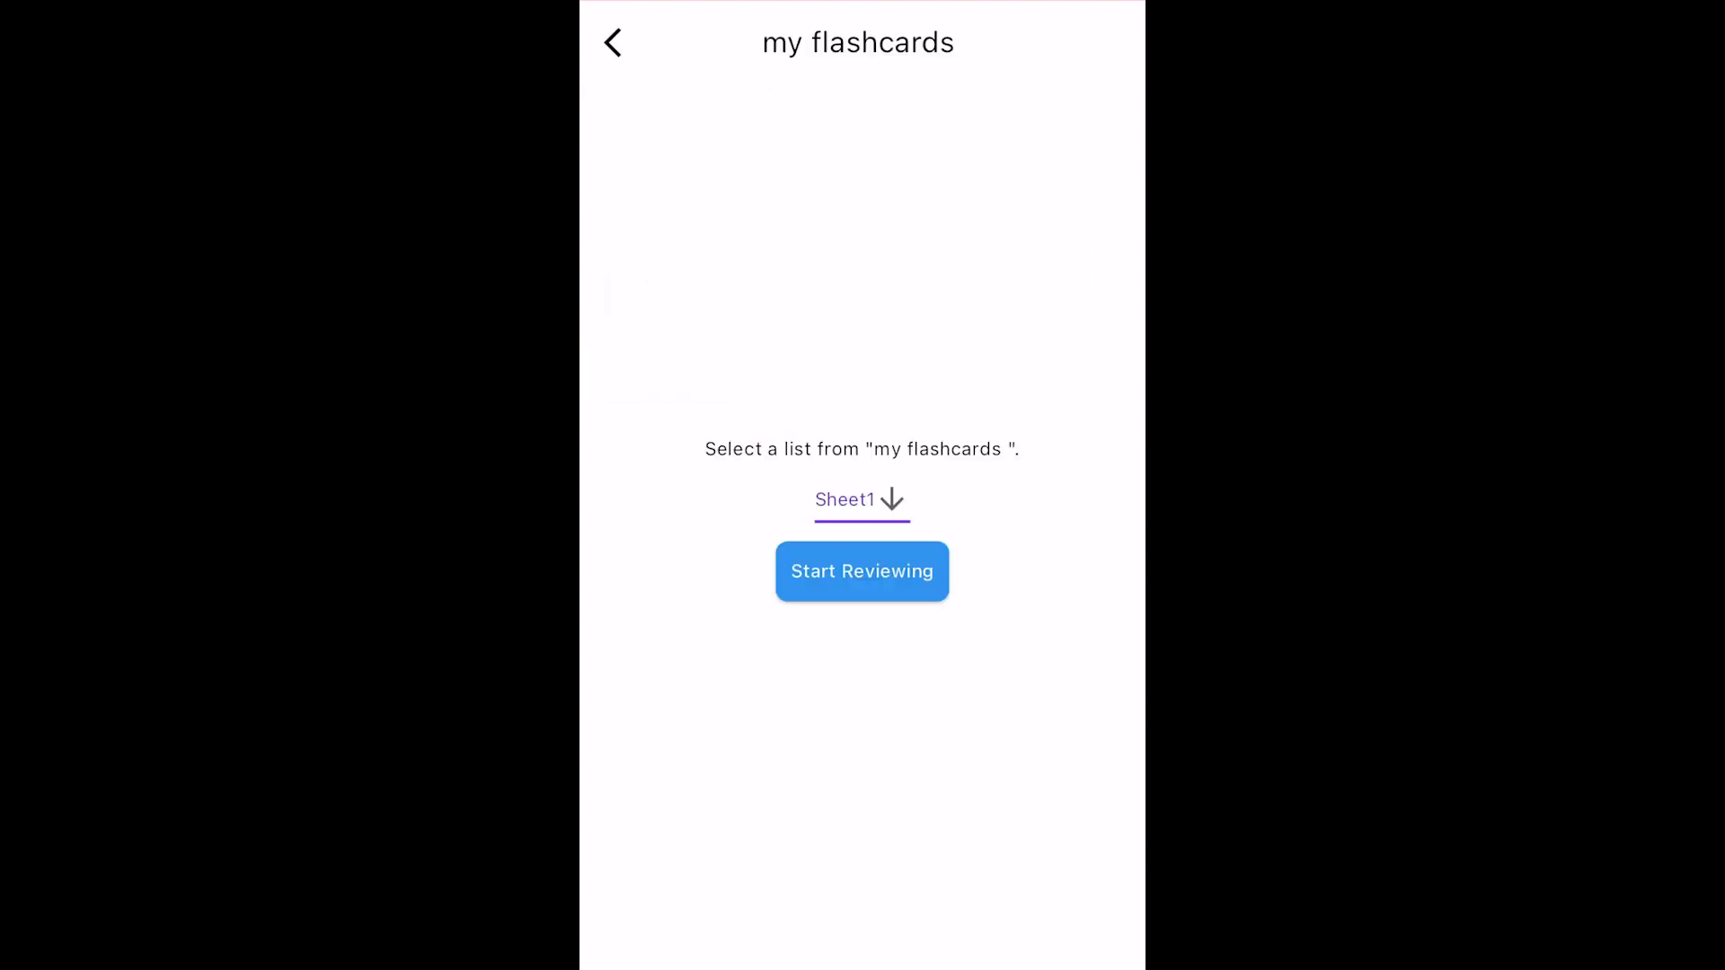
left_click(862, 572)
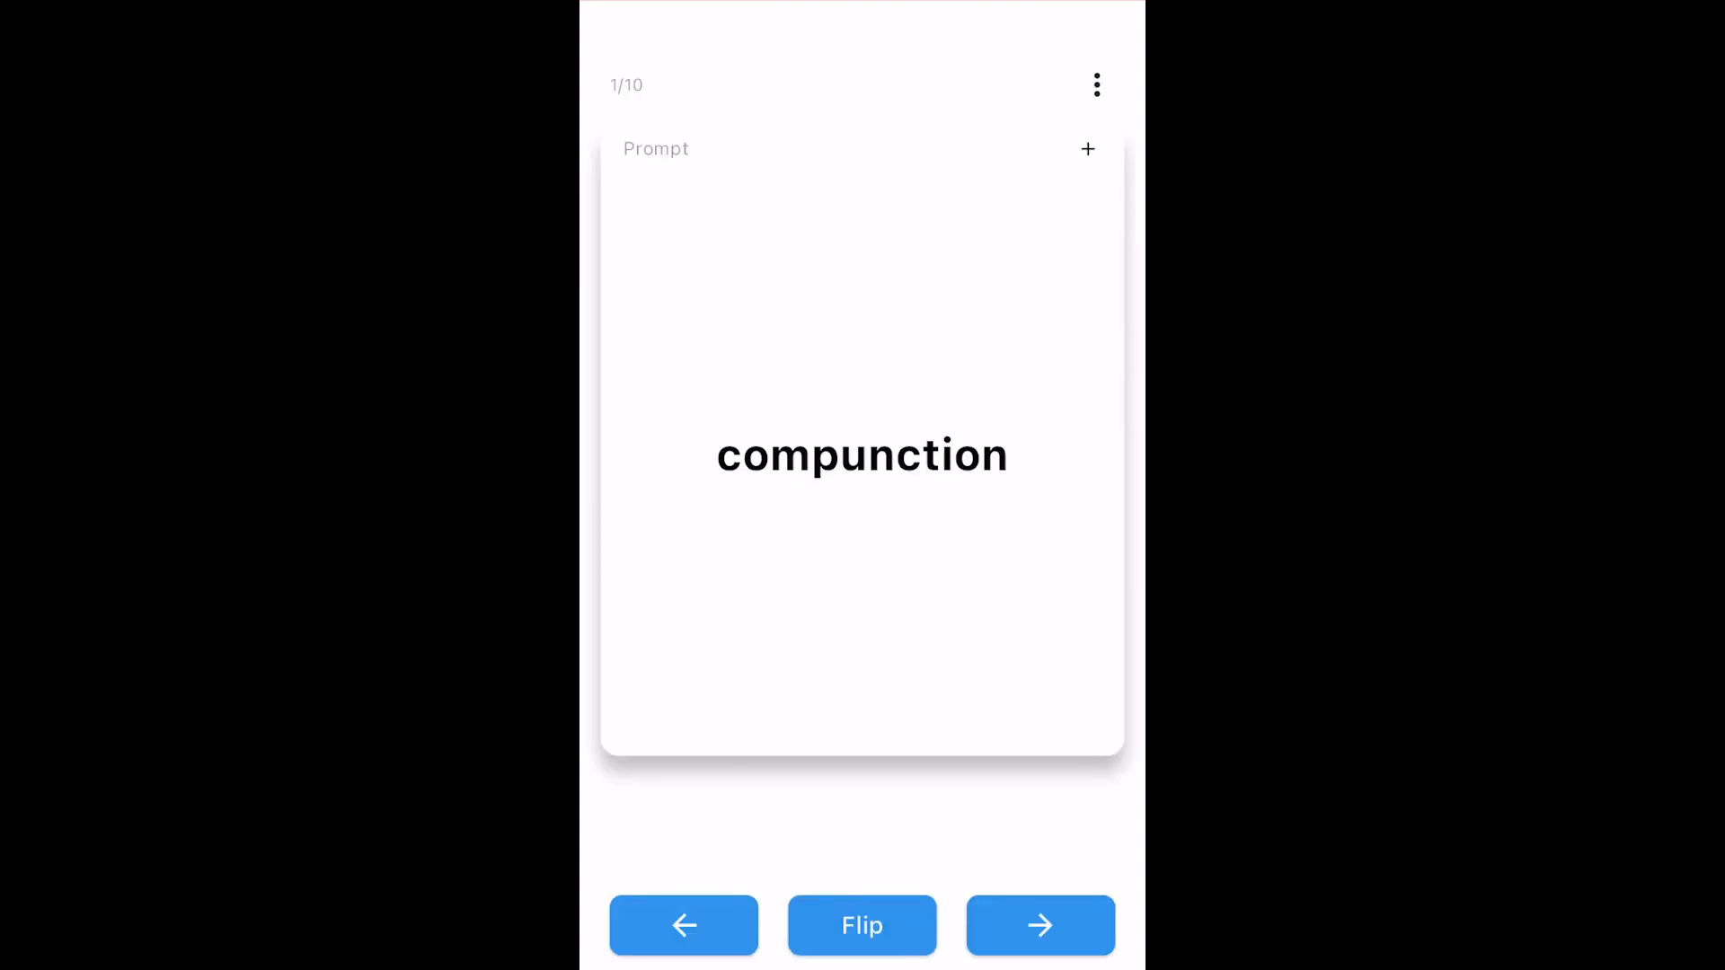
Step: Mark compunction remembered, check erratic's mnemonic and answer, mark erratic and belabor forgotten
left_click(1039, 949)
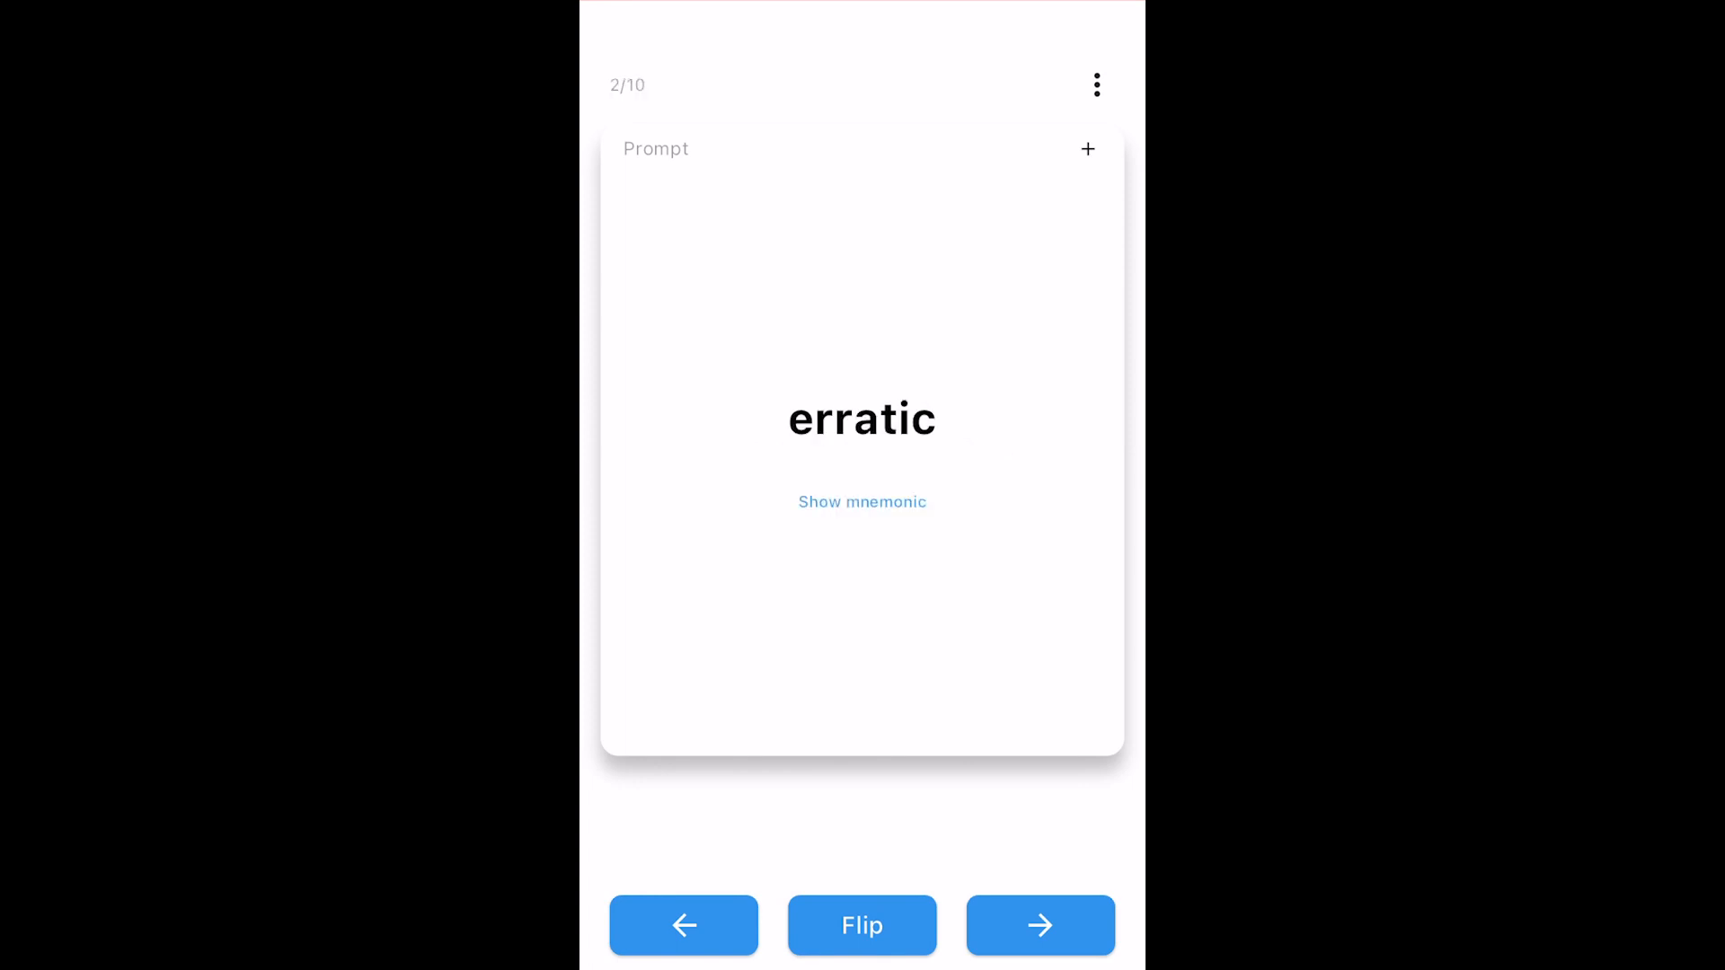
left_click(862, 503)
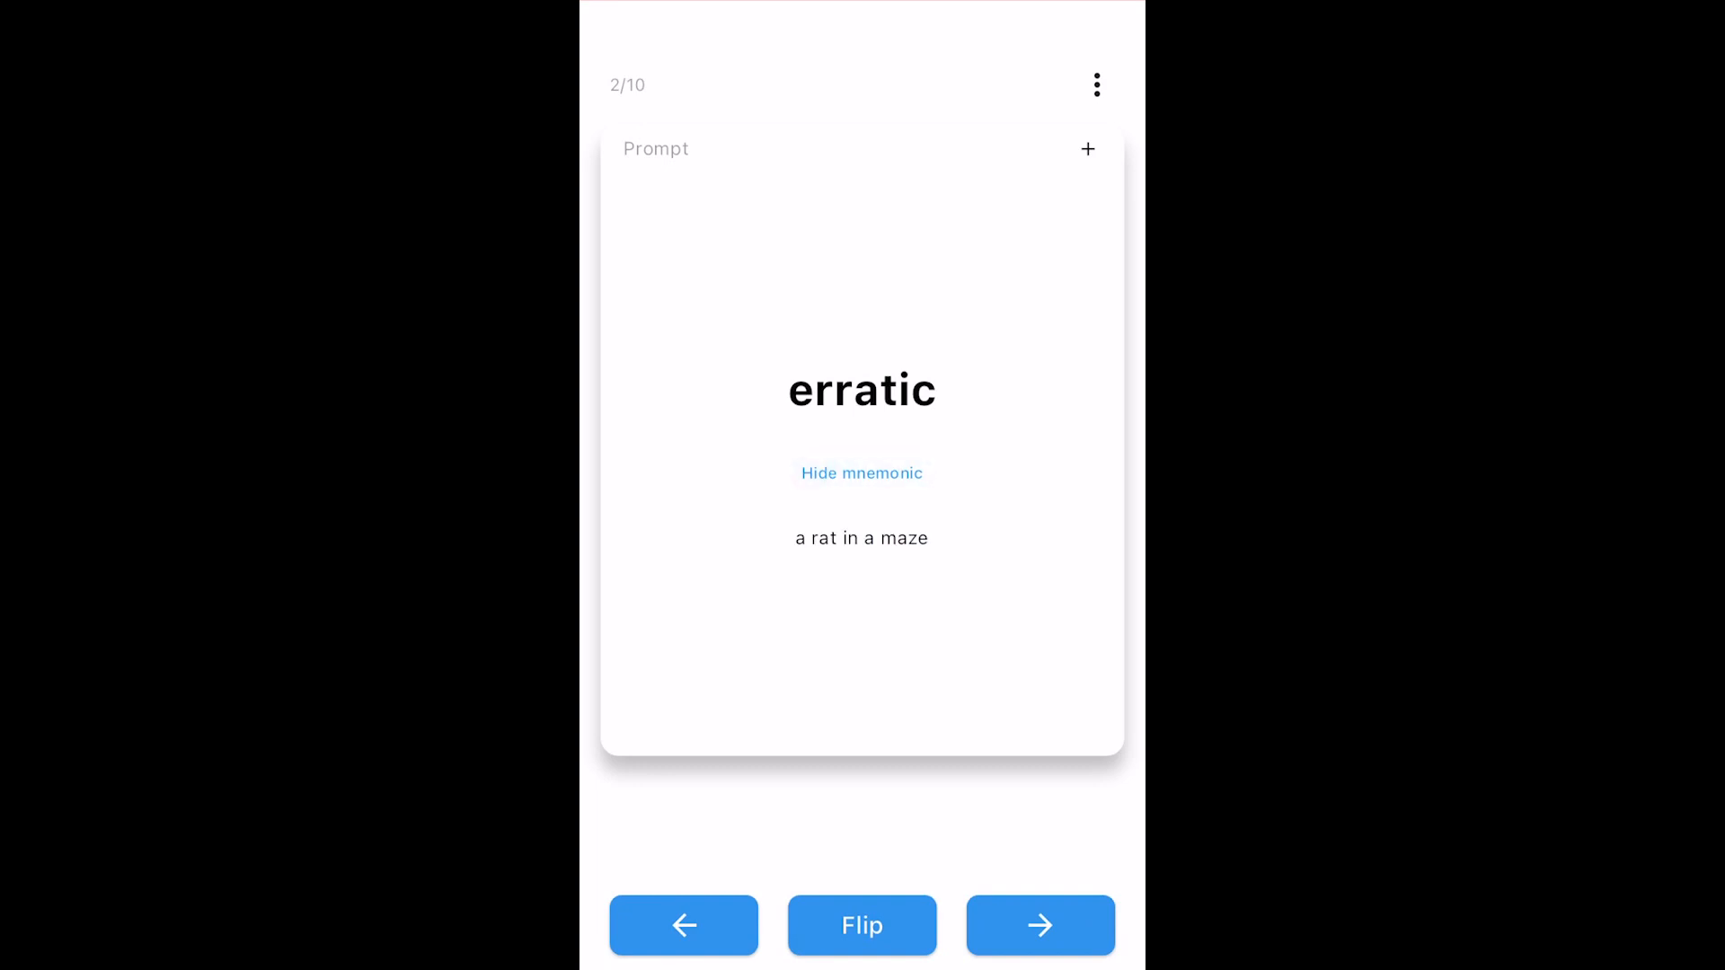
left_click(863, 475)
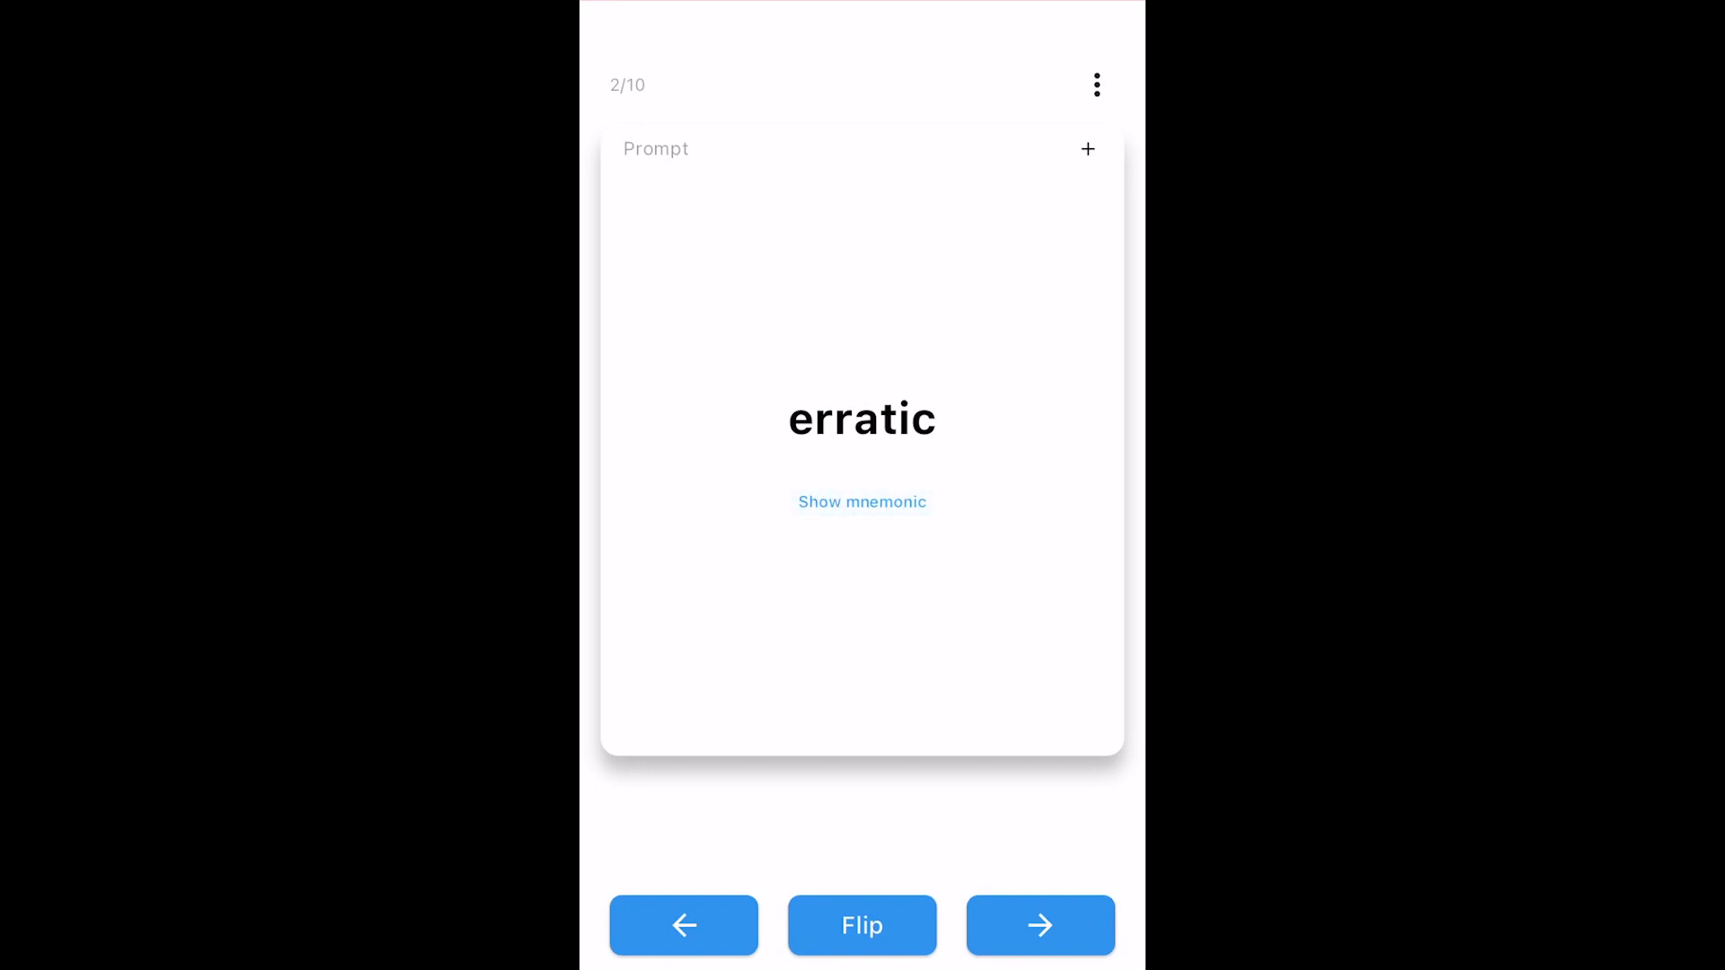
left_click(863, 926)
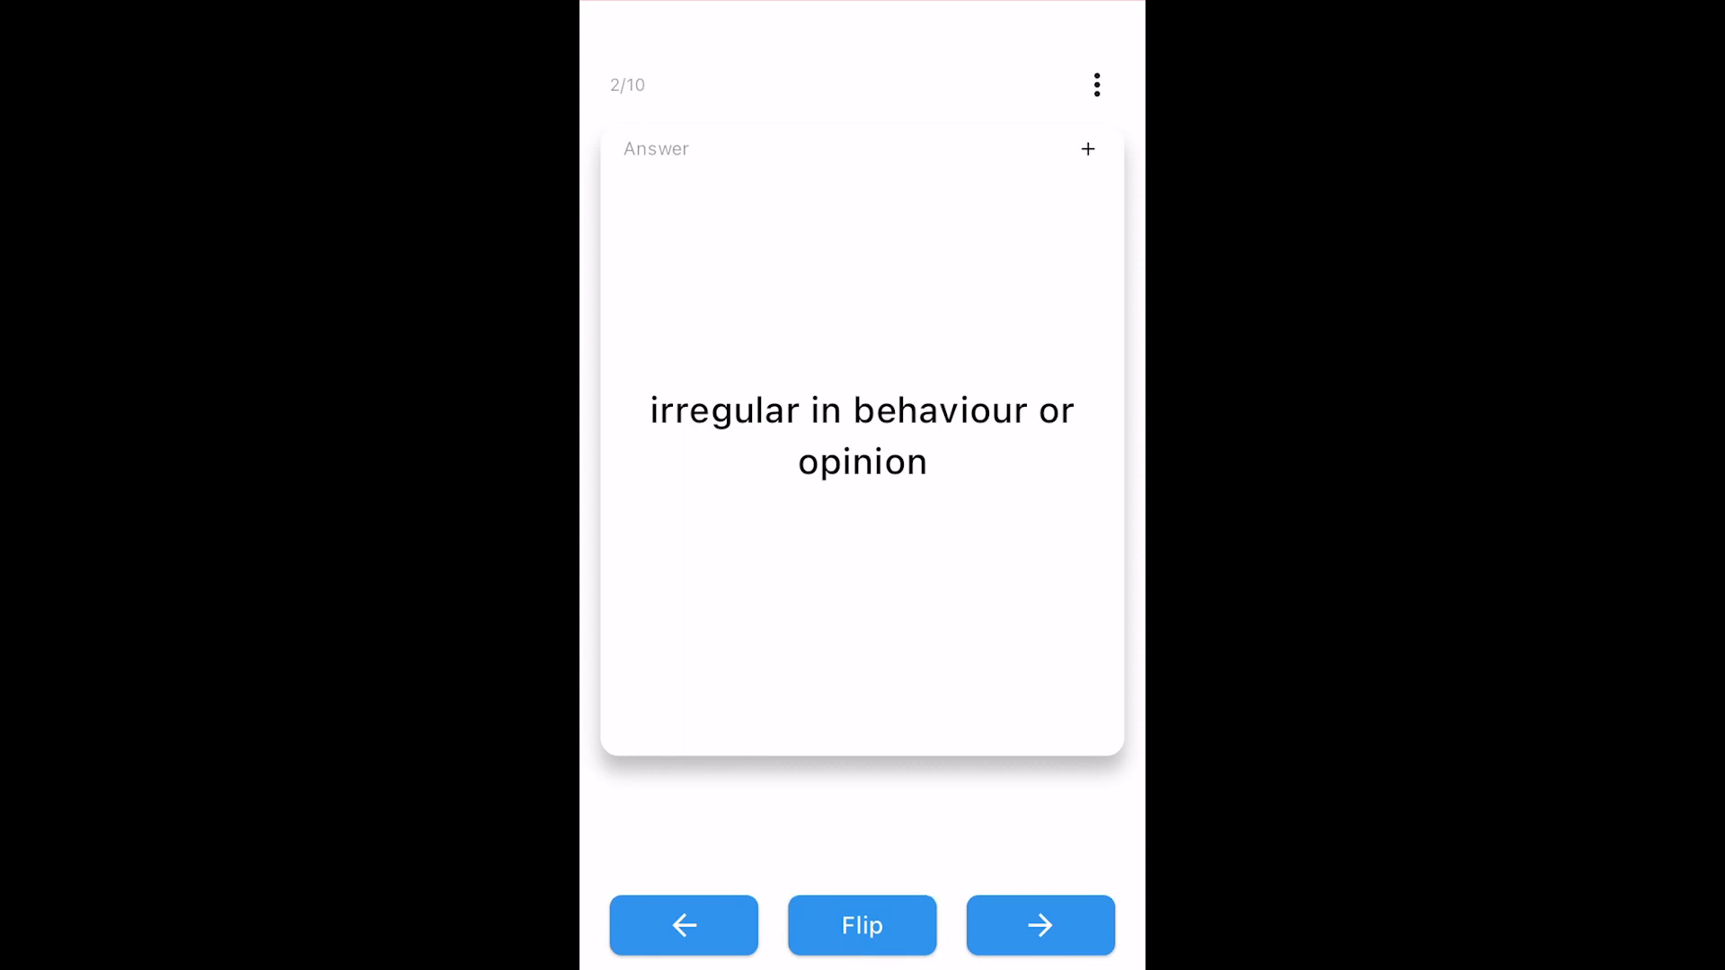
left_click(1042, 949)
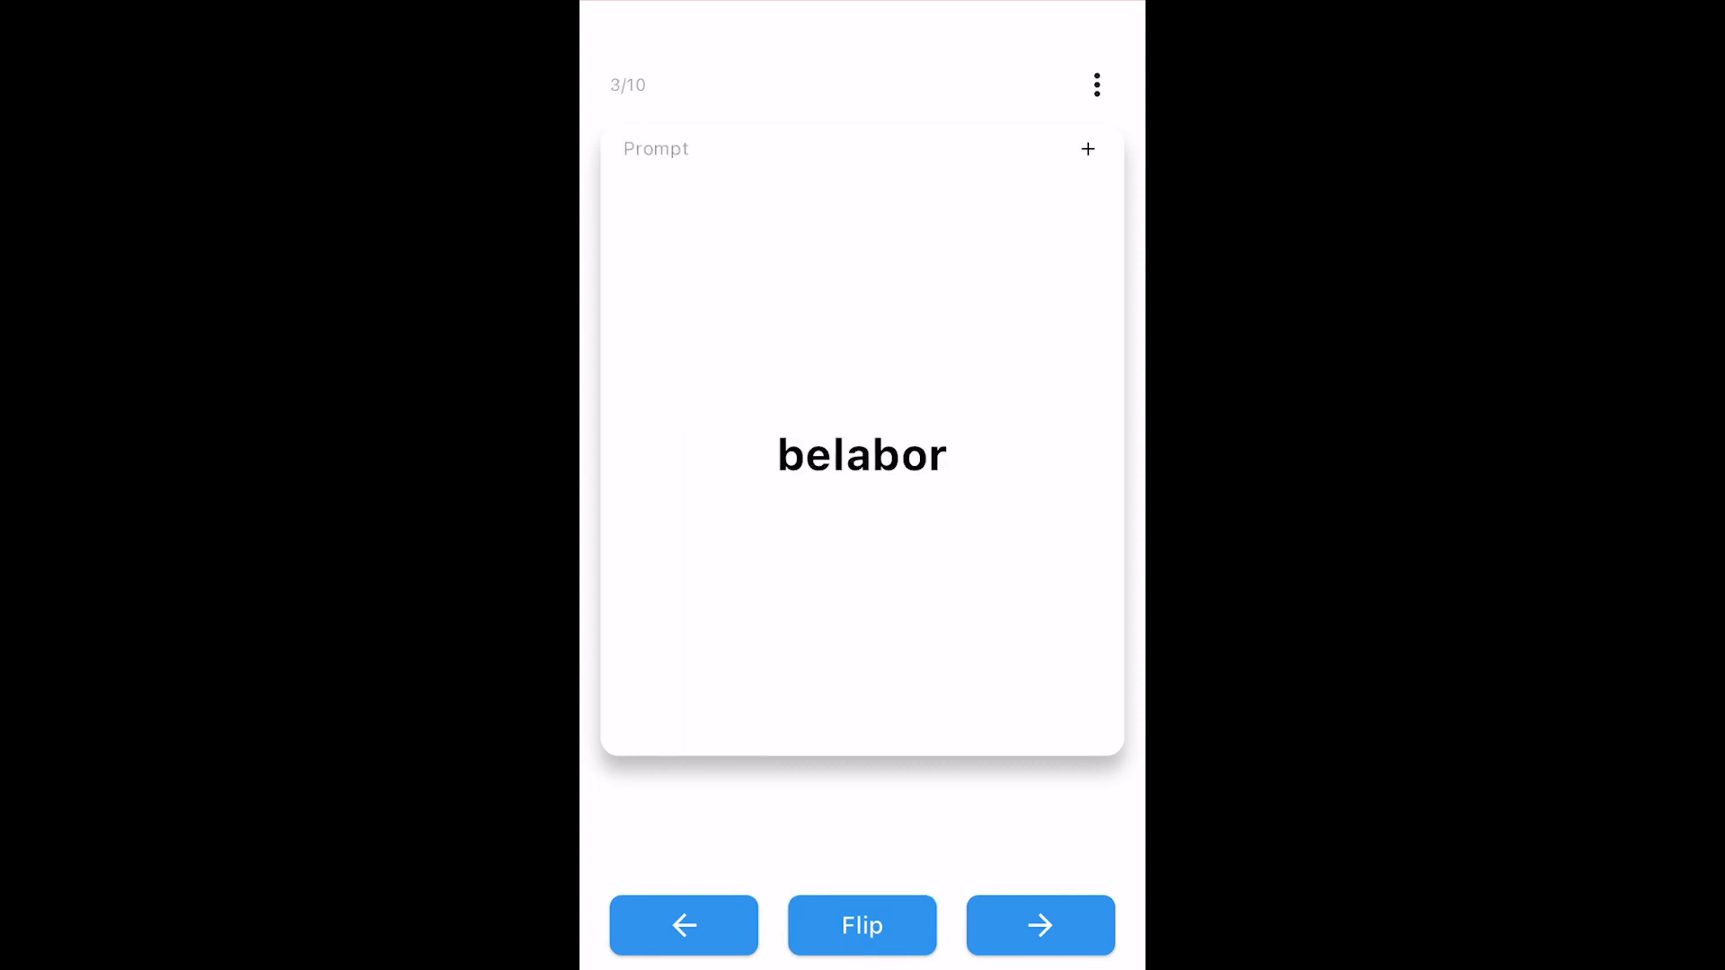
left_click(1039, 949)
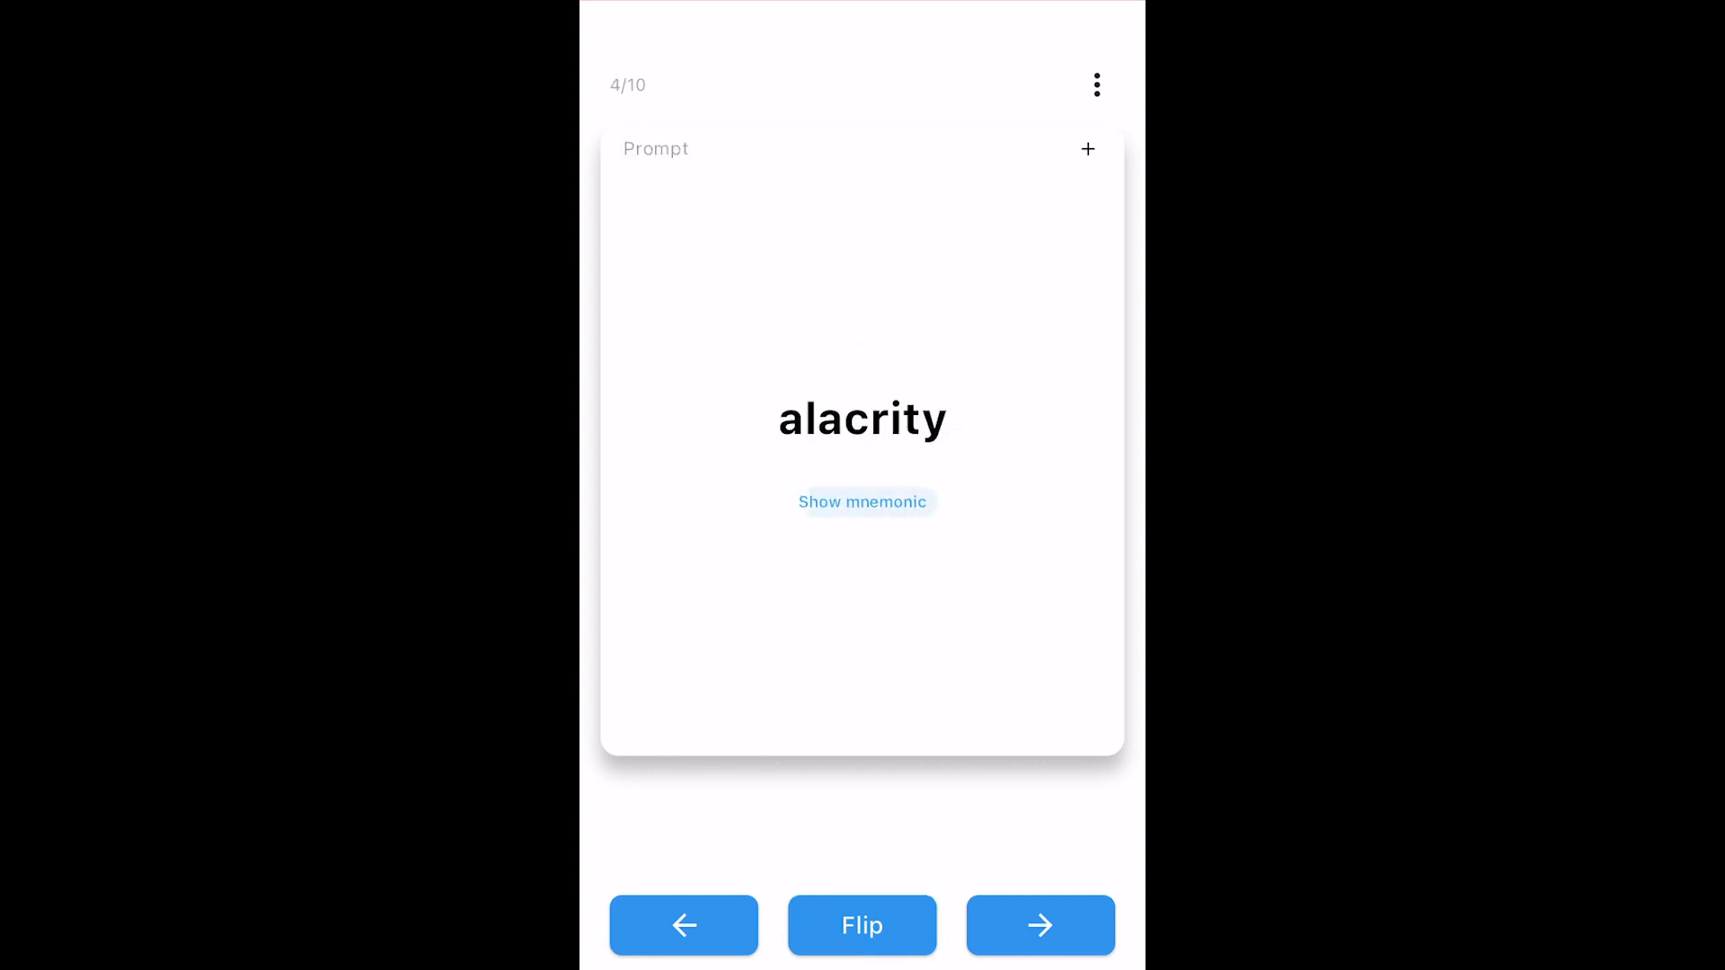
Step: Advance through the remaining cards to finish at 80% and dismiss the results
left_click(1039, 949)
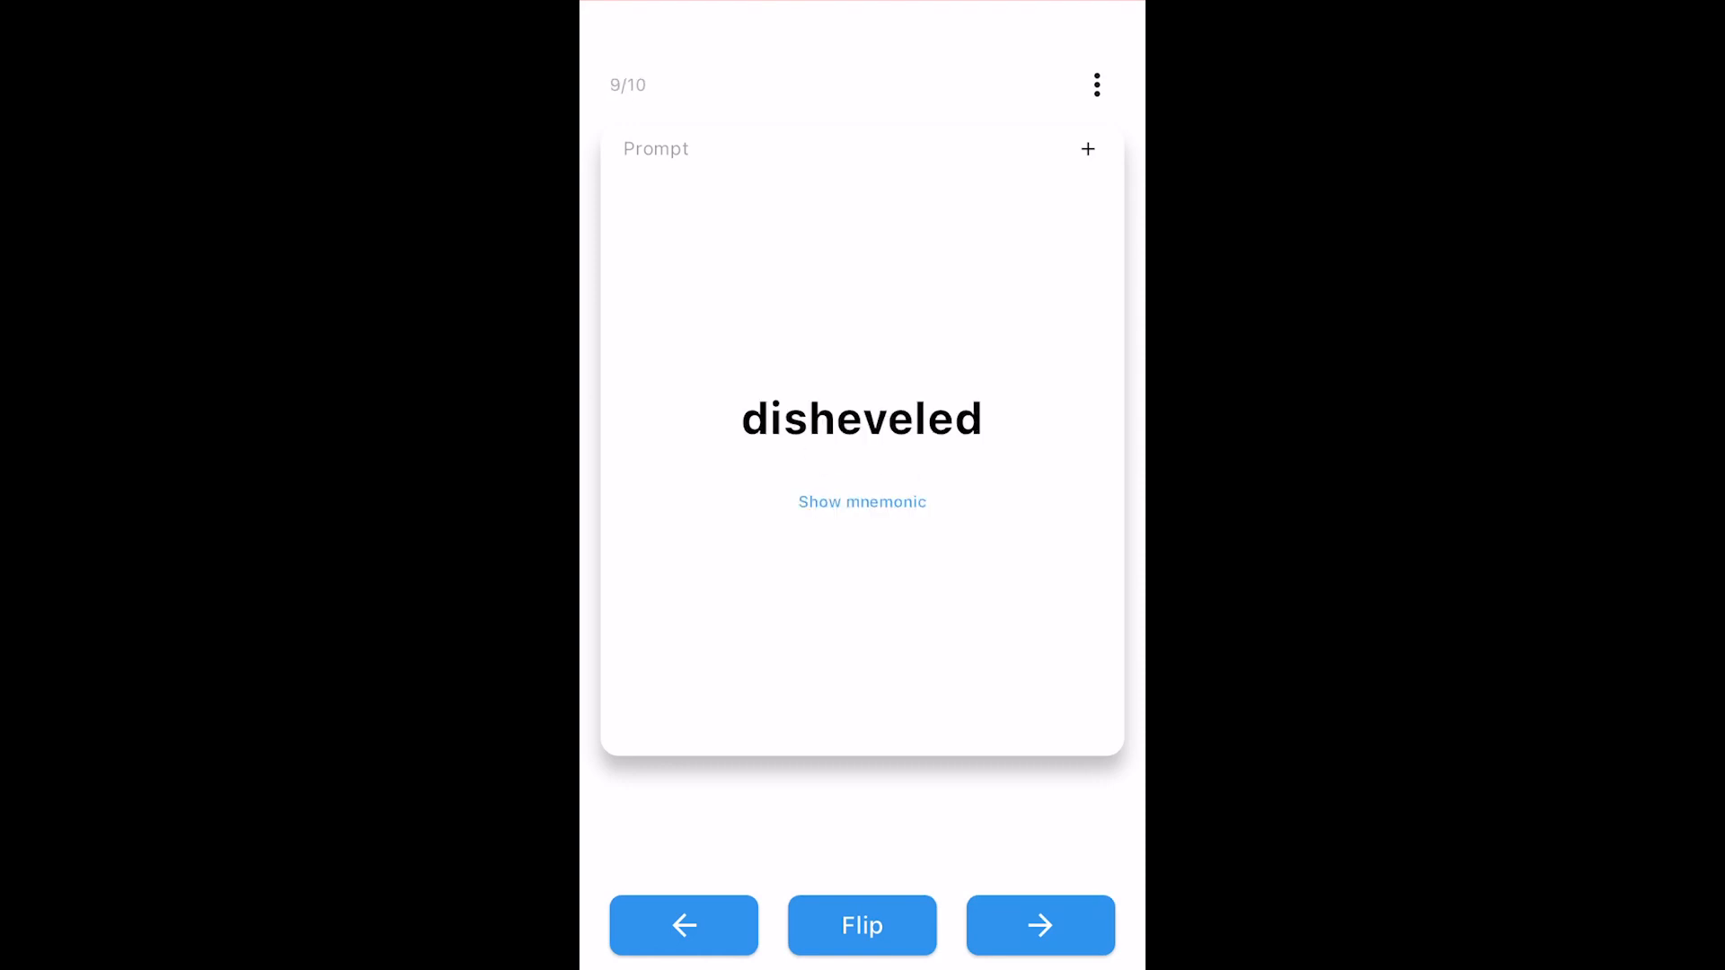
left_click(1039, 949)
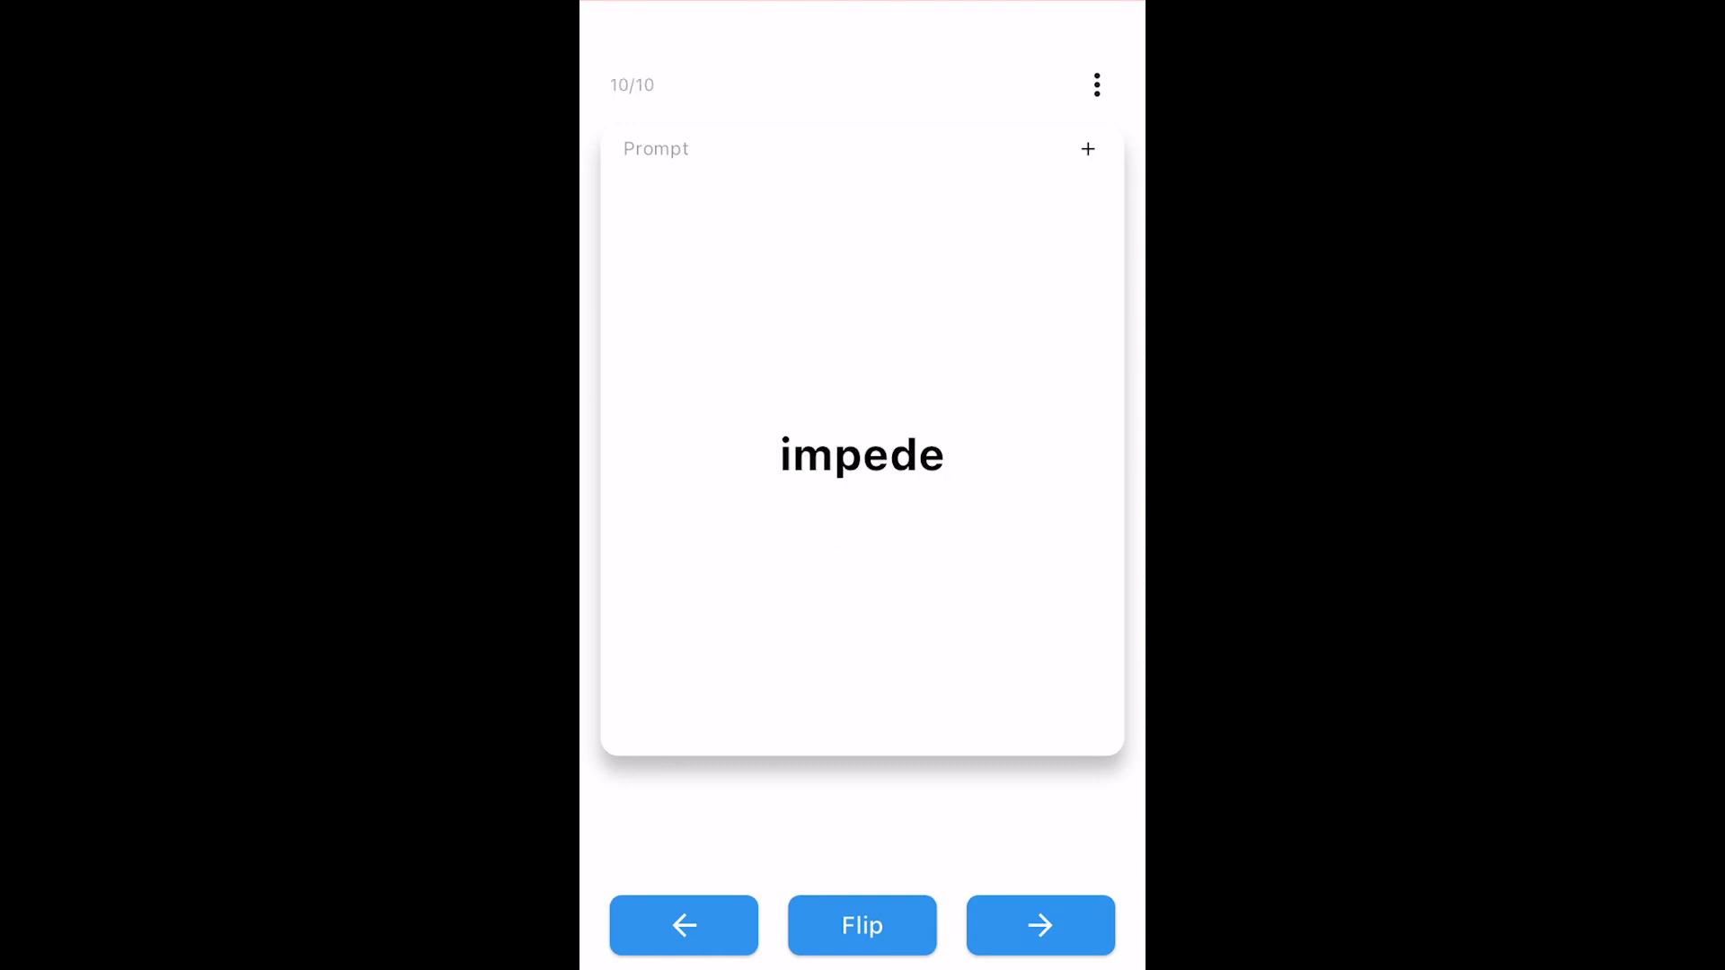
left_click(1039, 950)
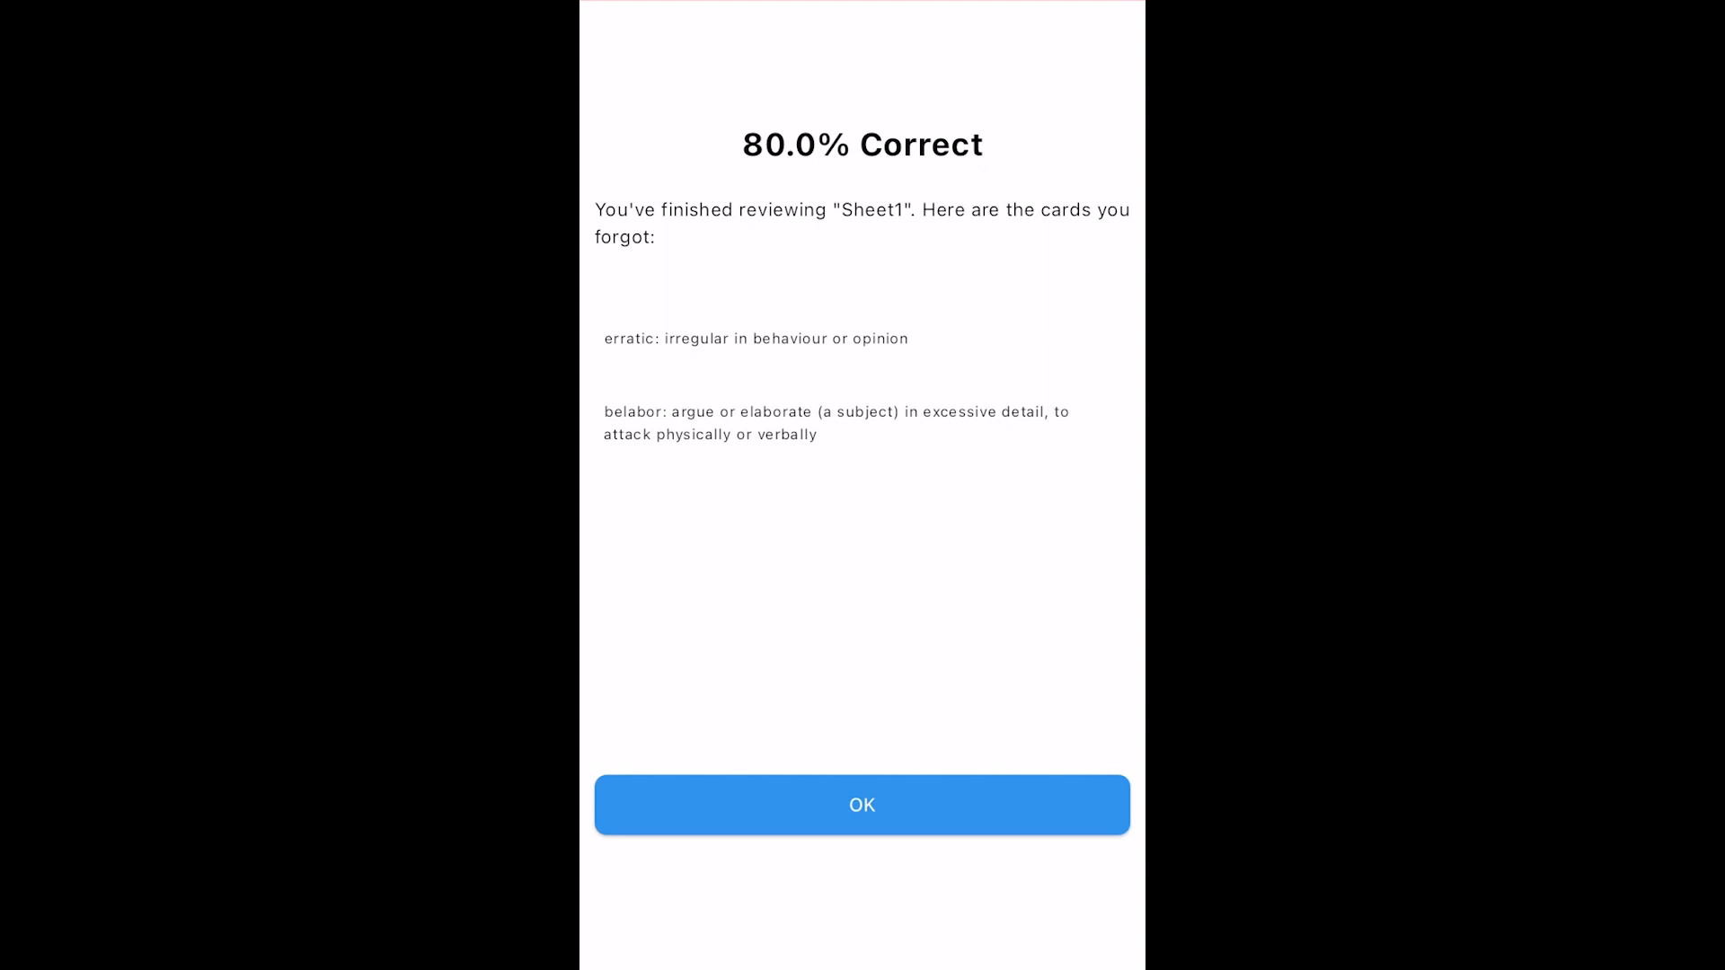
left_click(863, 804)
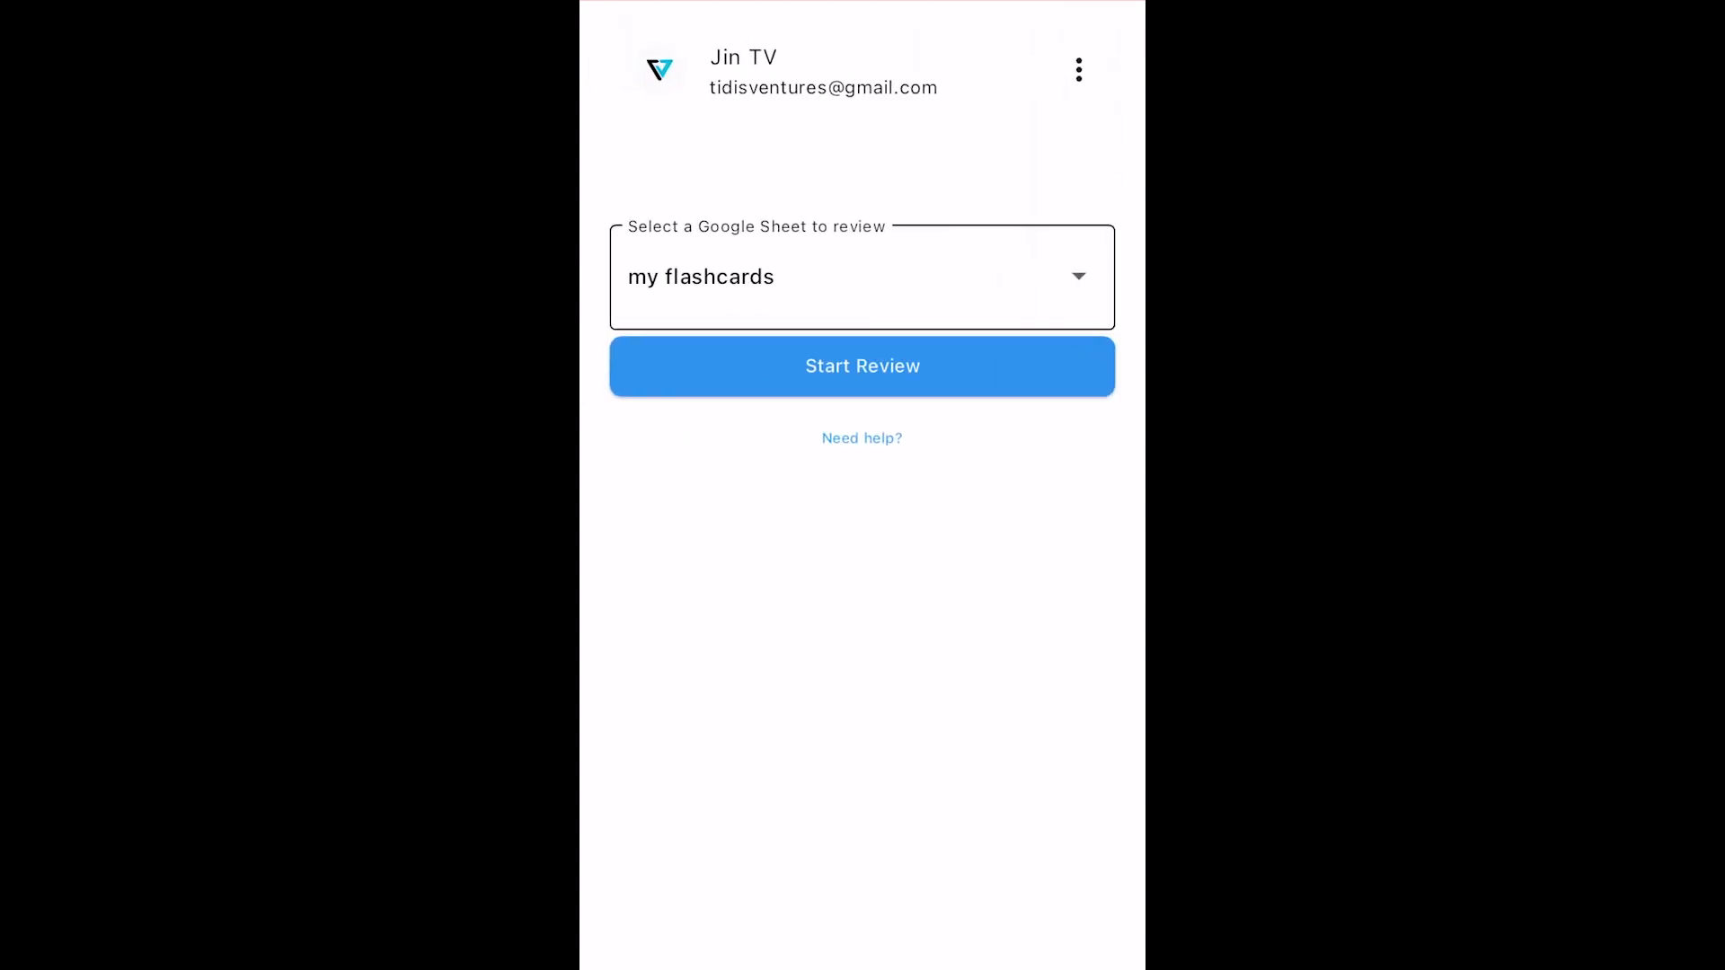
Step: Open the settings and switch on Reverse Front/Back
left_click(1078, 68)
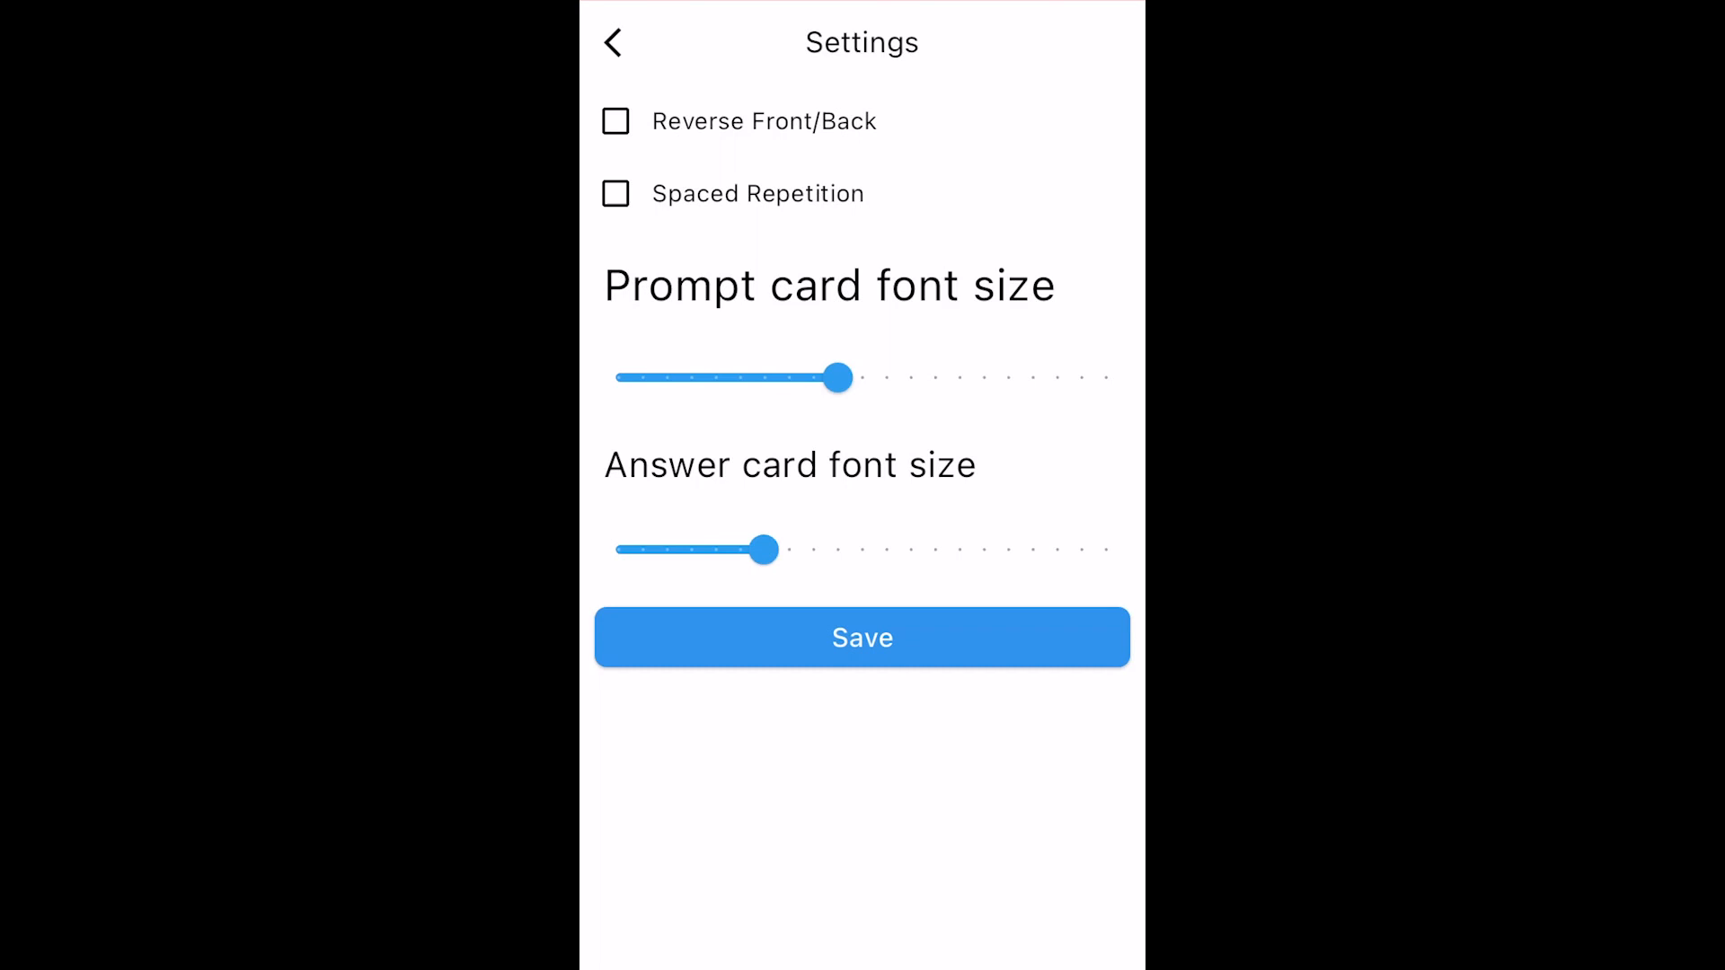
left_click(614, 120)
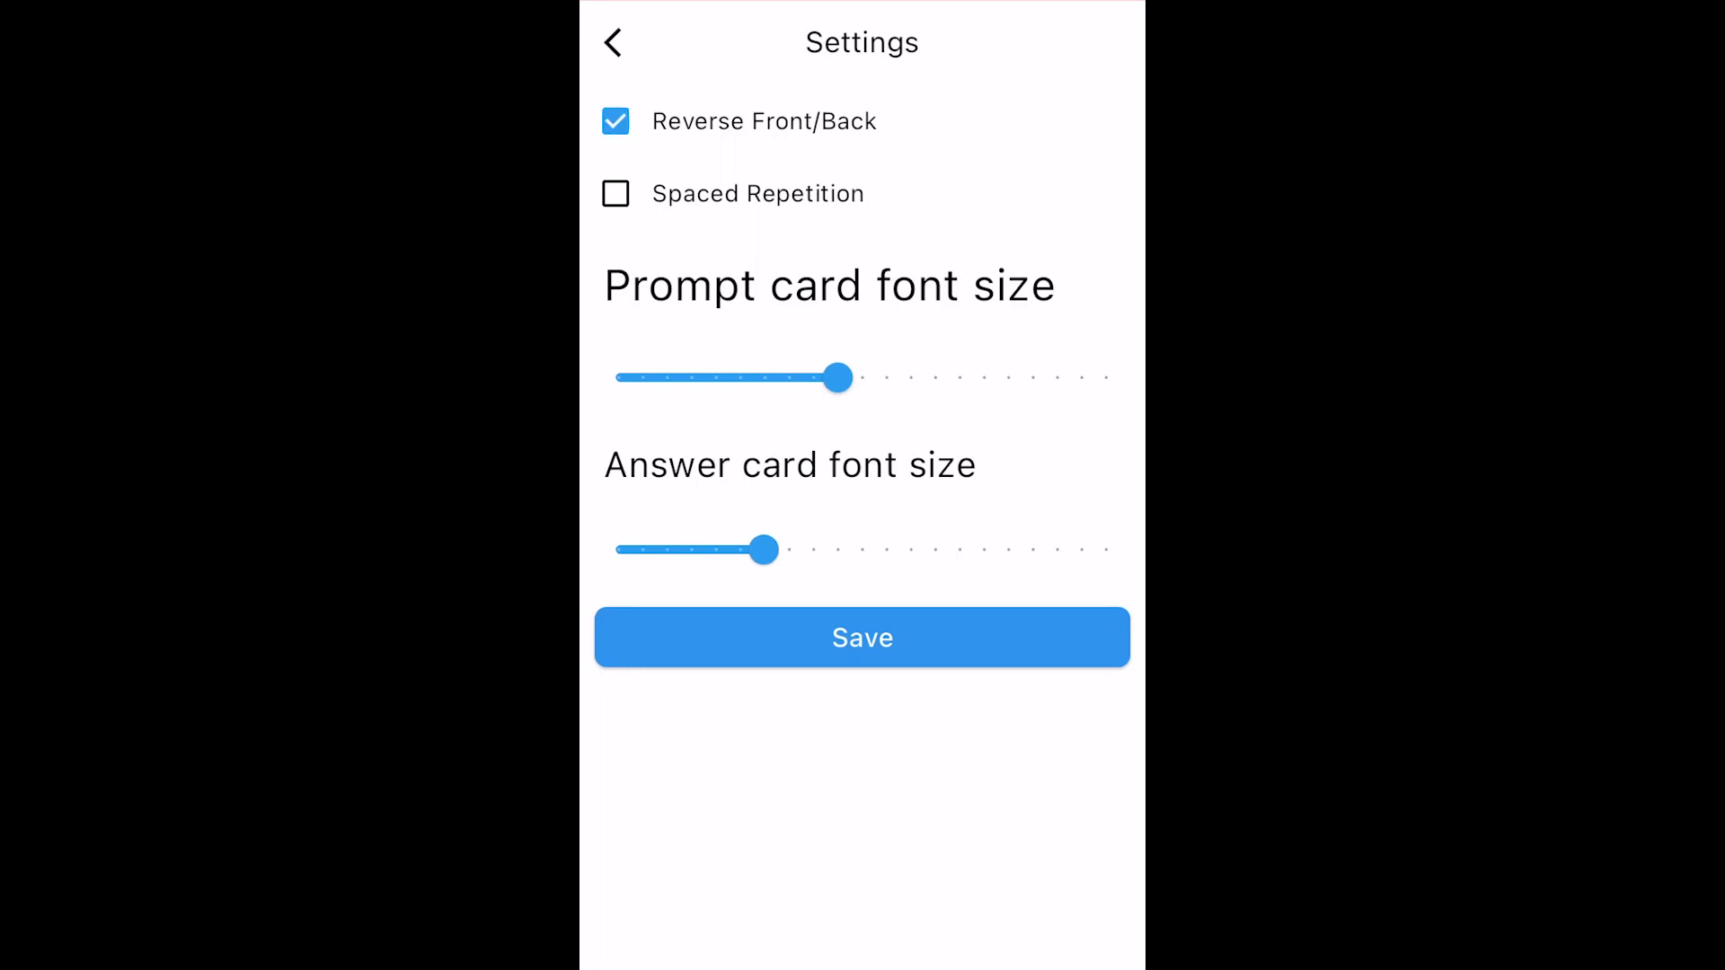
Step: Turn Reverse Front/Back off, enable Spaced Repetition (0, 1, 2, 4, 8, 16 days) and save
left_click(615, 122)
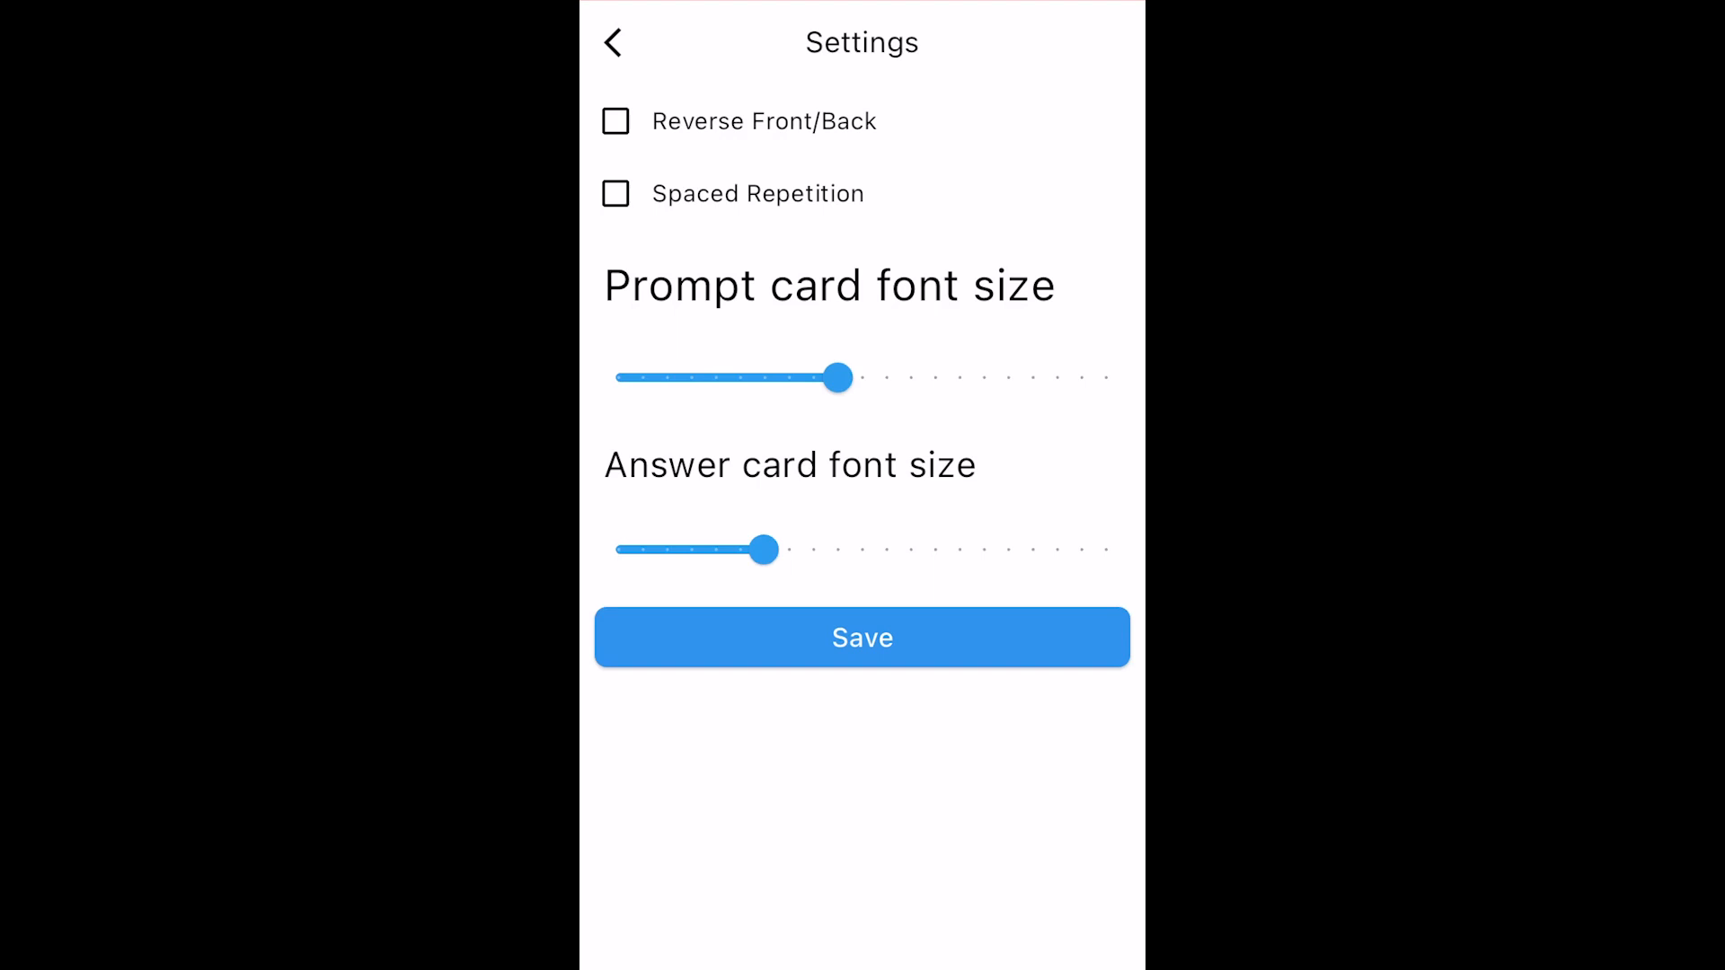
left_click(614, 194)
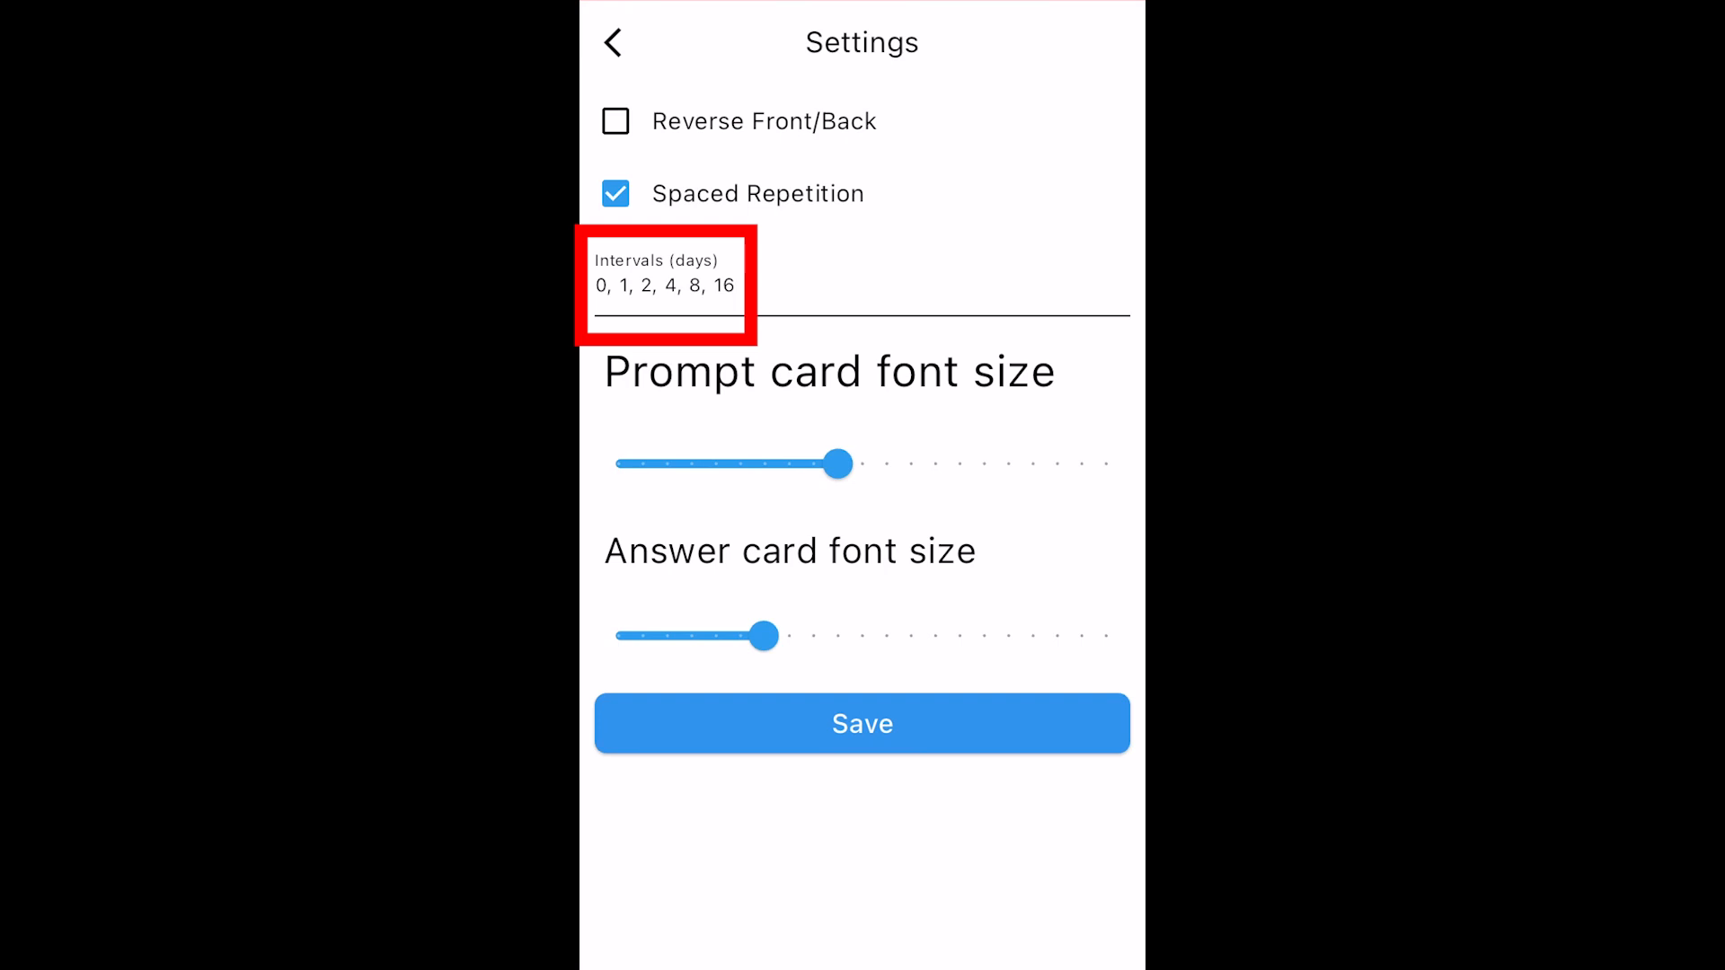
left_click(611, 43)
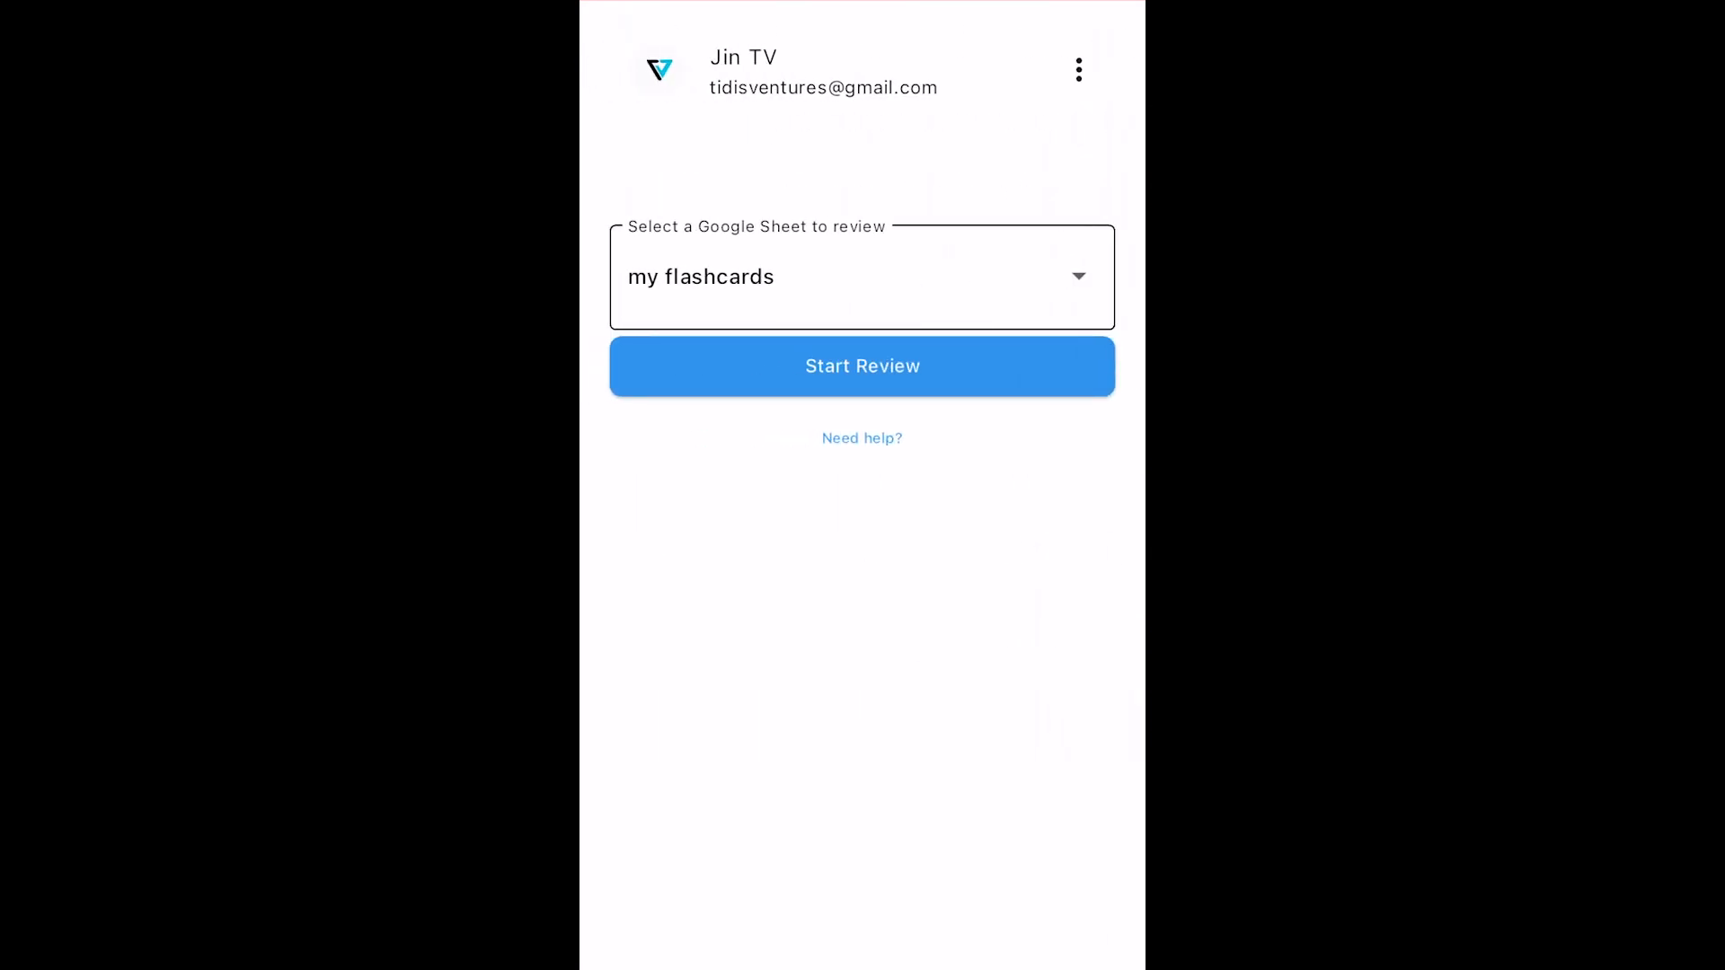
Step: Start a spaced-repetition review of Sheet1, flip 'impede' and rate it Hard then Keep
left_click(863, 367)
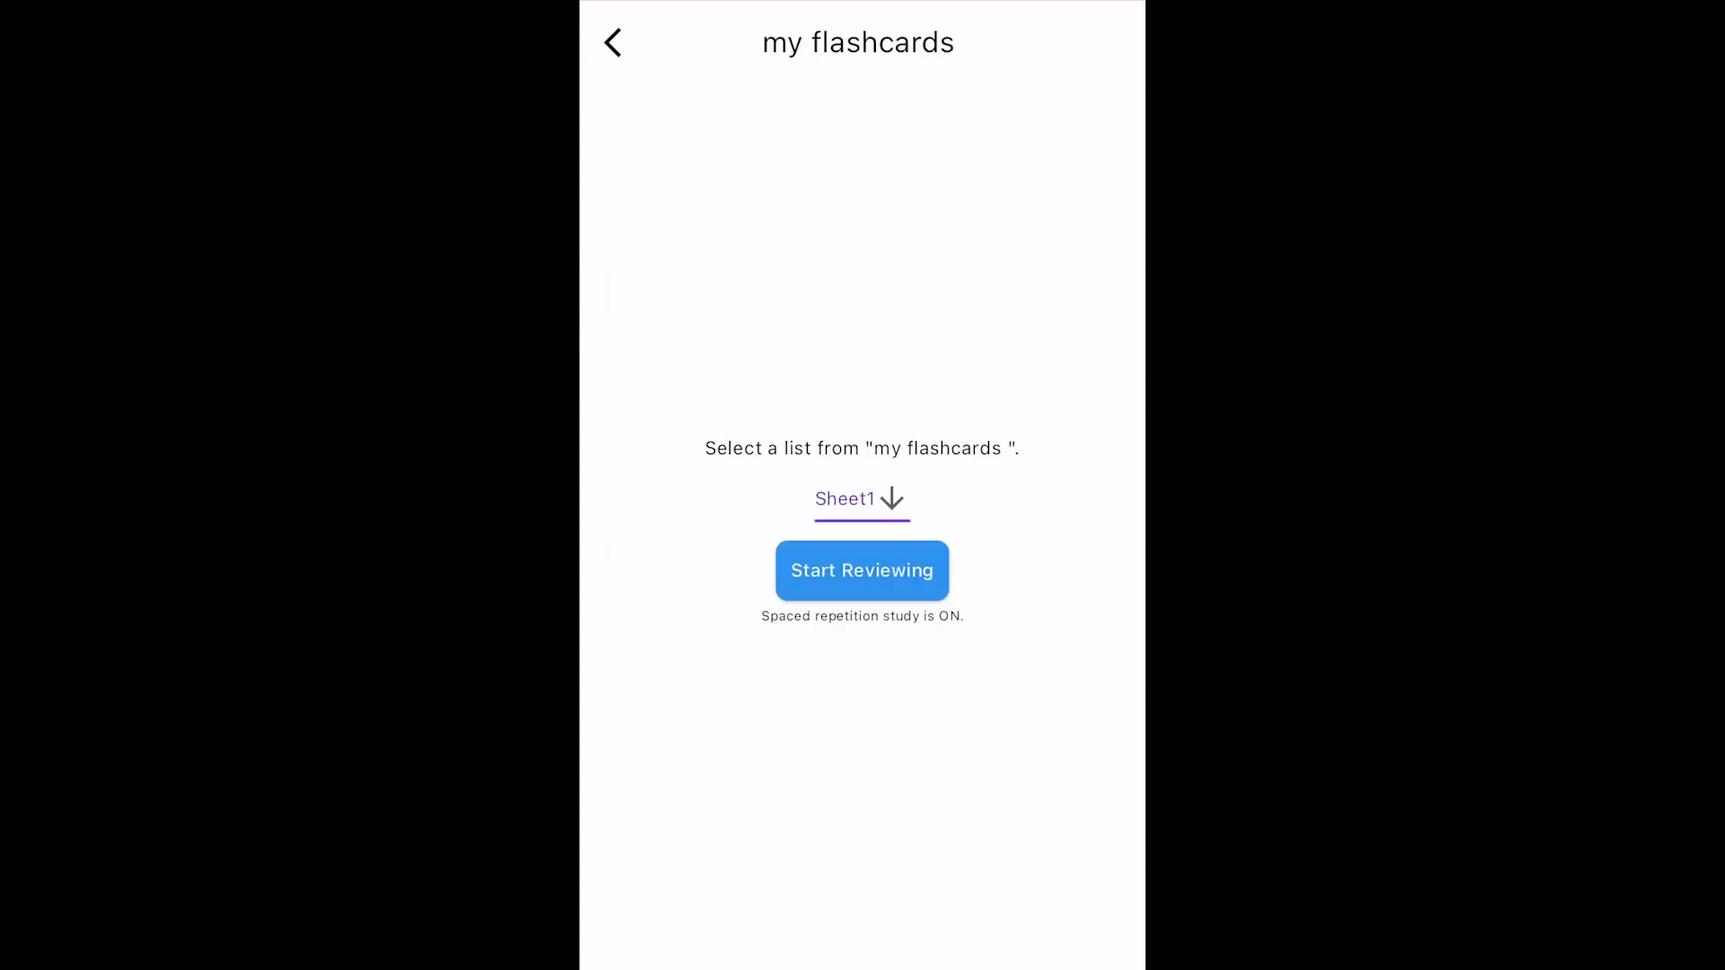
left_click(863, 572)
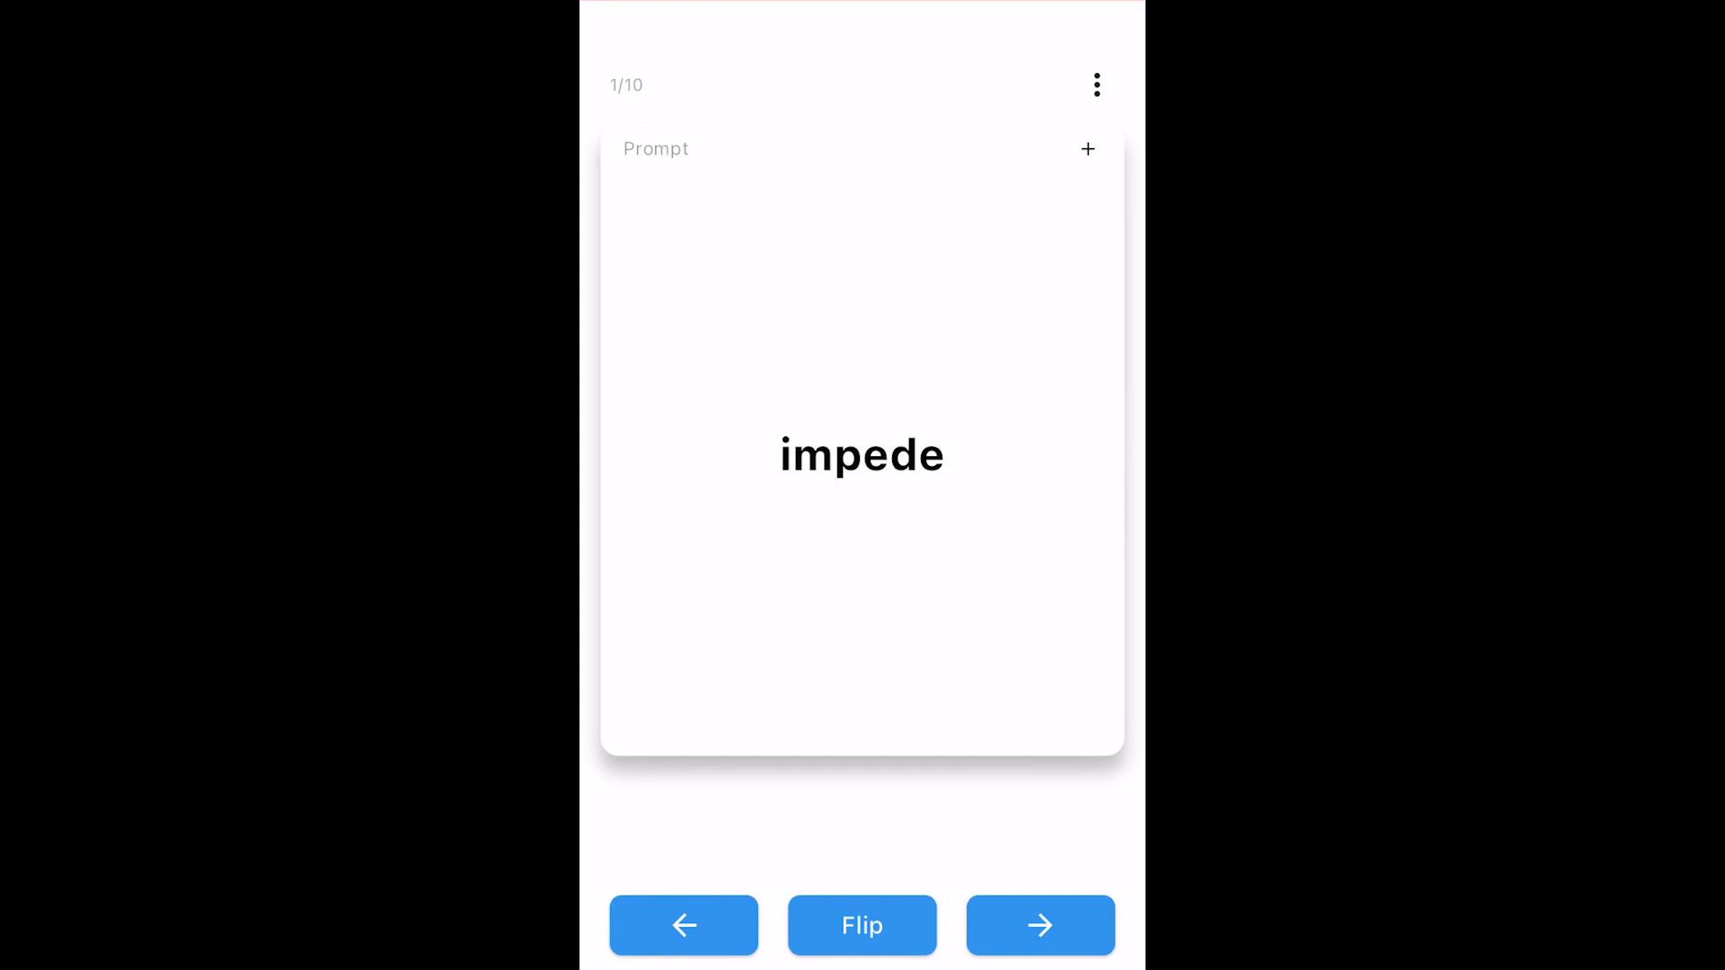
left_click(860, 949)
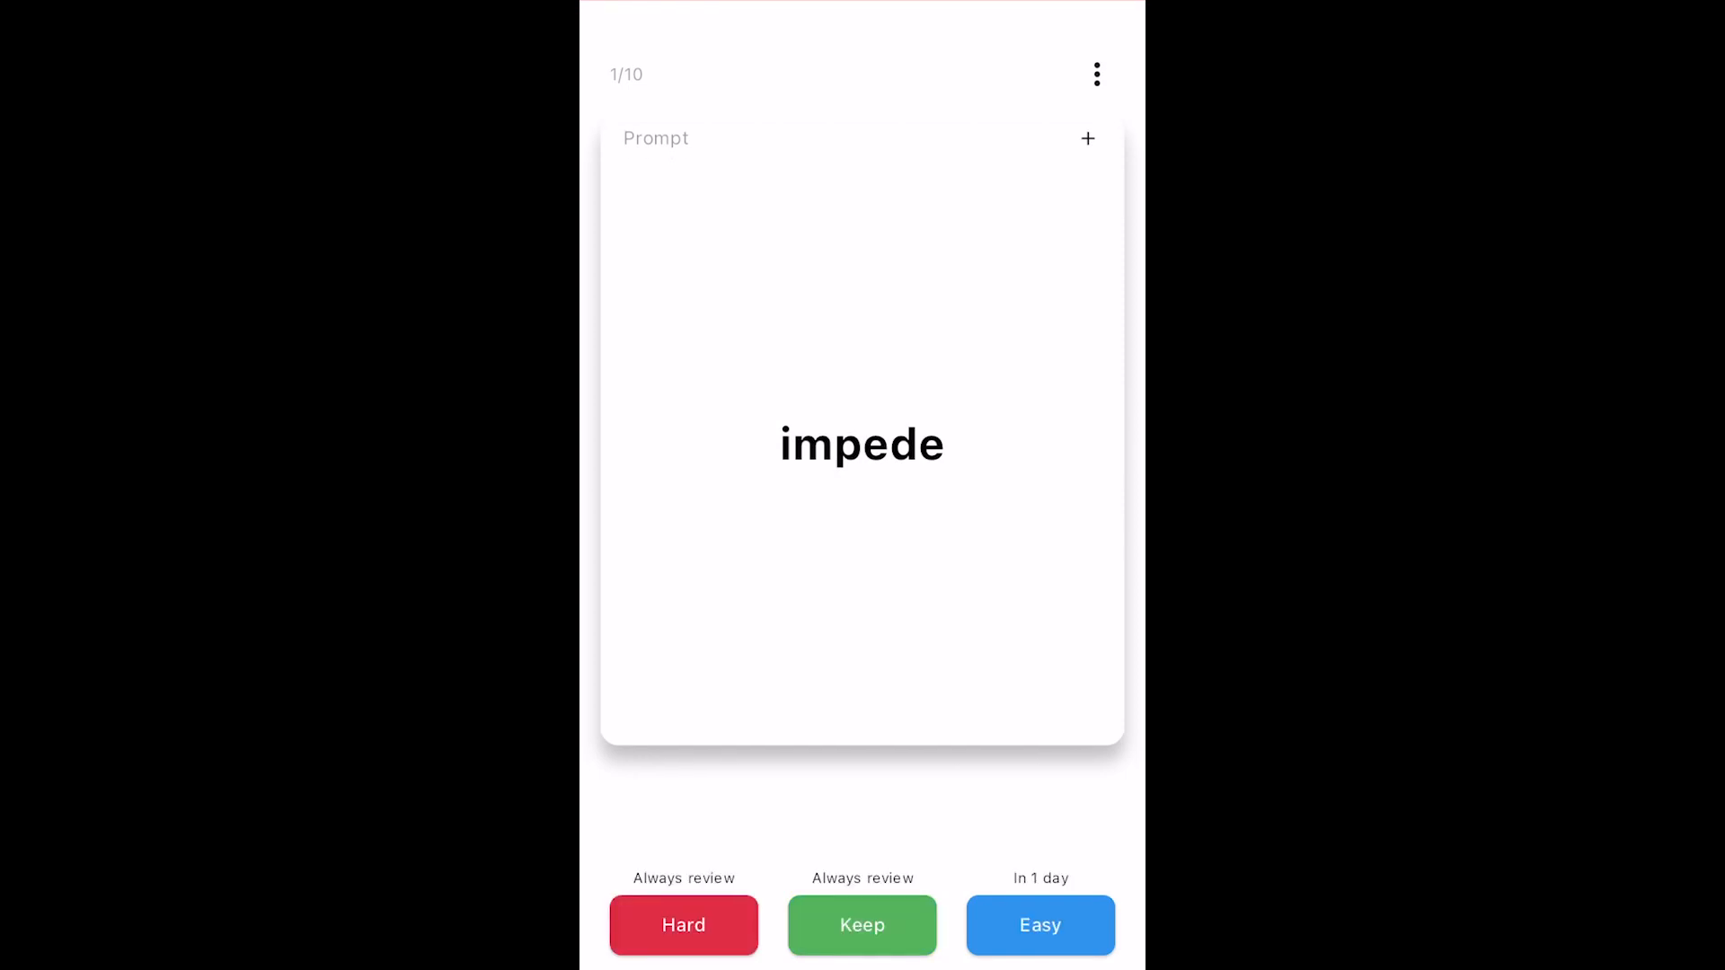
left_click(683, 949)
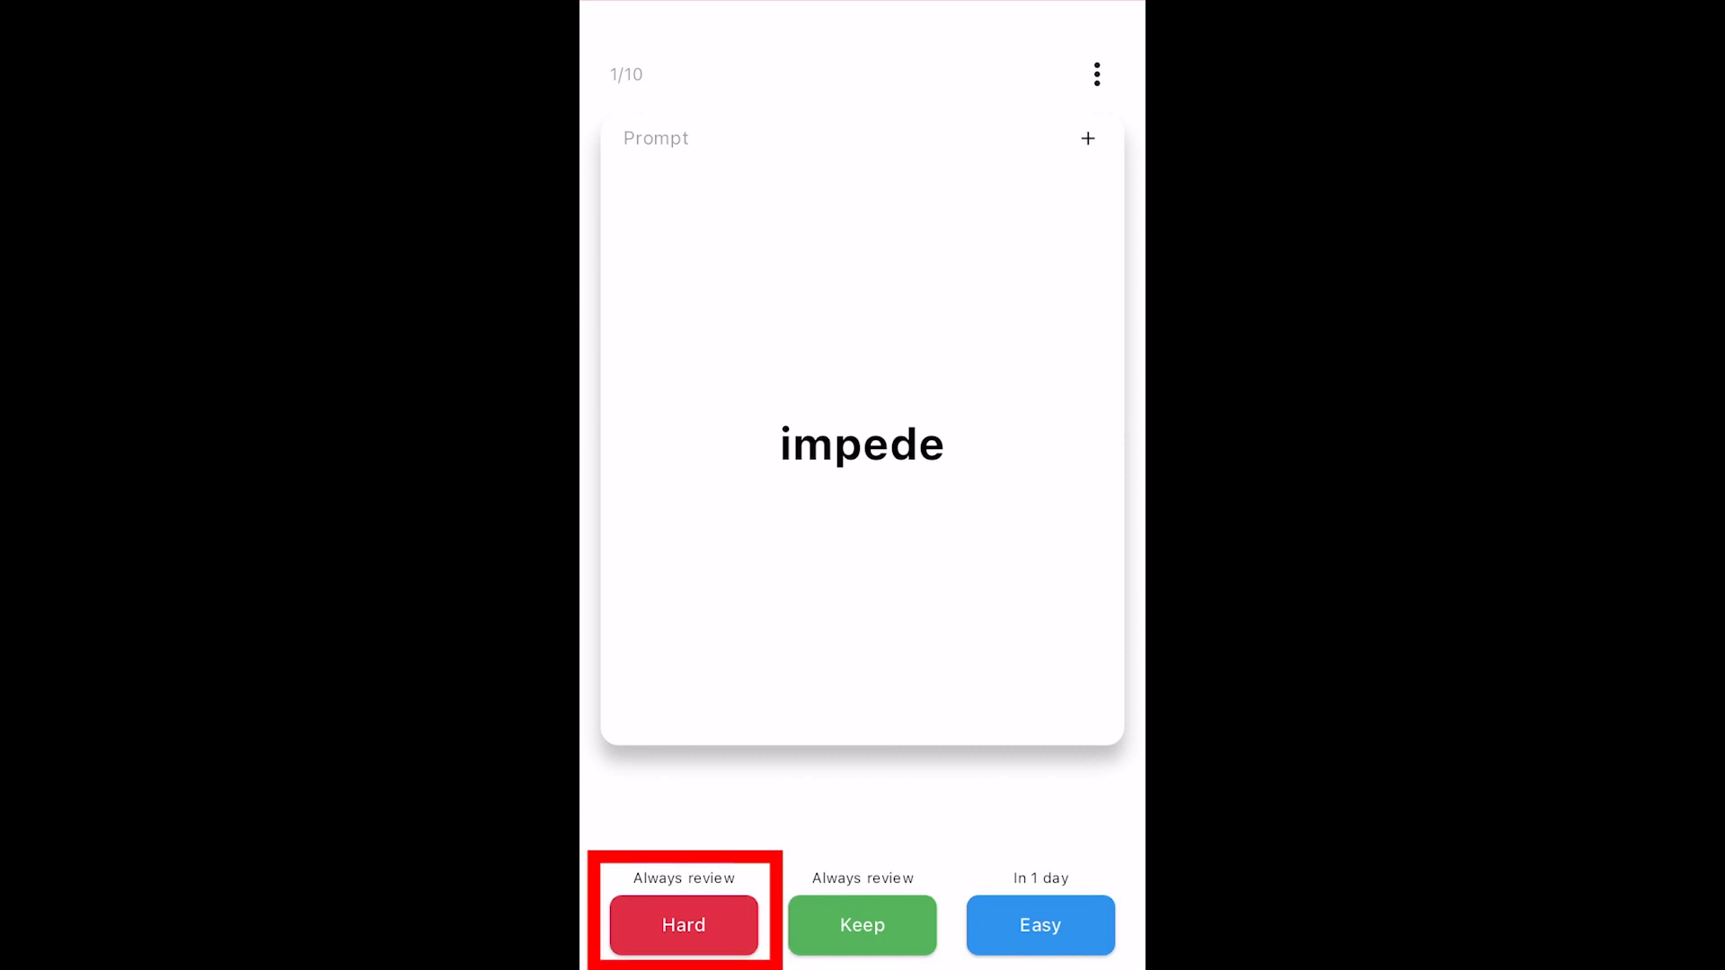
mouse_move(862, 949)
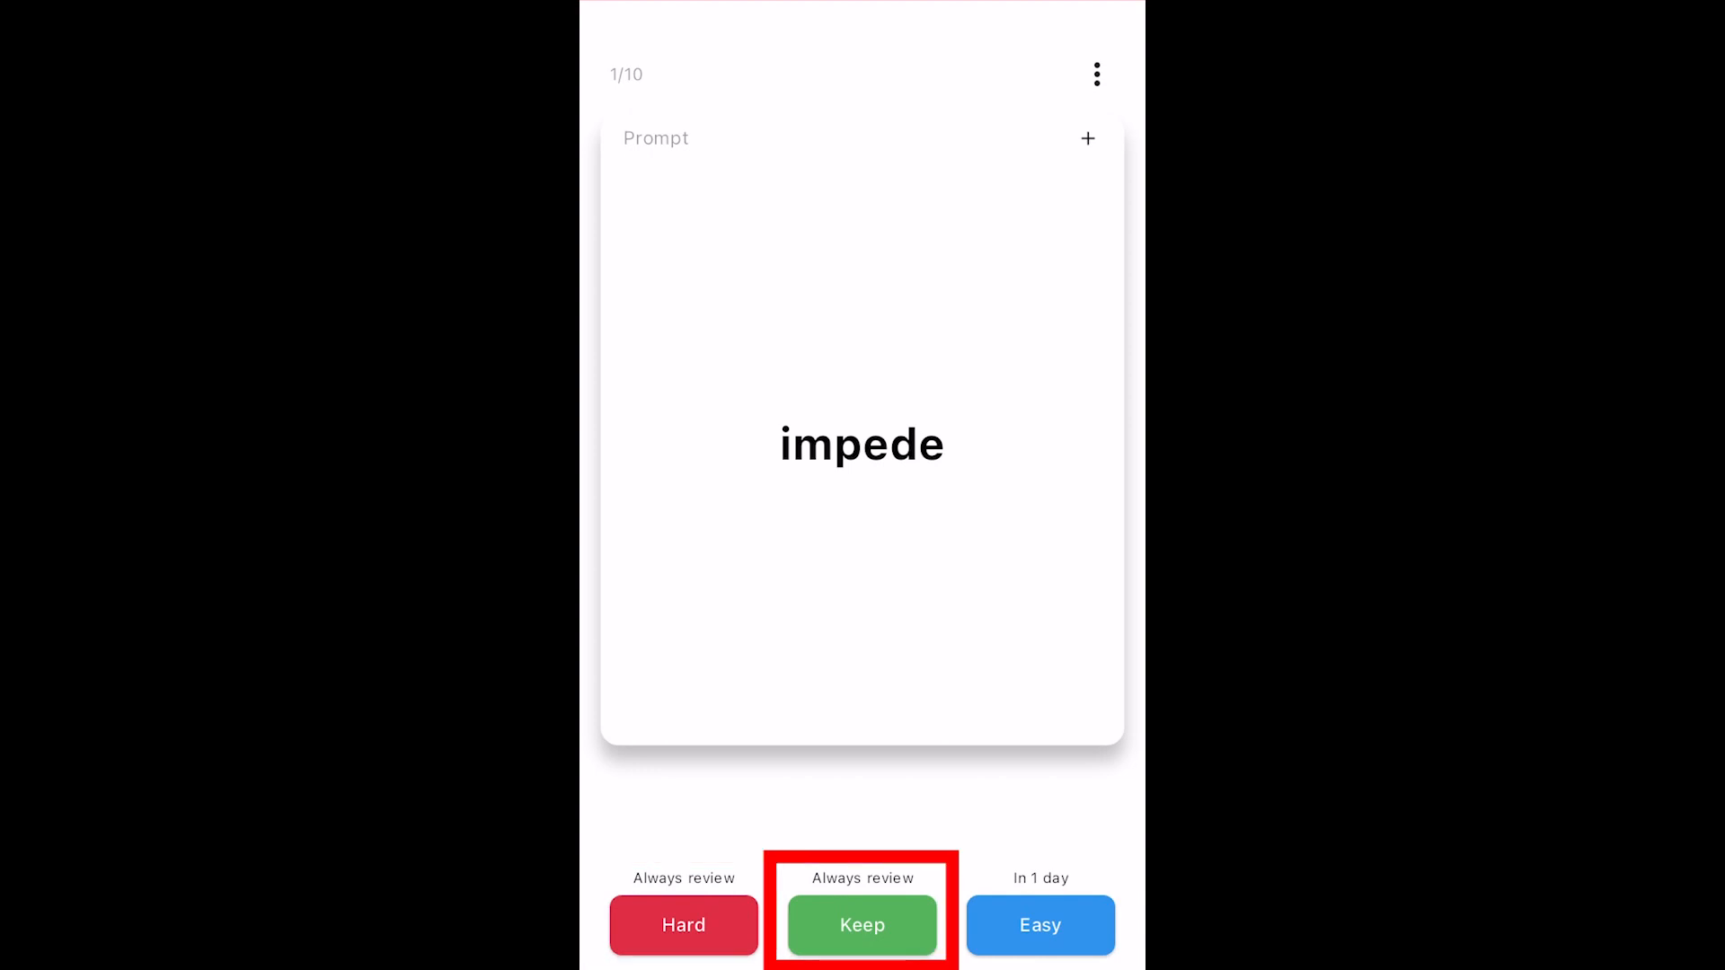
left_click(1040, 949)
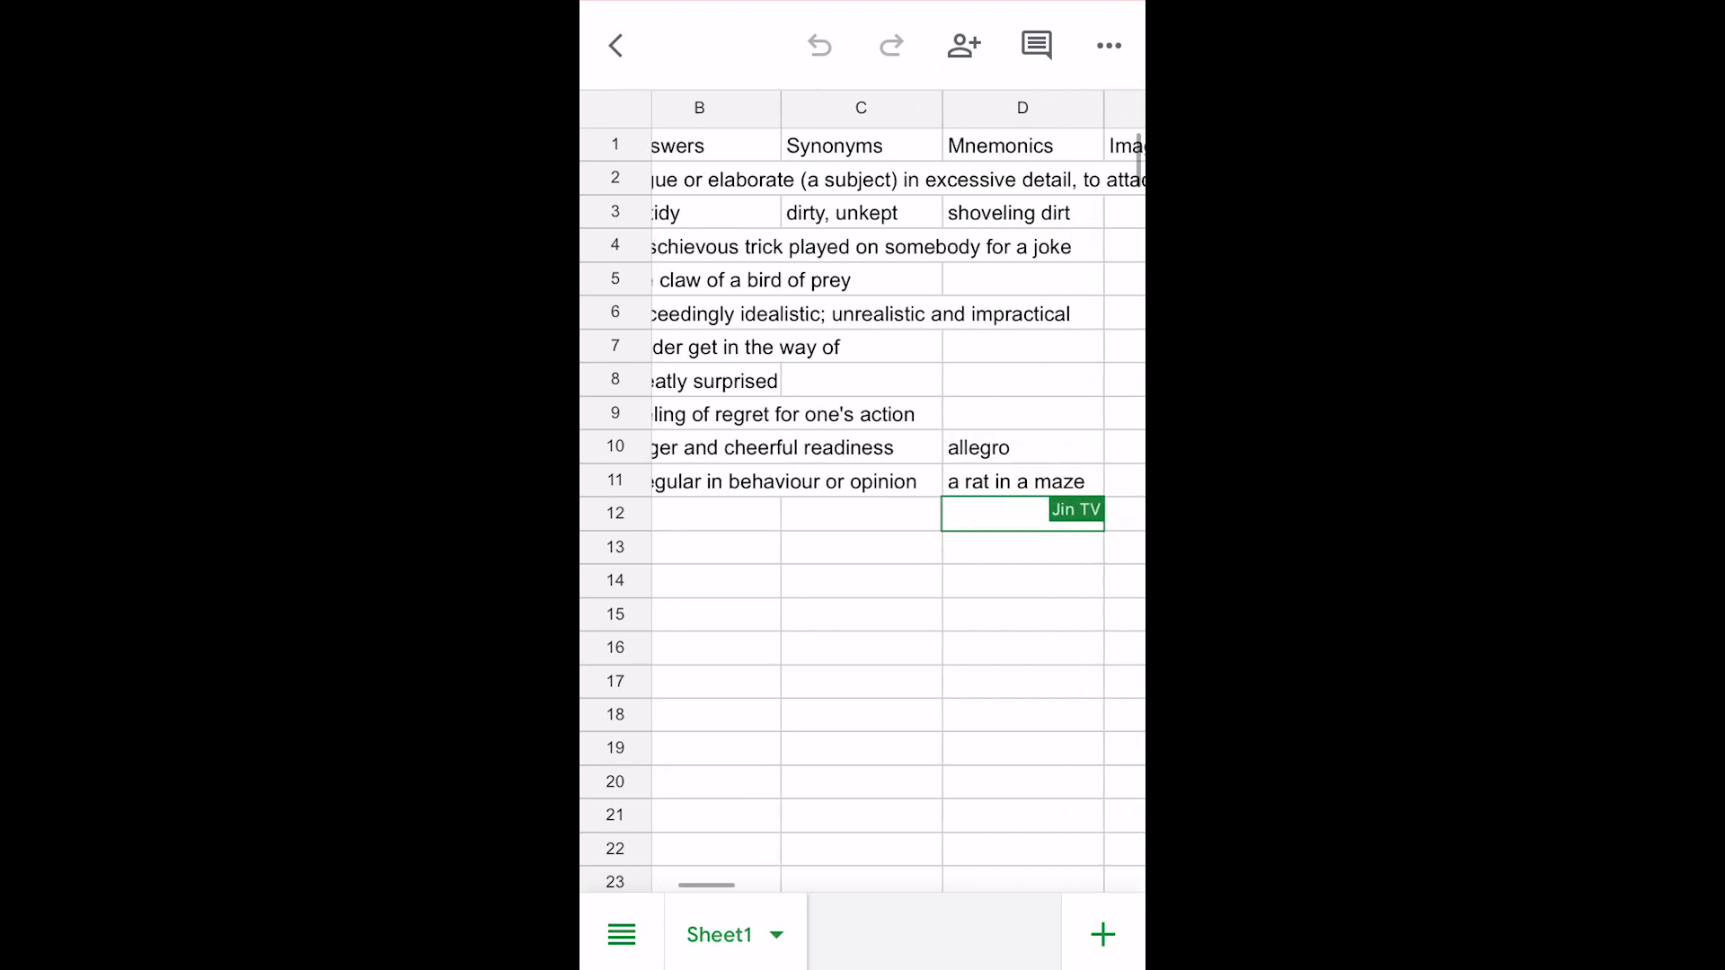
Step: Scroll right to the Spaced Repetition Params column with each card's difficulty and due date
scroll("right", 3)
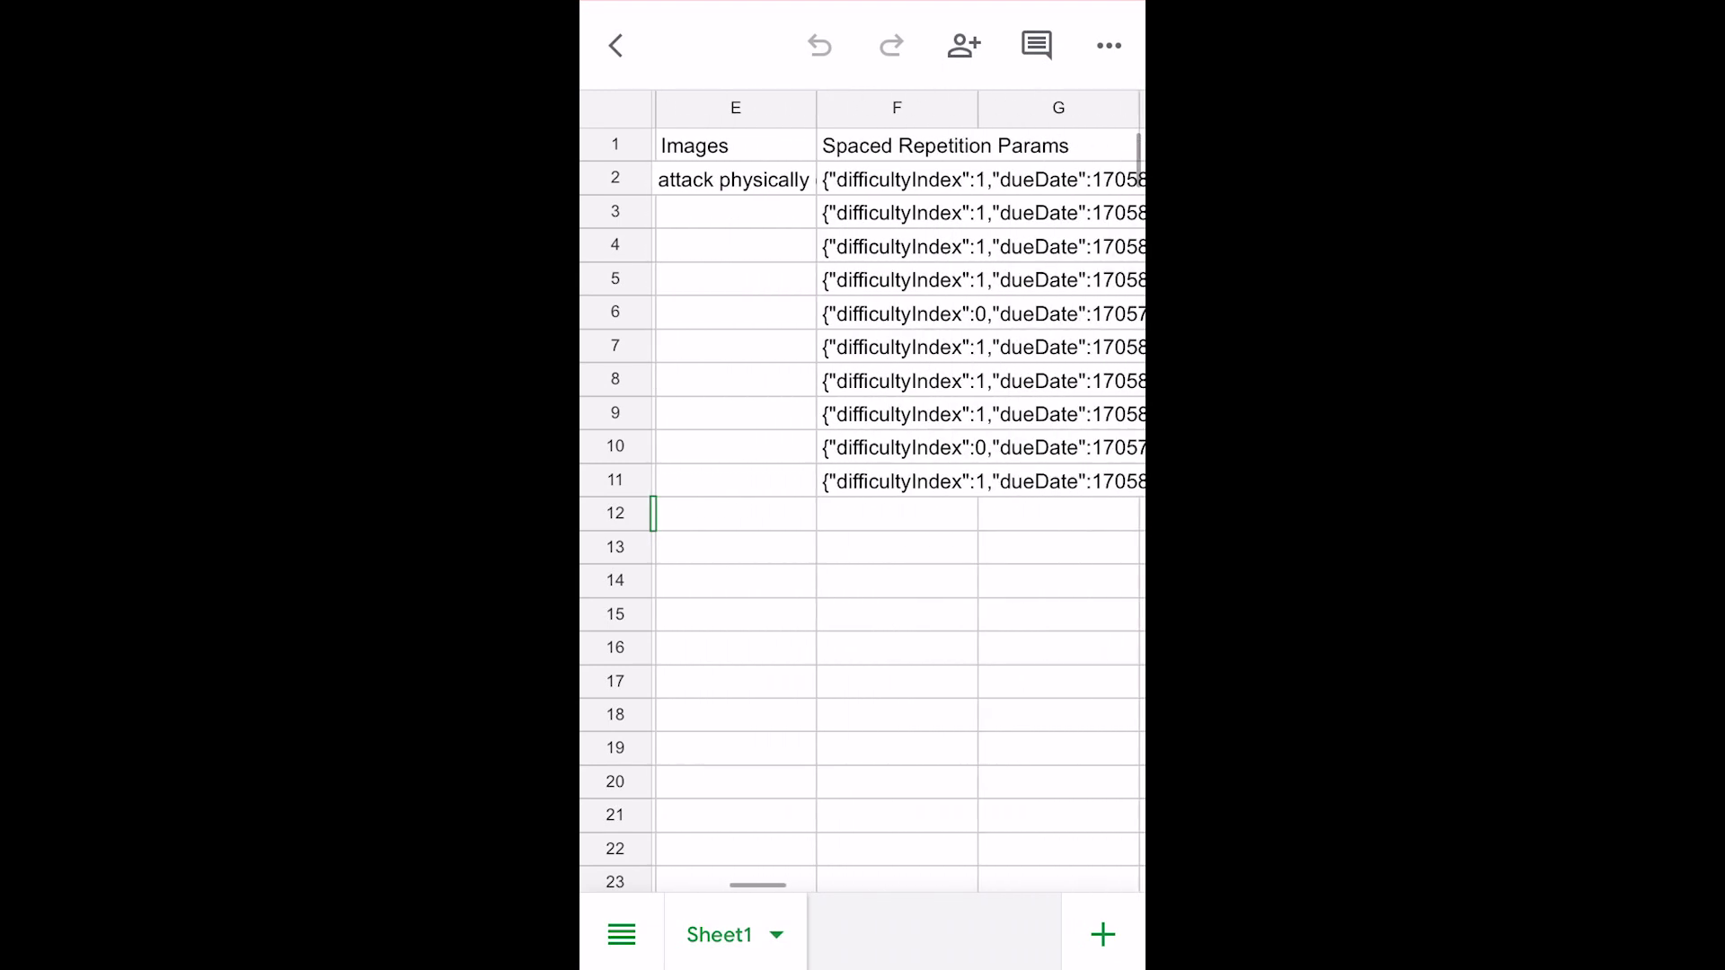
left_click(864, 108)
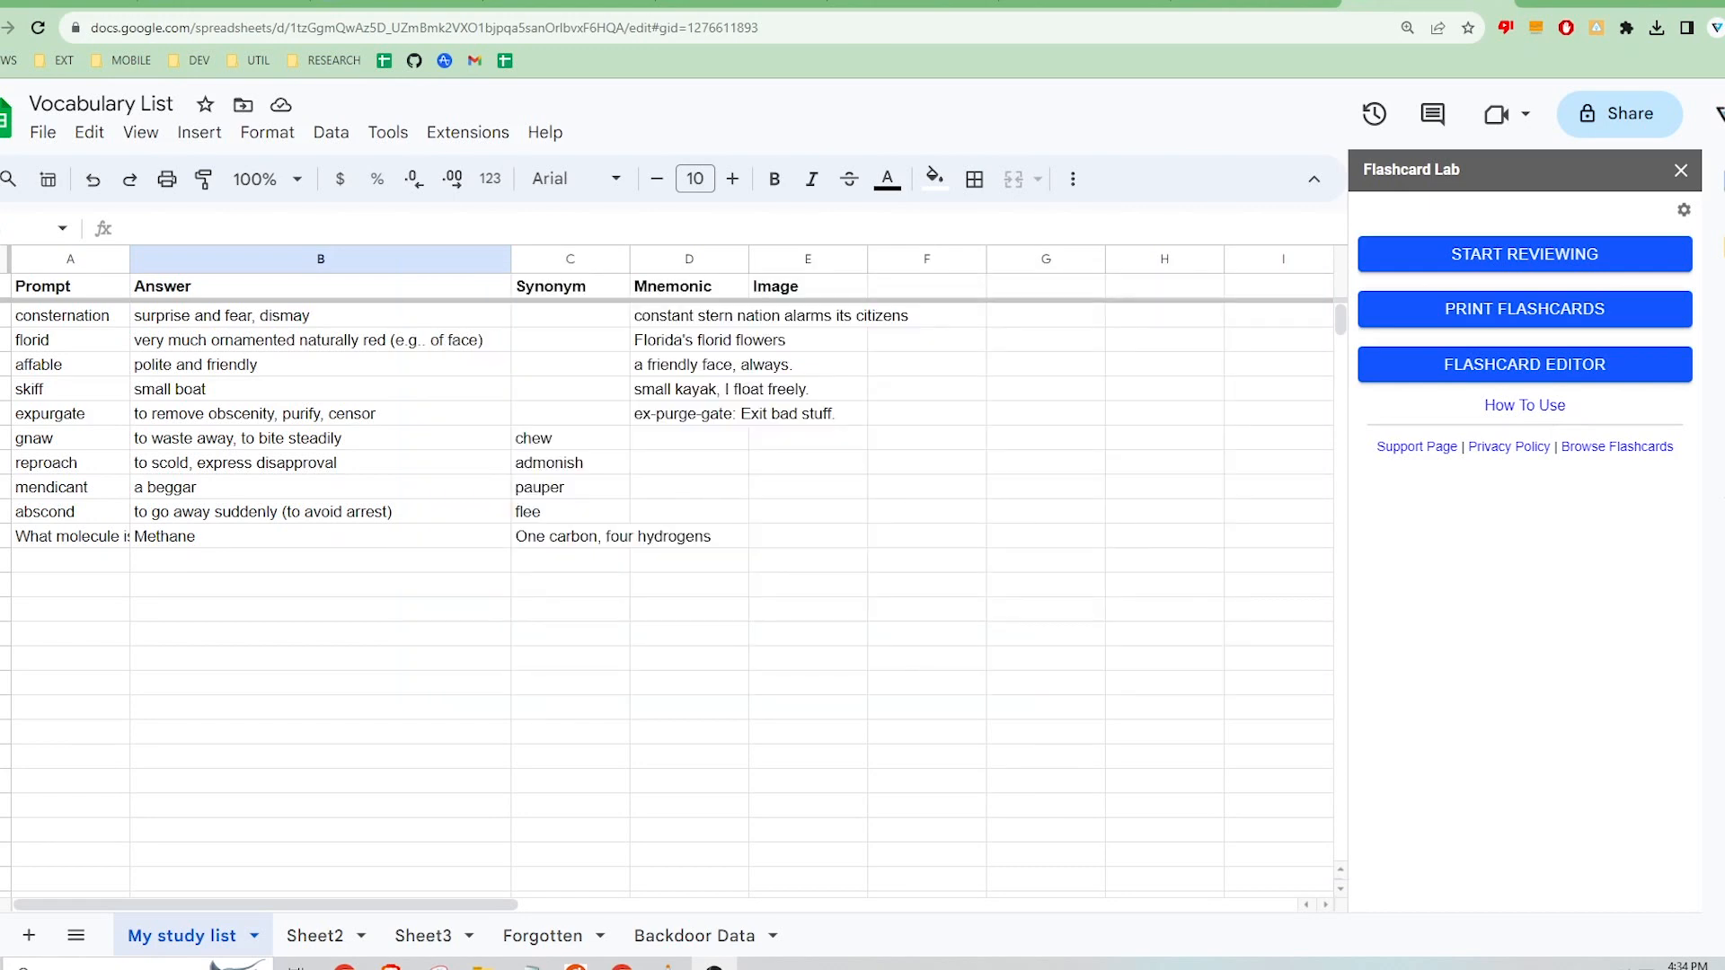
mouse_move(1064, 636)
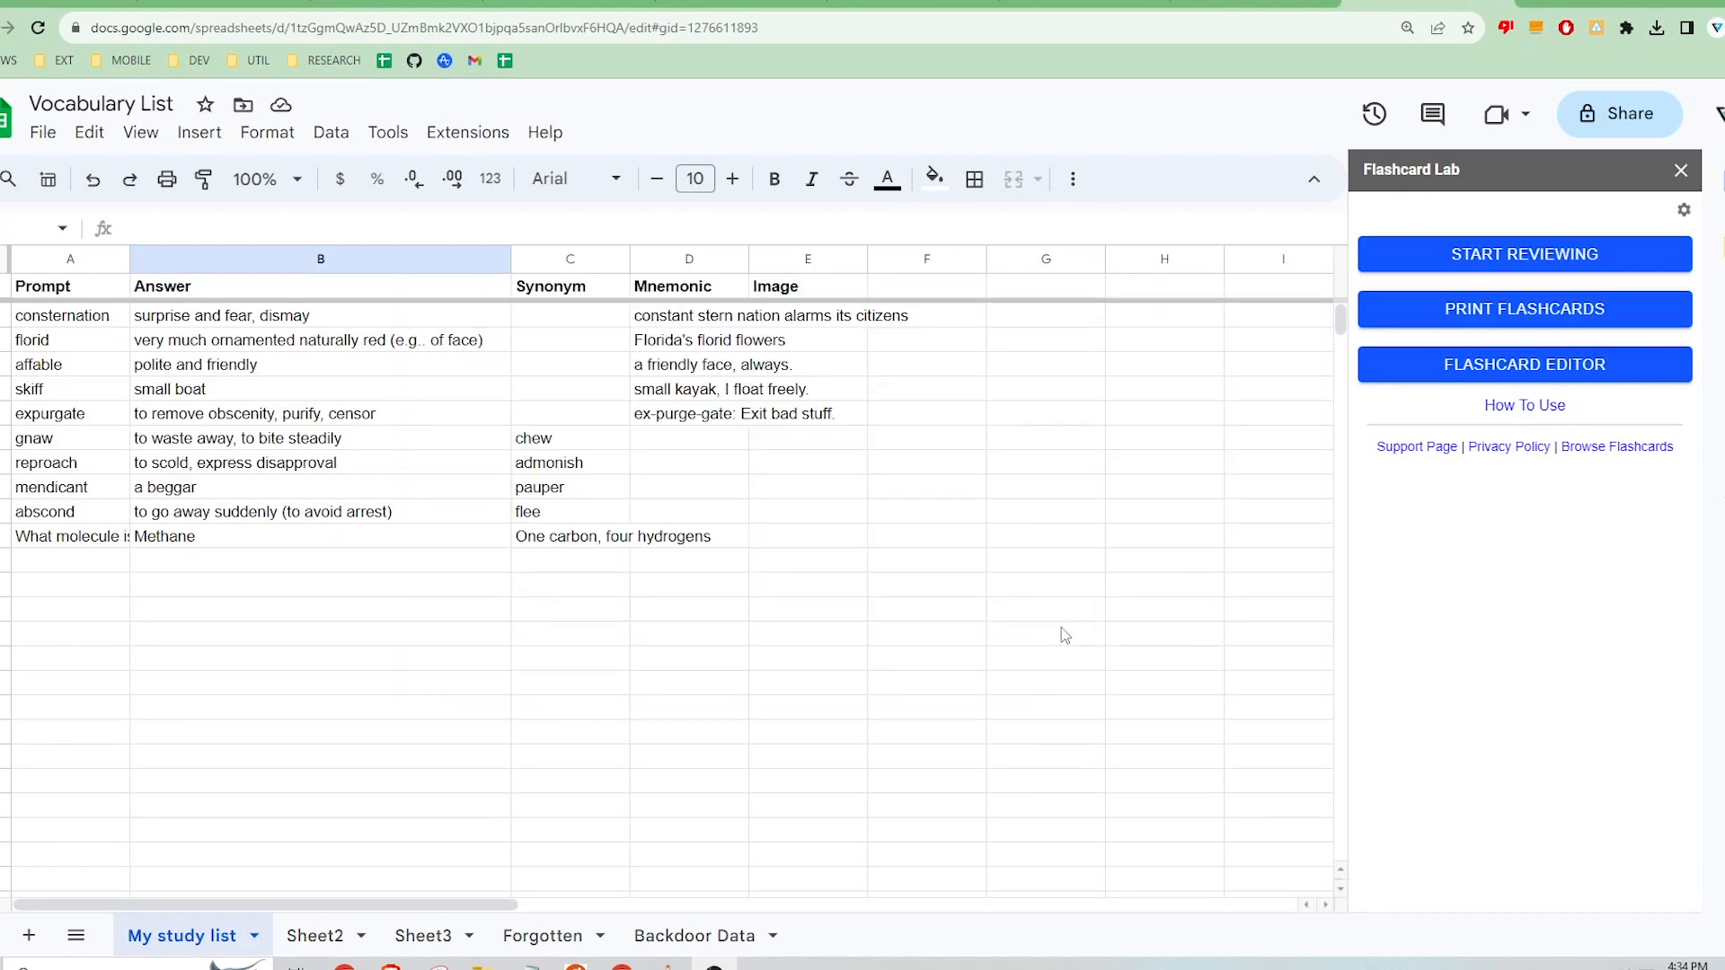
mouse_move(1536, 368)
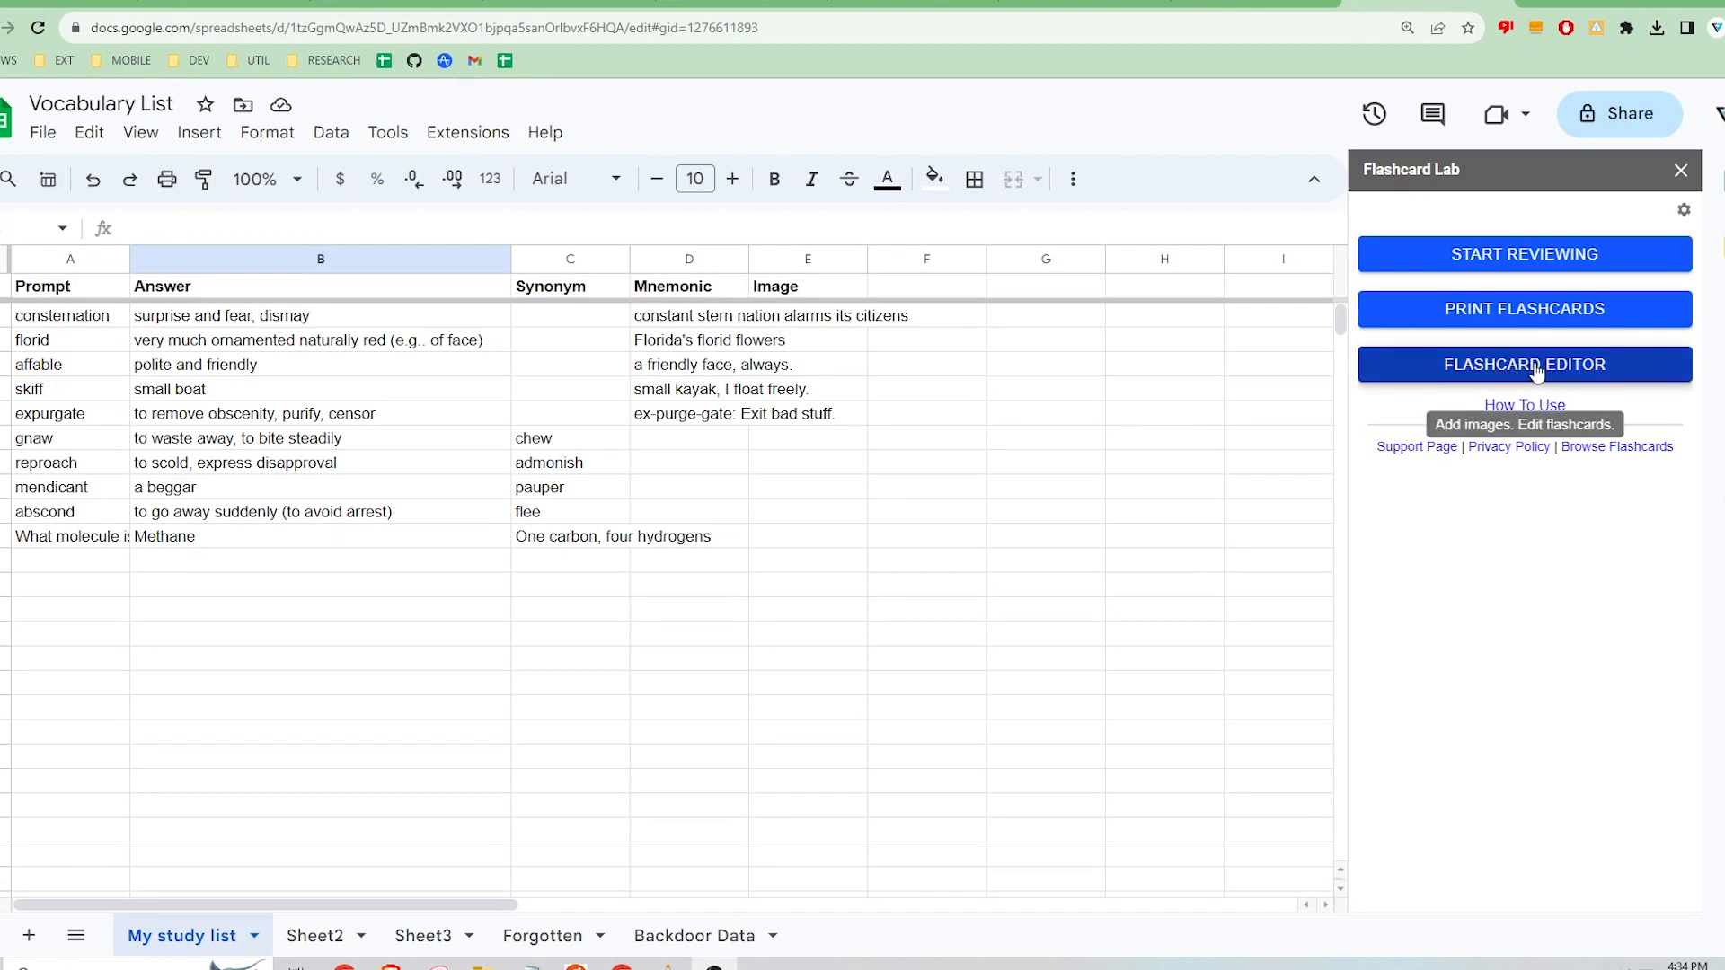
Step: In the Flashcard Editor, upload the methane structure image to card 10 'What molecule is this?'
left_click(1524, 365)
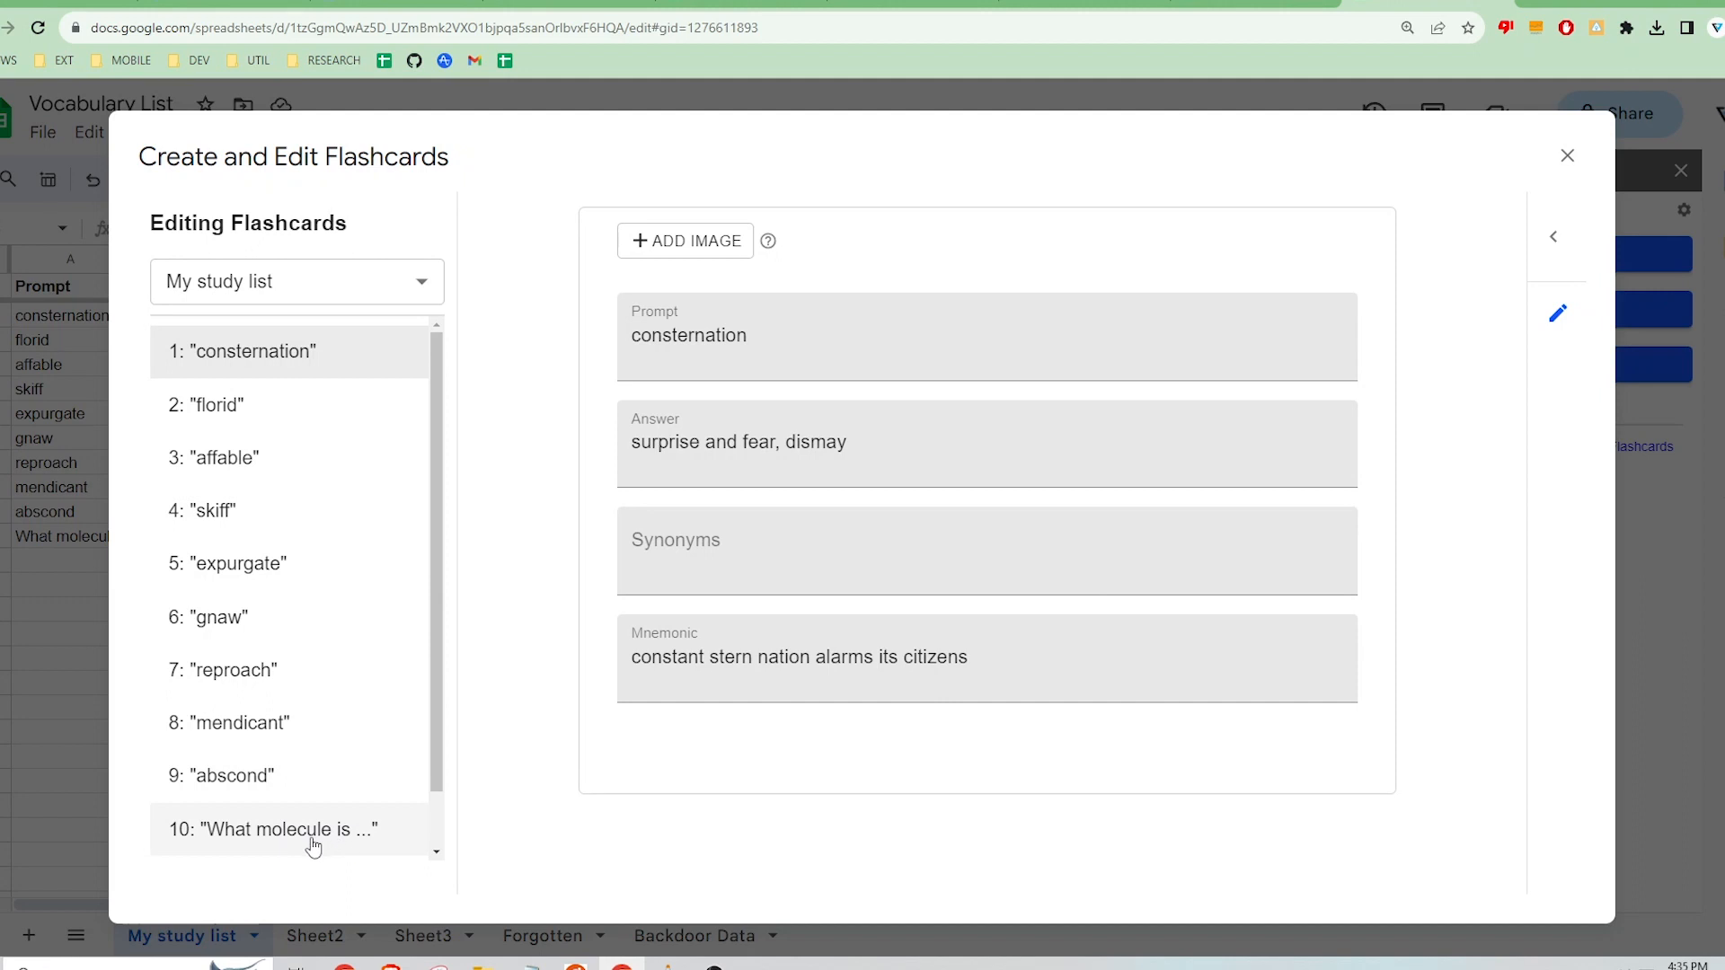
left_click(278, 830)
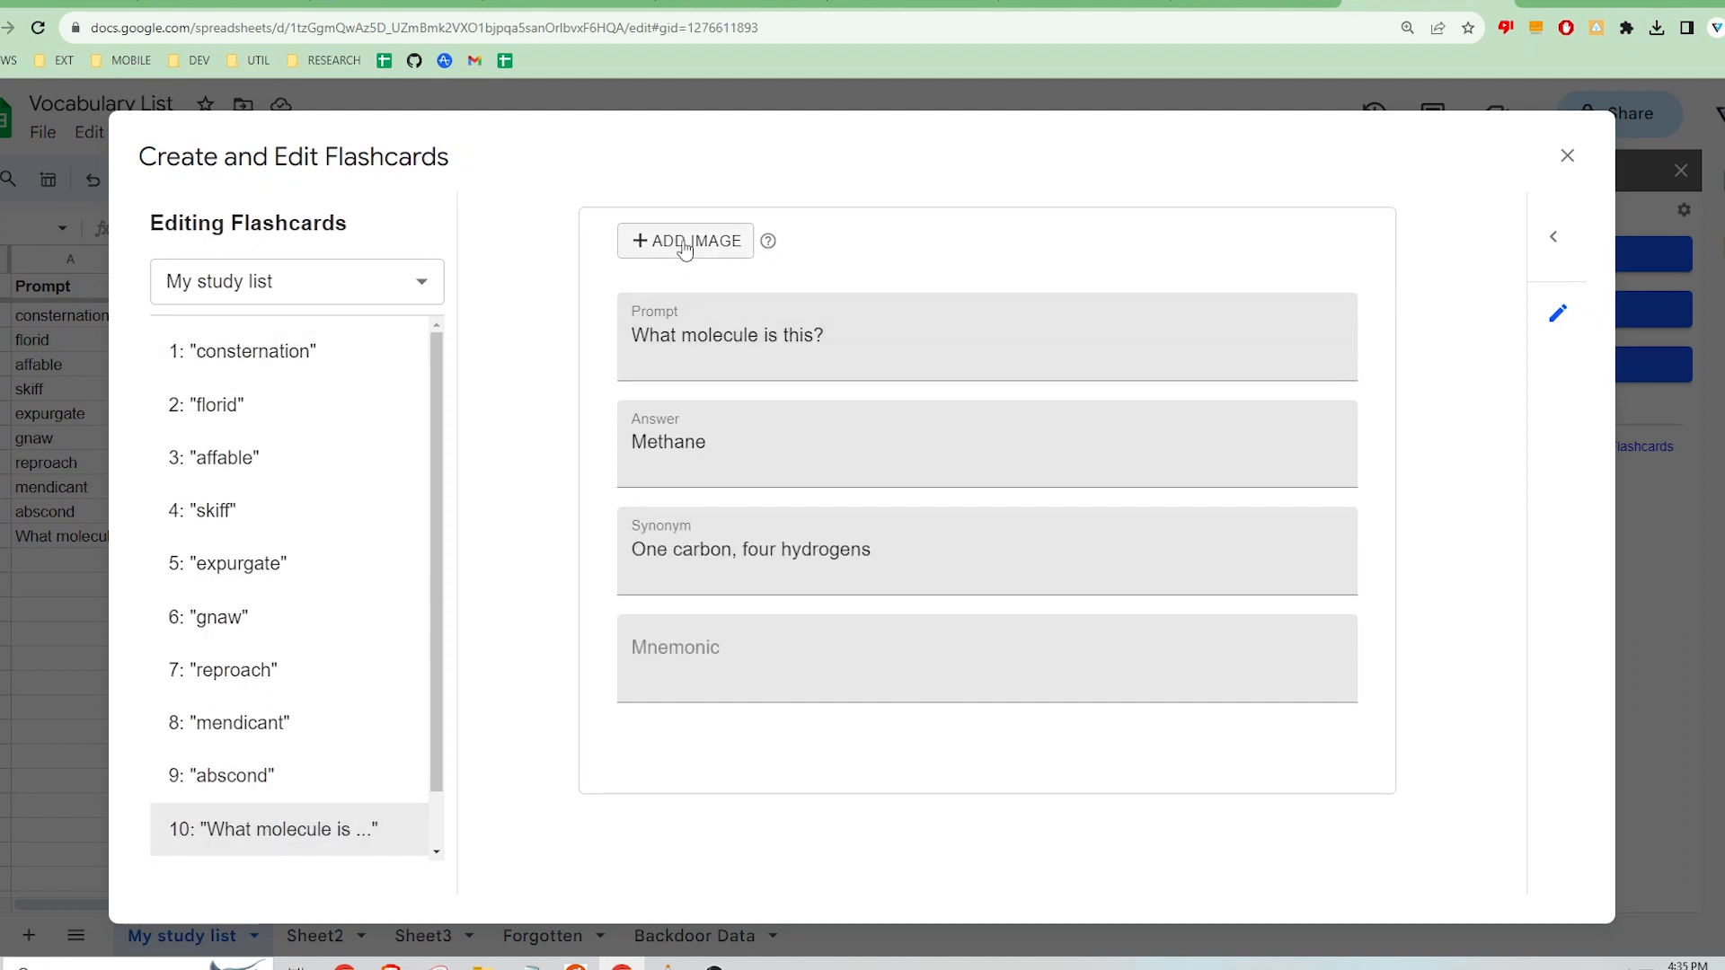
left_click(684, 241)
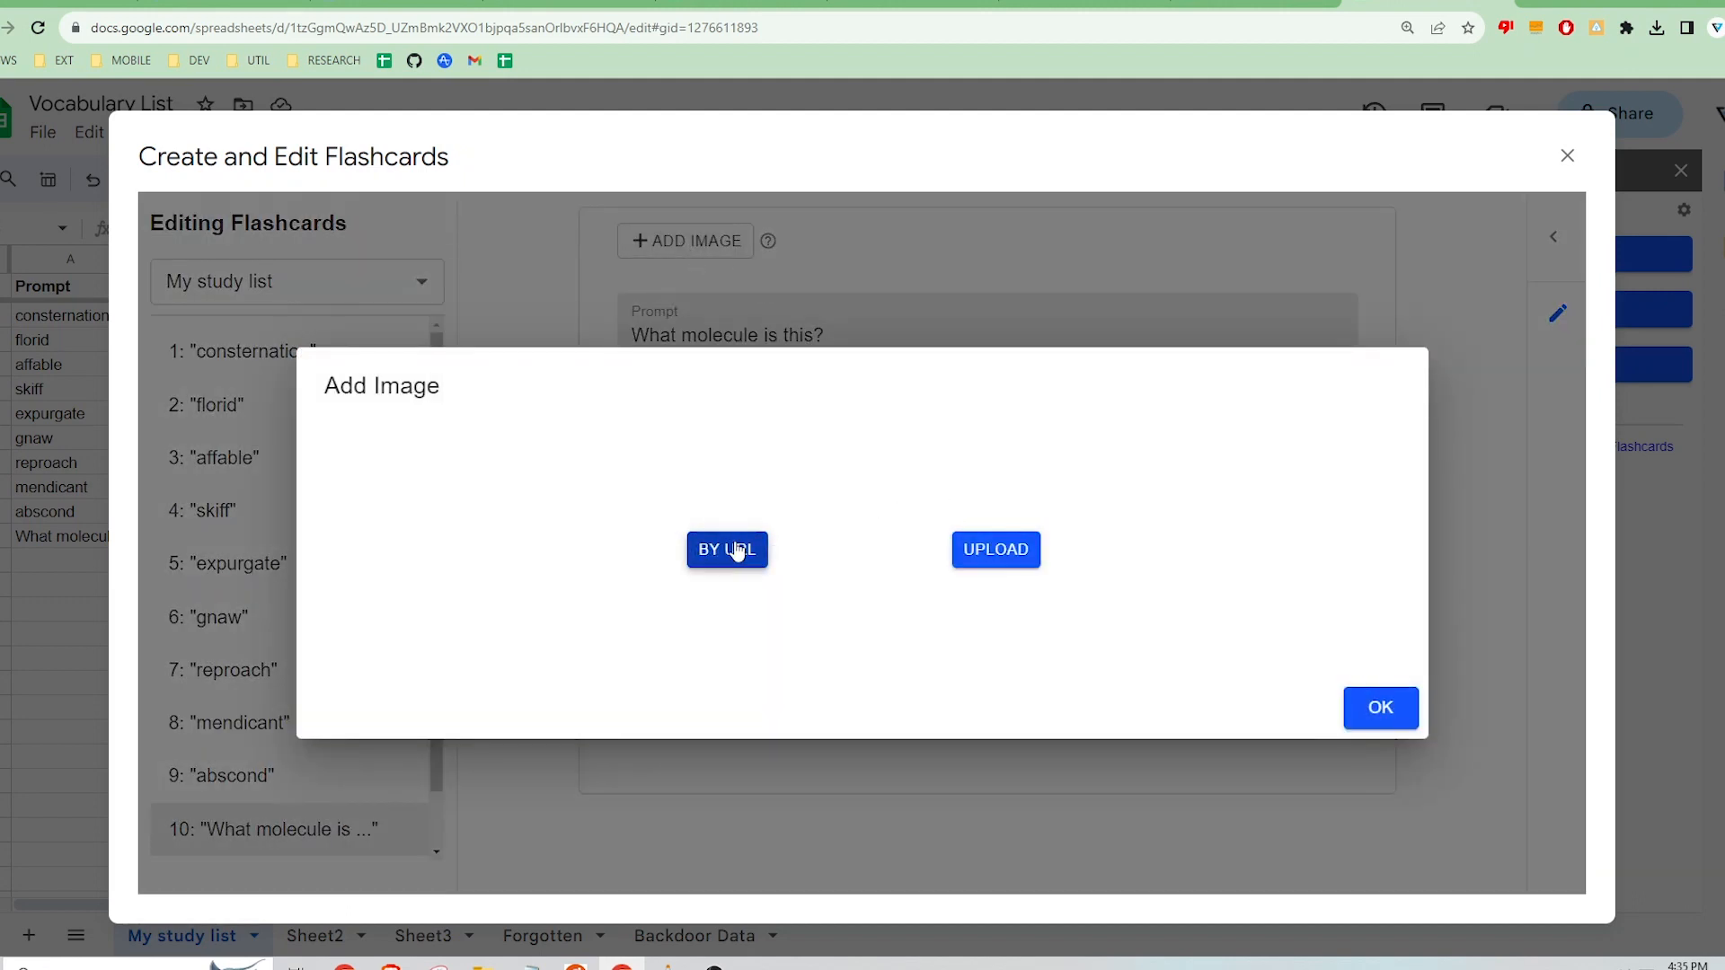
mouse_move(999, 557)
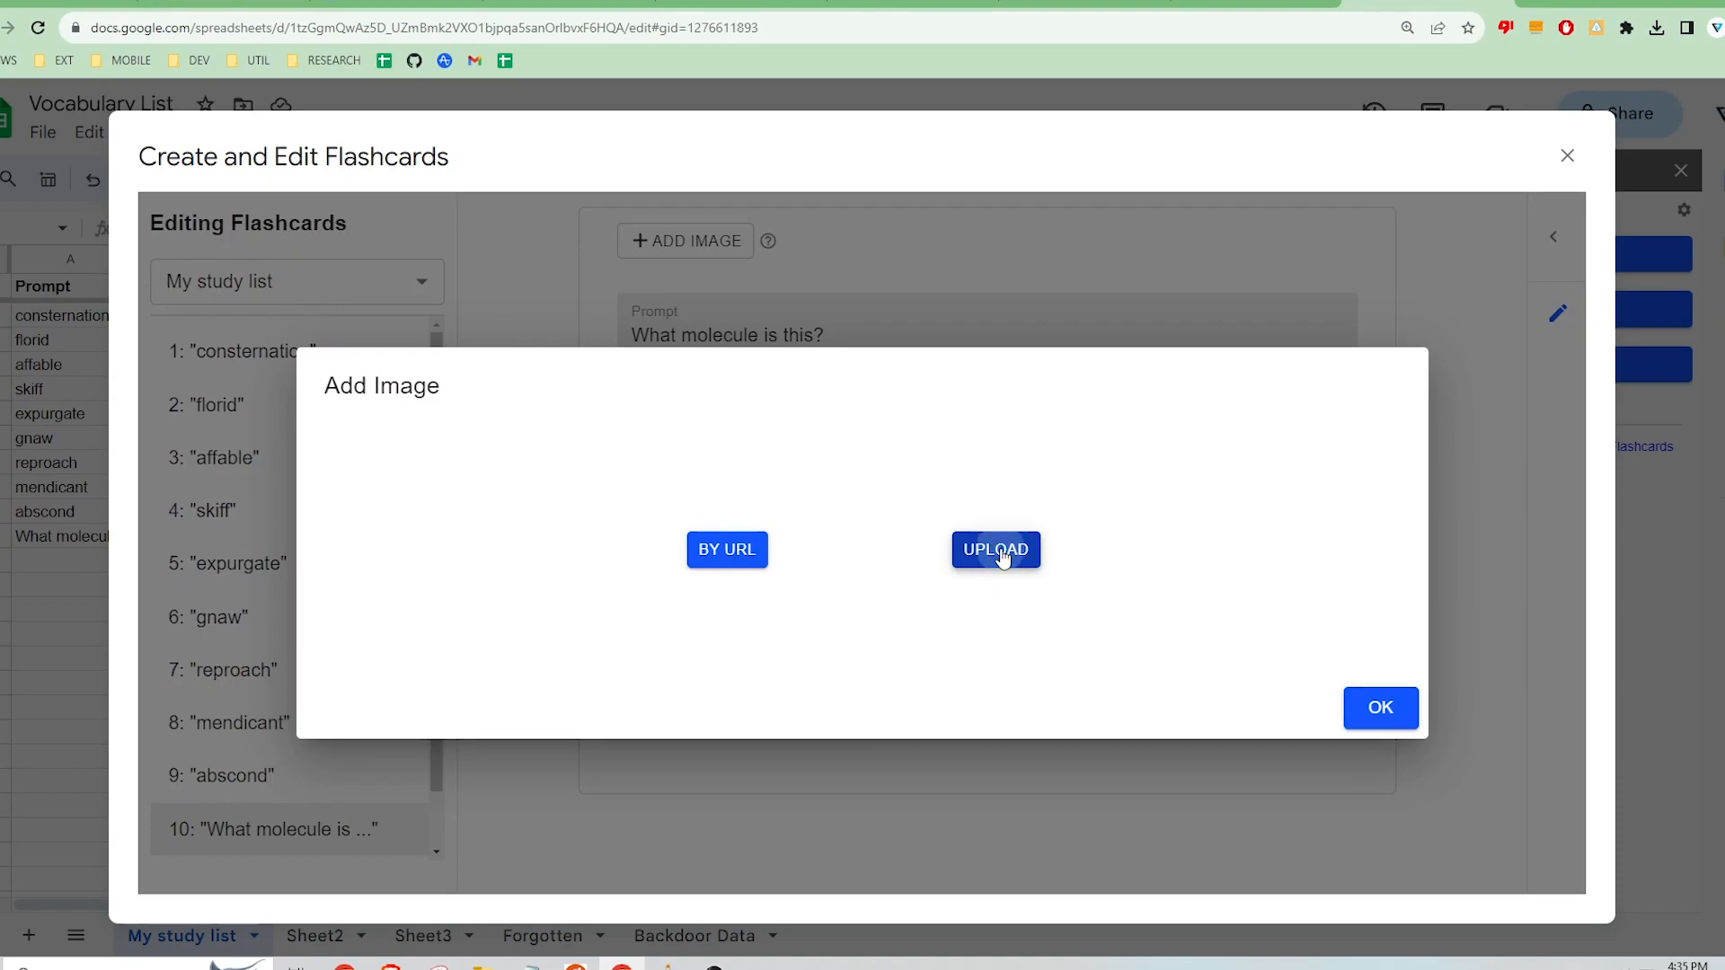
left_click(996, 550)
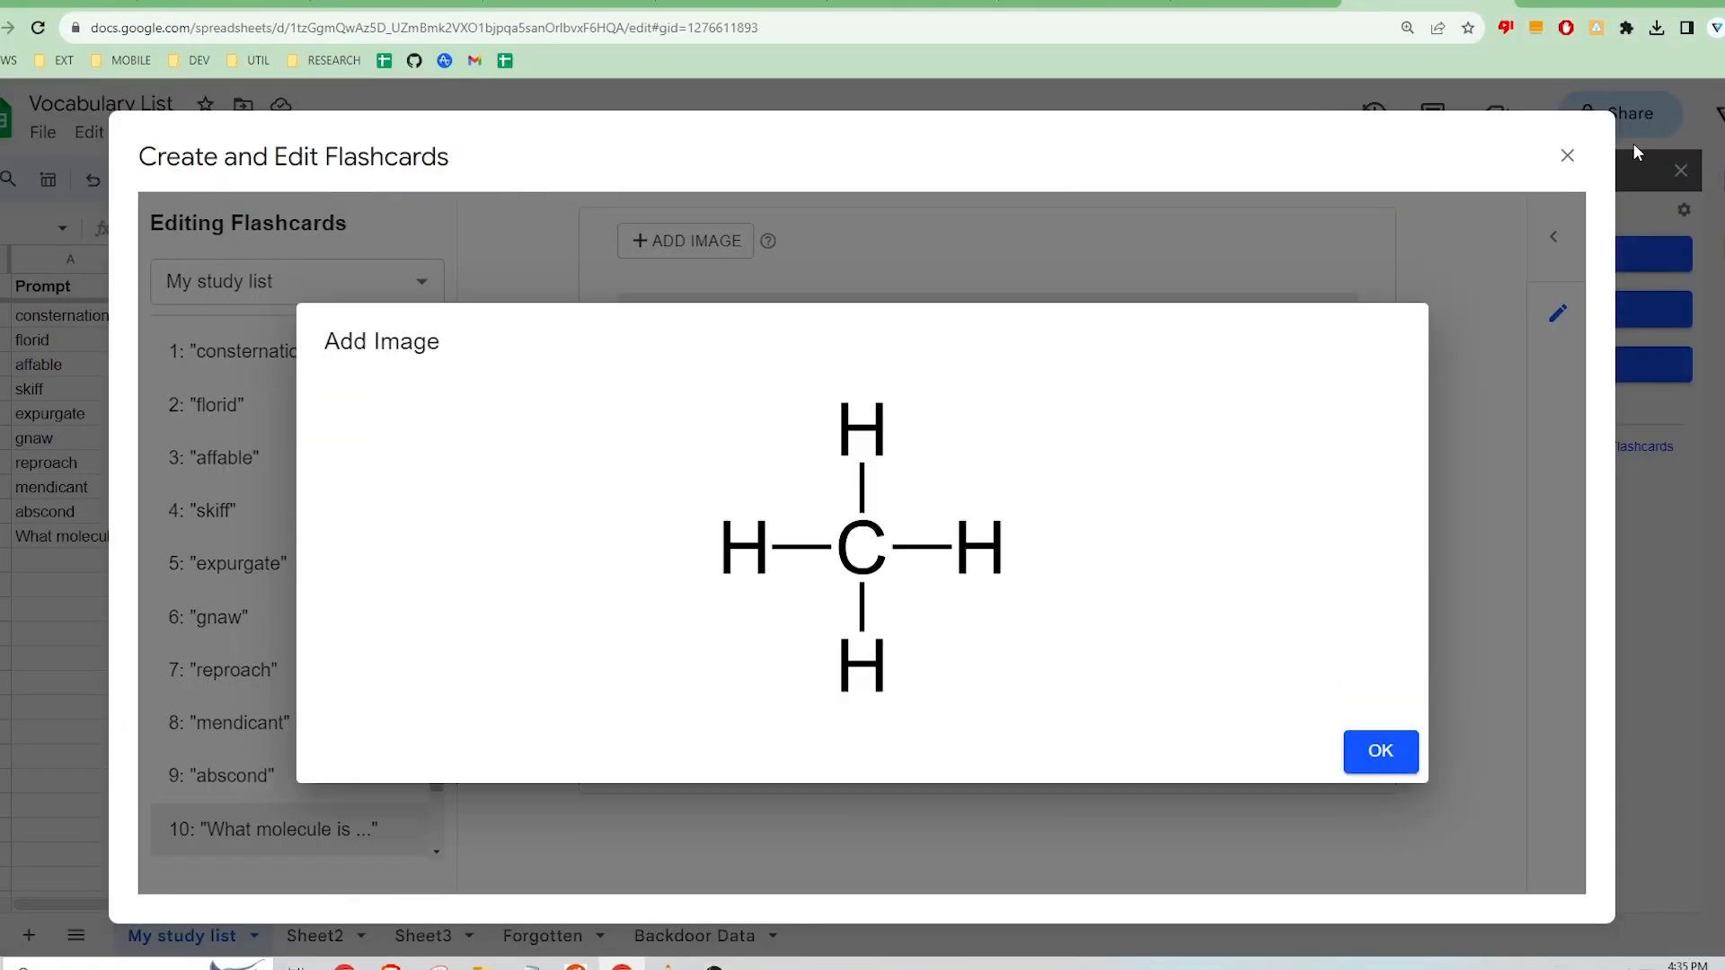
left_click(1380, 752)
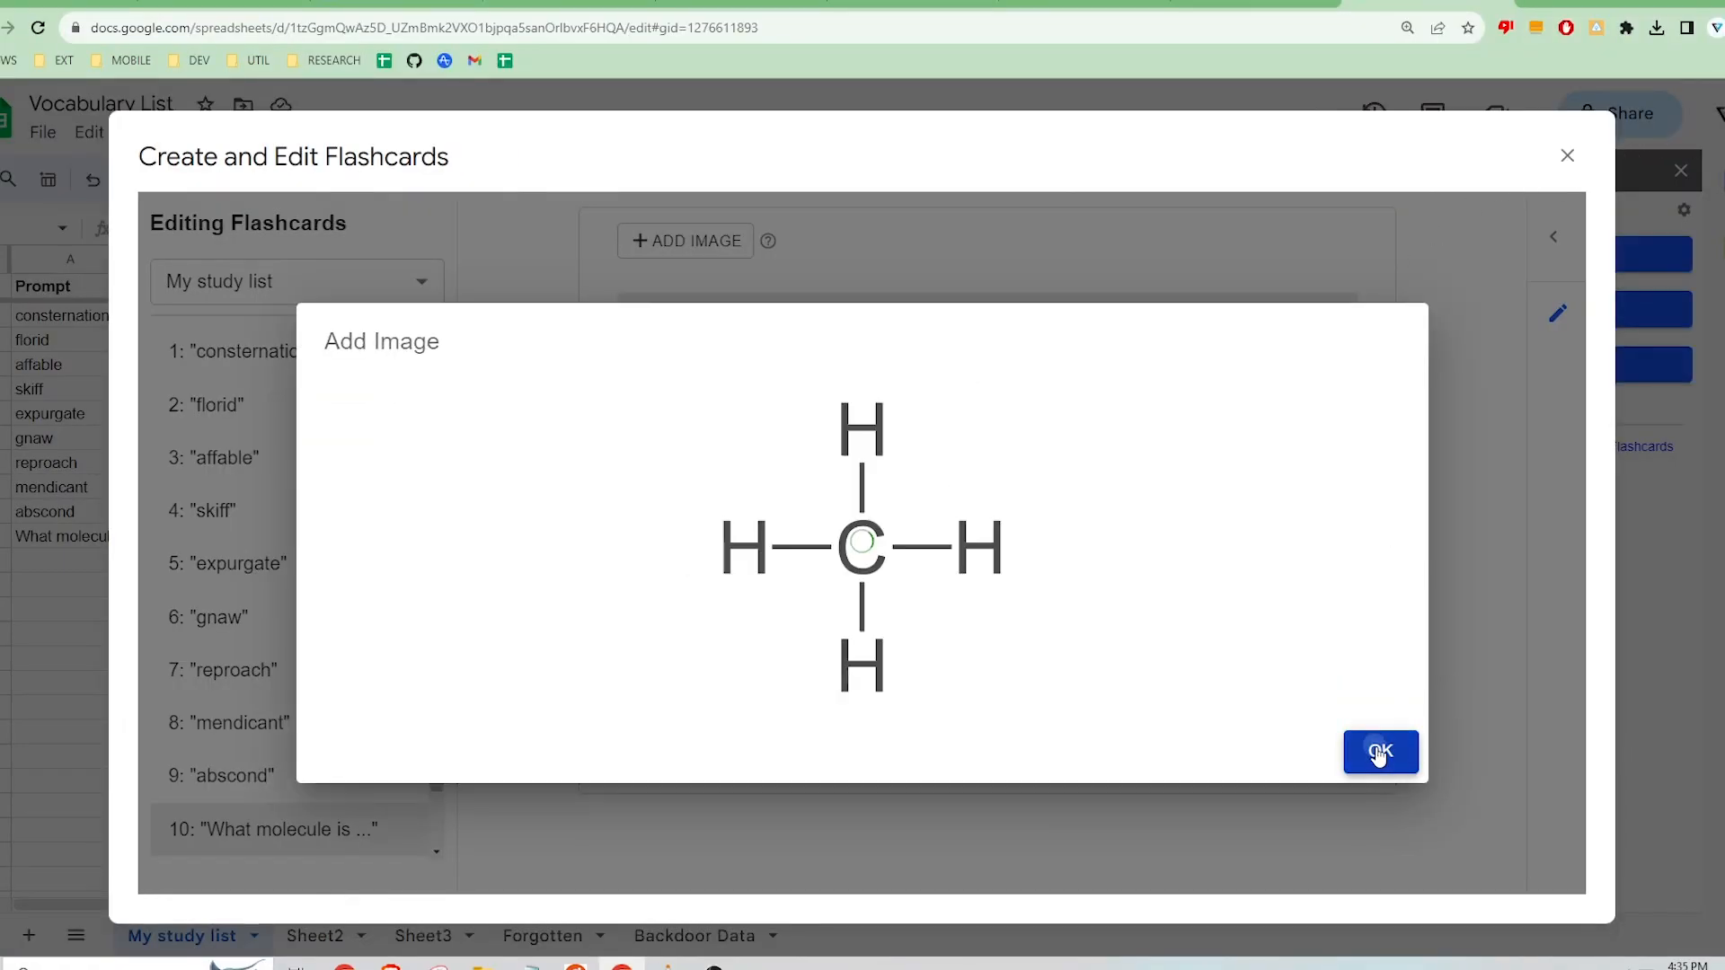
left_click(1380, 753)
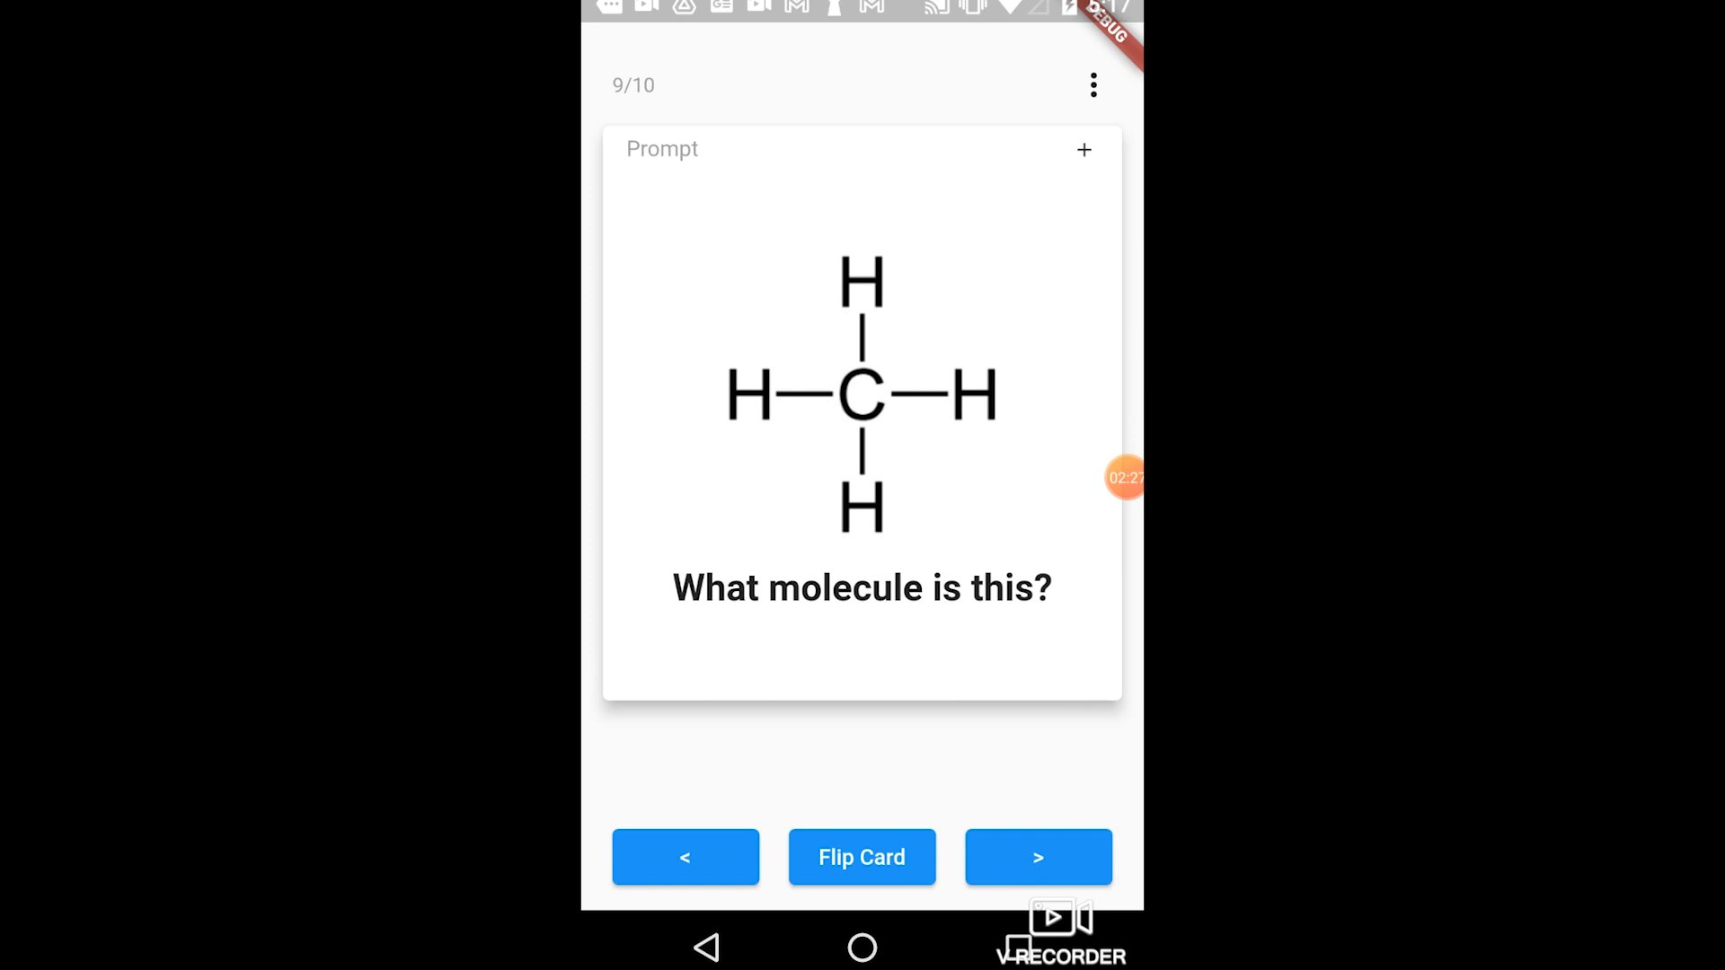
left_click(863, 857)
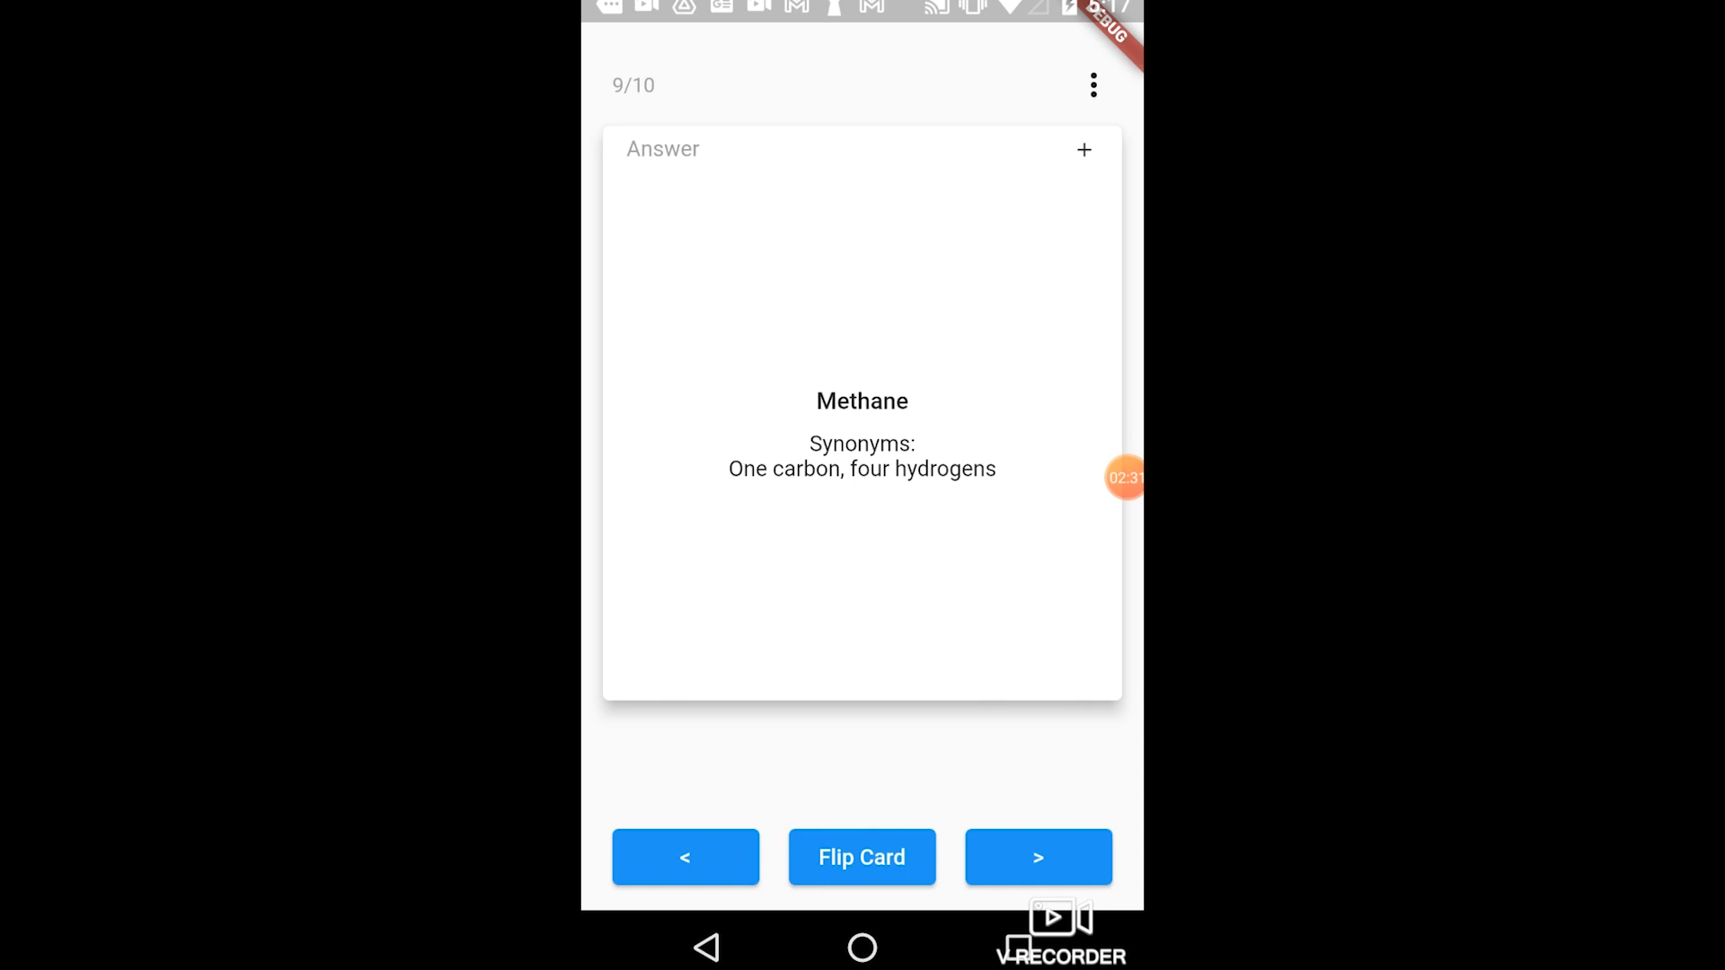
left_click(862, 857)
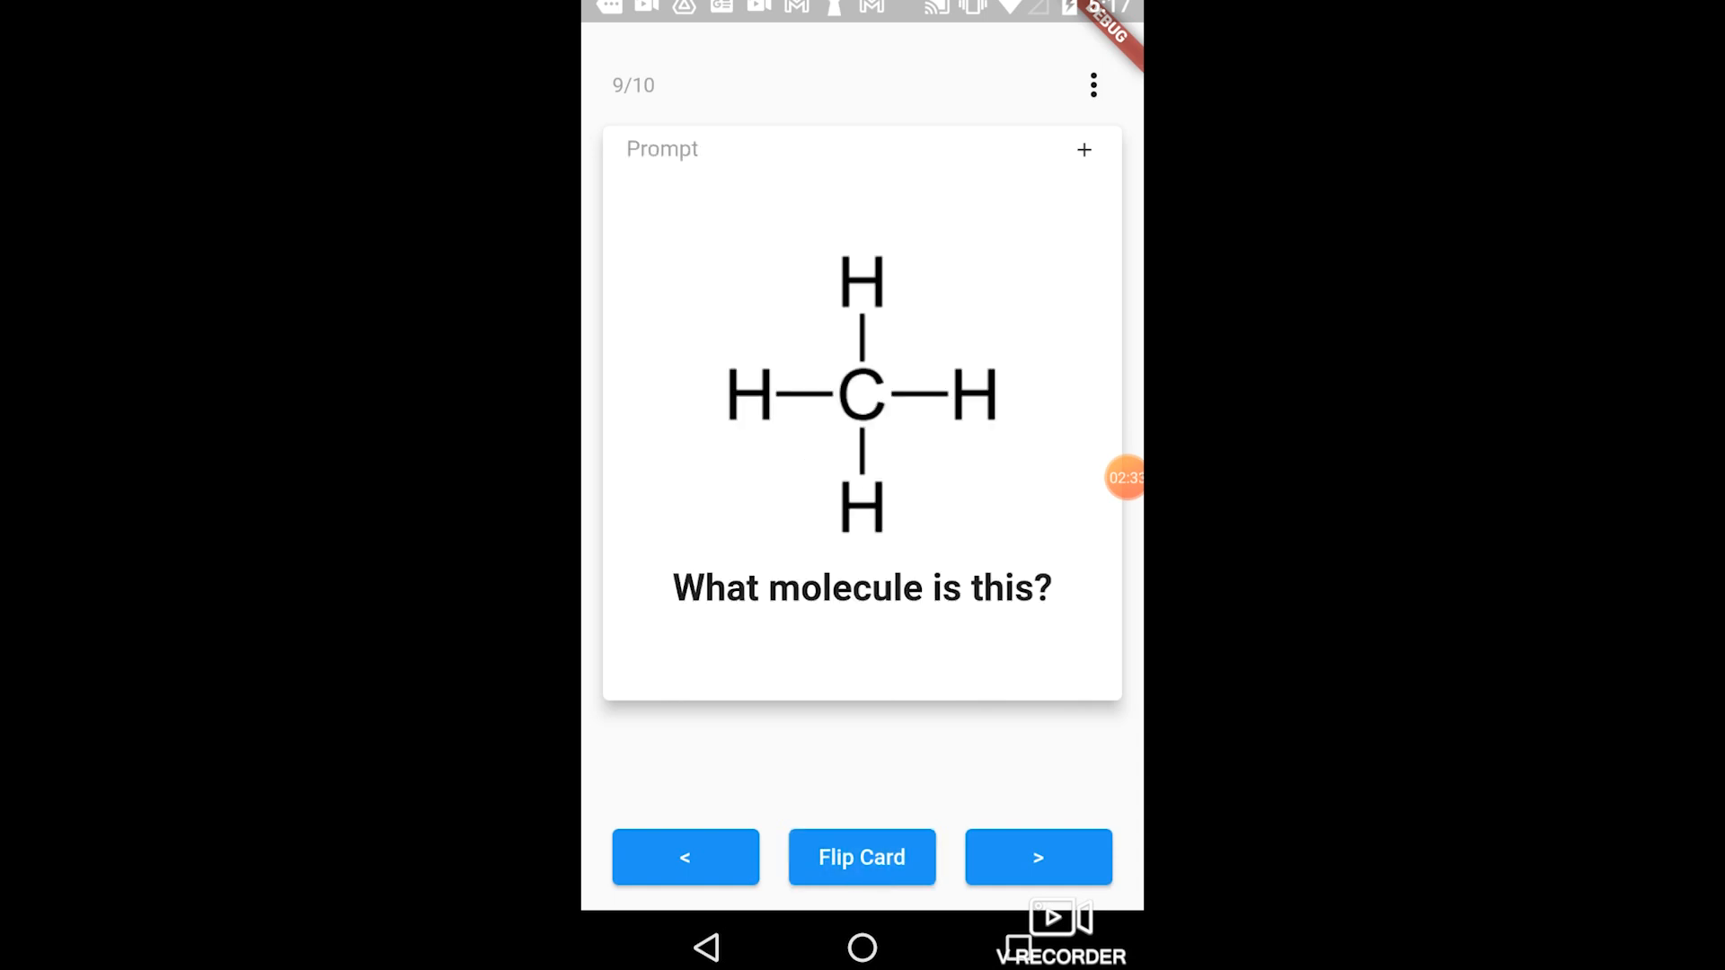